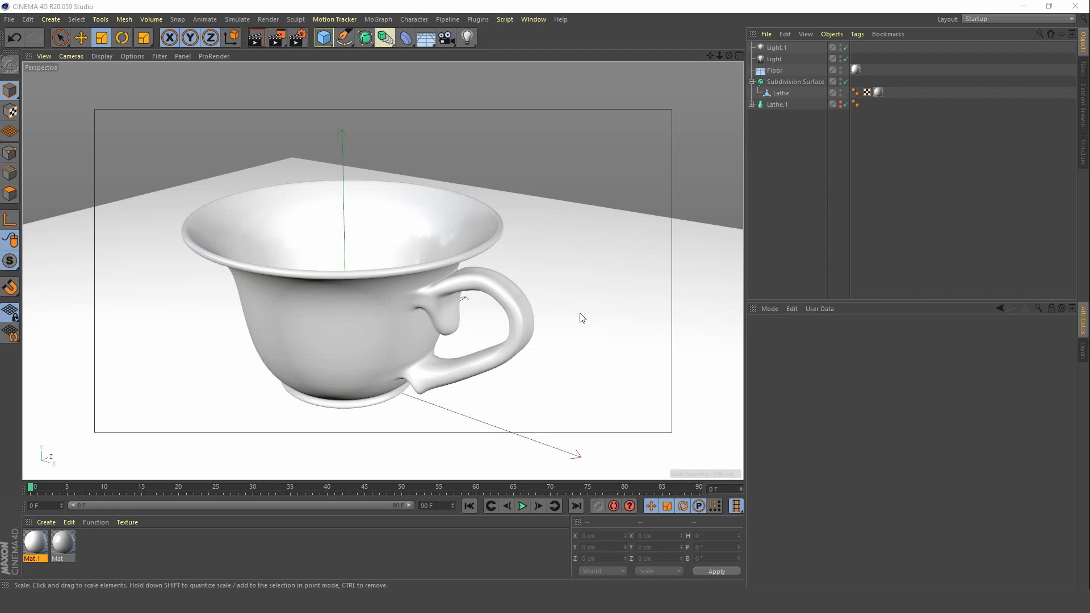
mouse_move(501, 181)
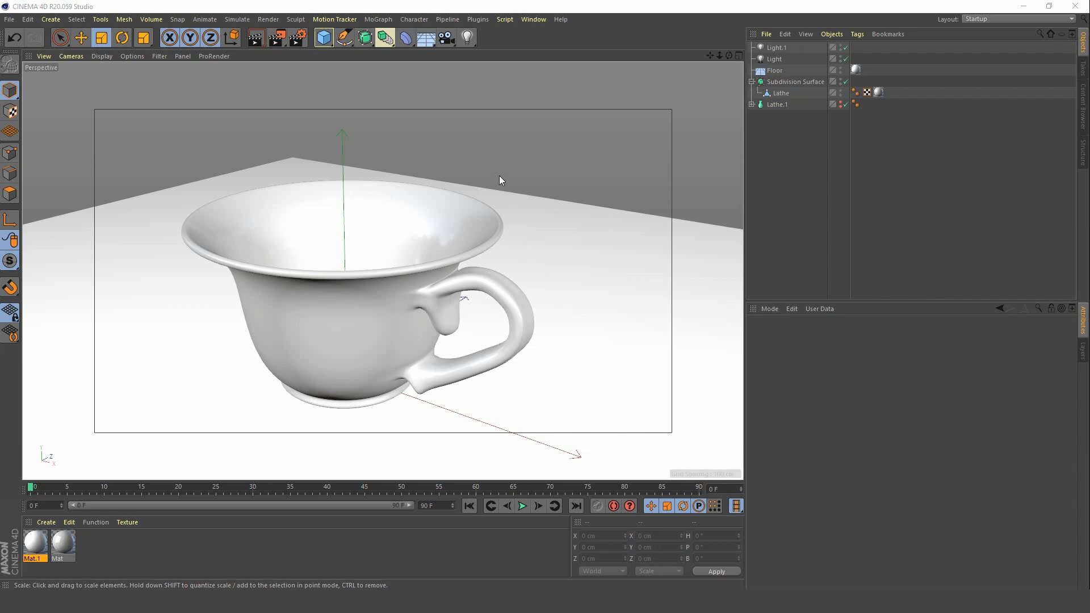
Add a disc primitive and raise it up inside the teacup.
left_click(323, 38)
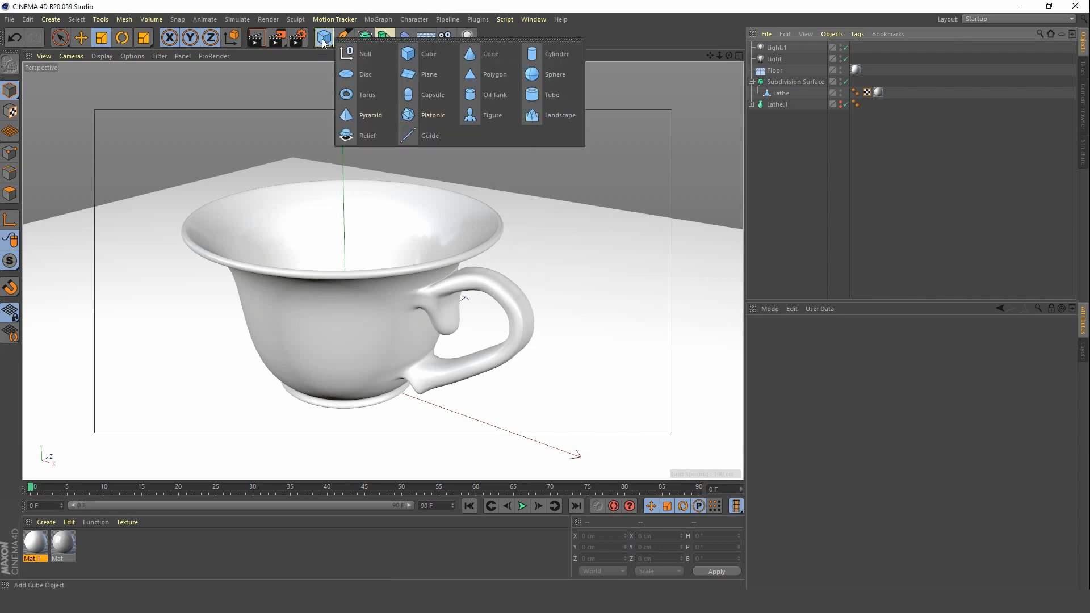
left_click(365, 75)
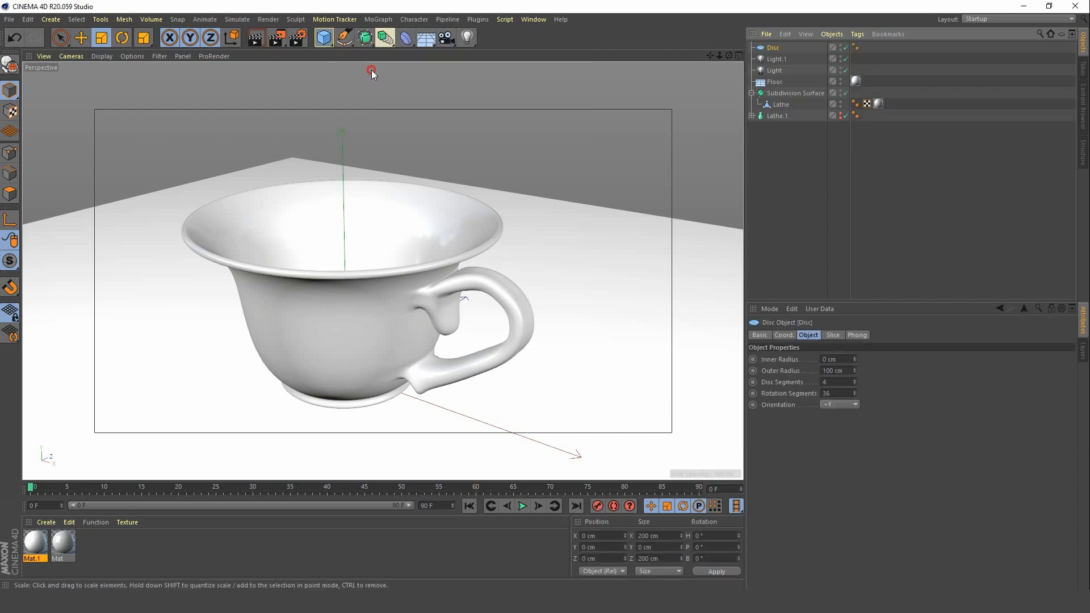
left_click(79, 38)
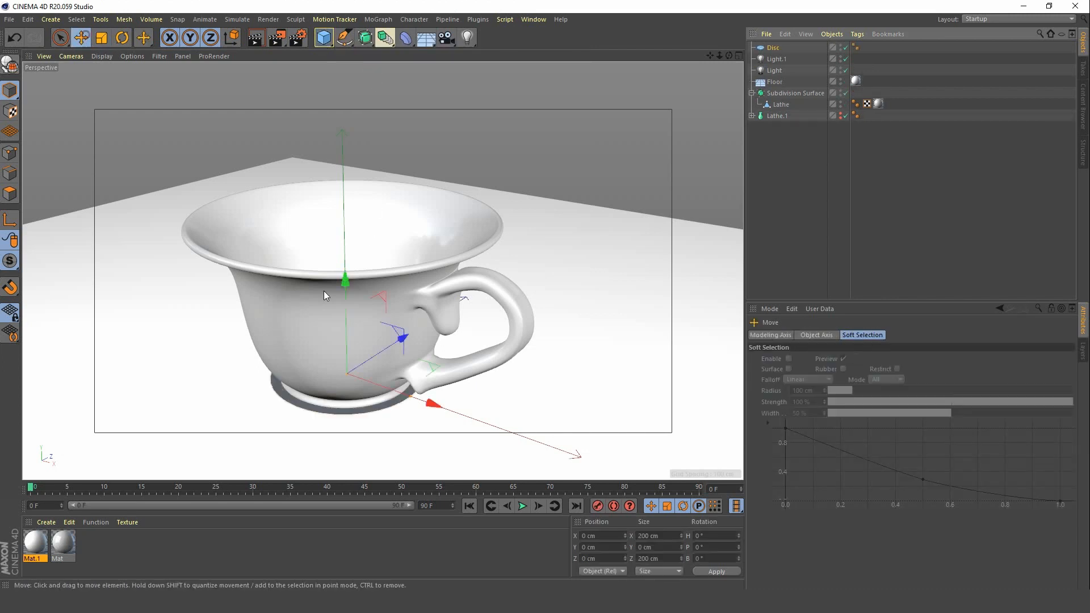
left_click_drag(343, 282, 340, 158)
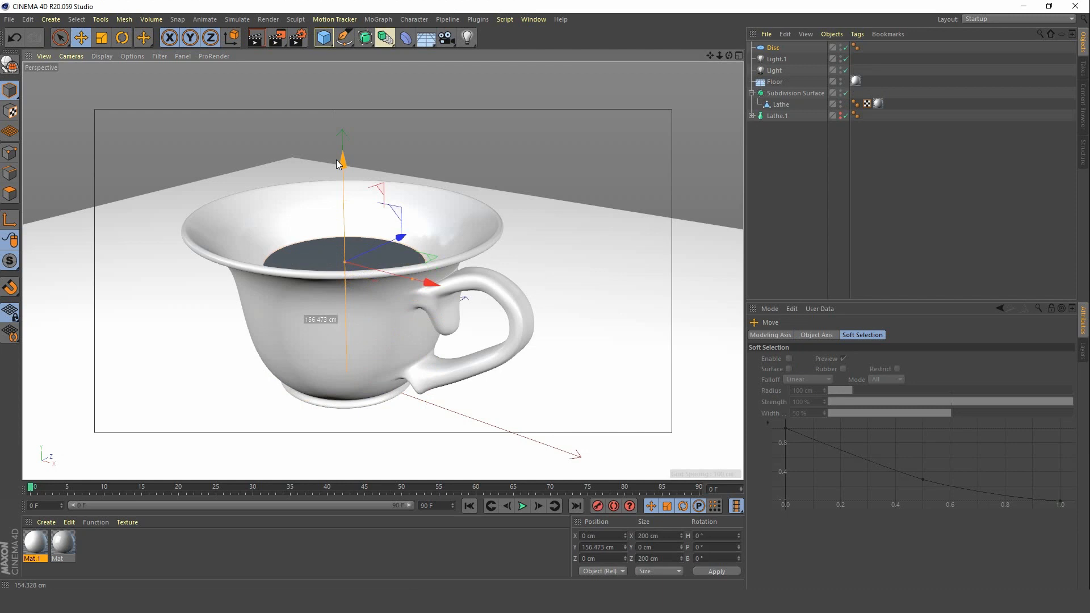
Scale the disc so it sits just inside the cup rim as the tea surface.
left_click(80, 37)
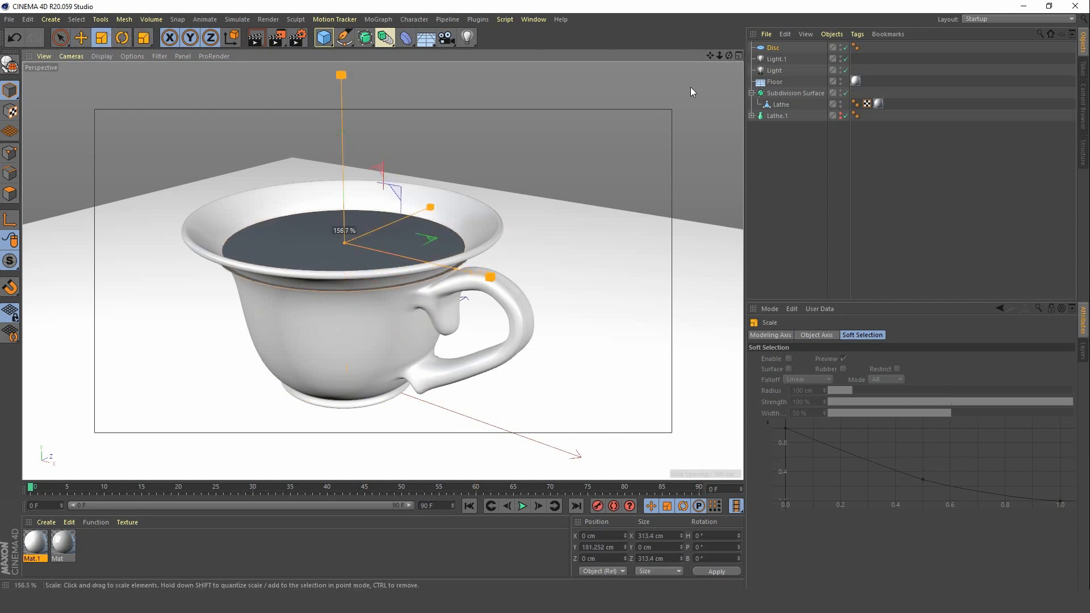
left_click_drag(490, 277, 560, 293)
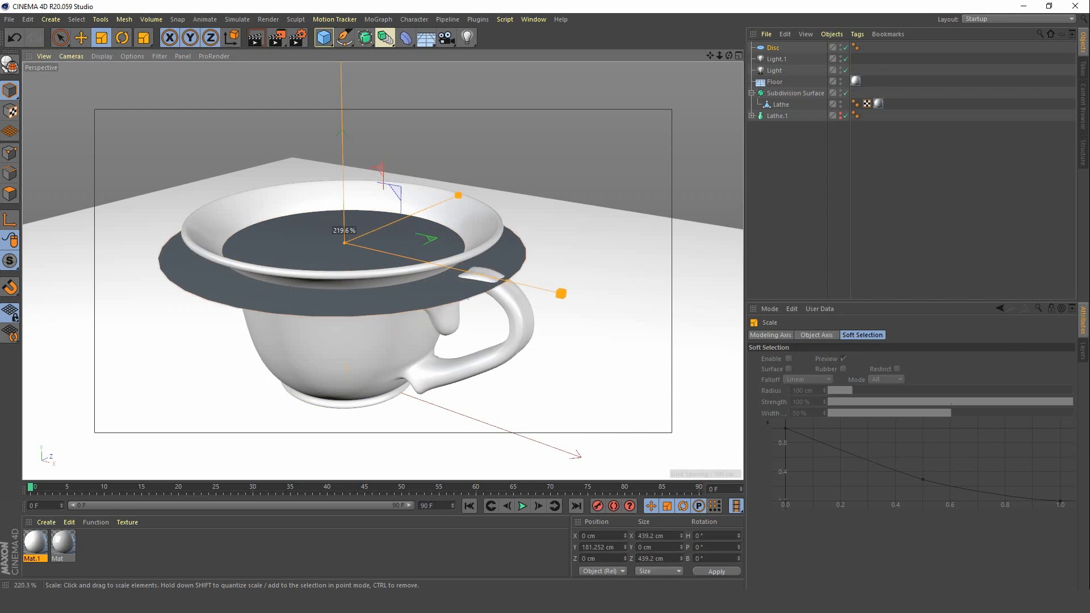
left_click_drag(560, 293, 518, 284)
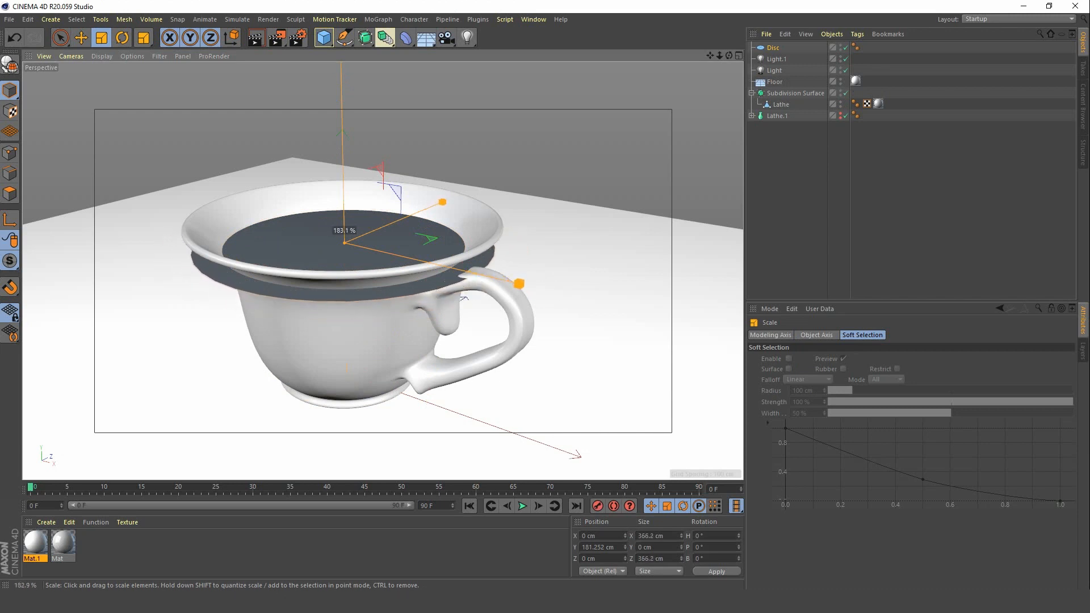
left_click_drag(520, 284, 488, 277)
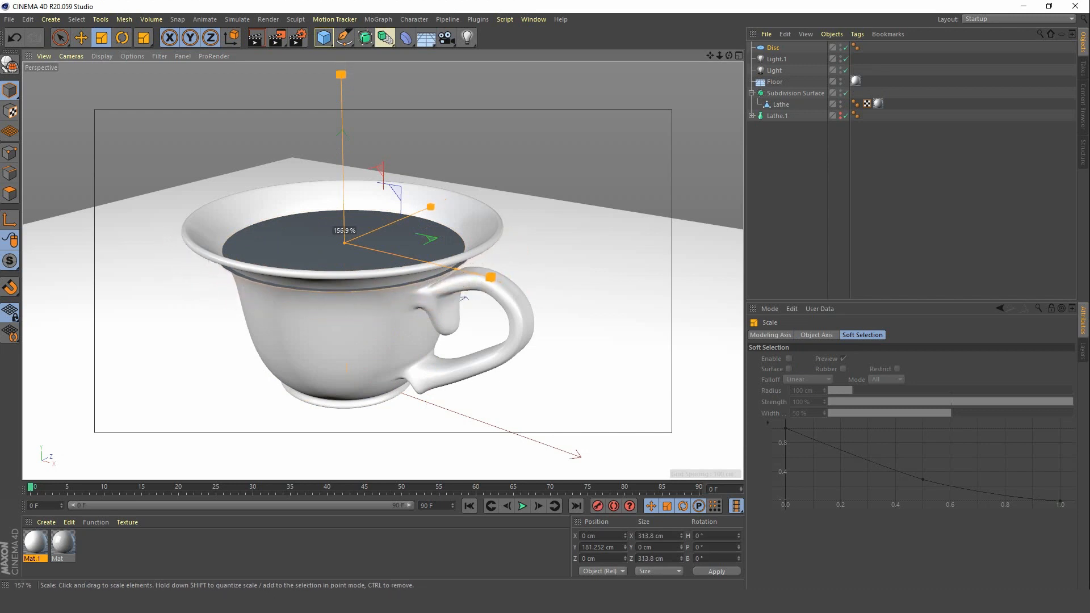
left_click_drag(488, 277, 479, 275)
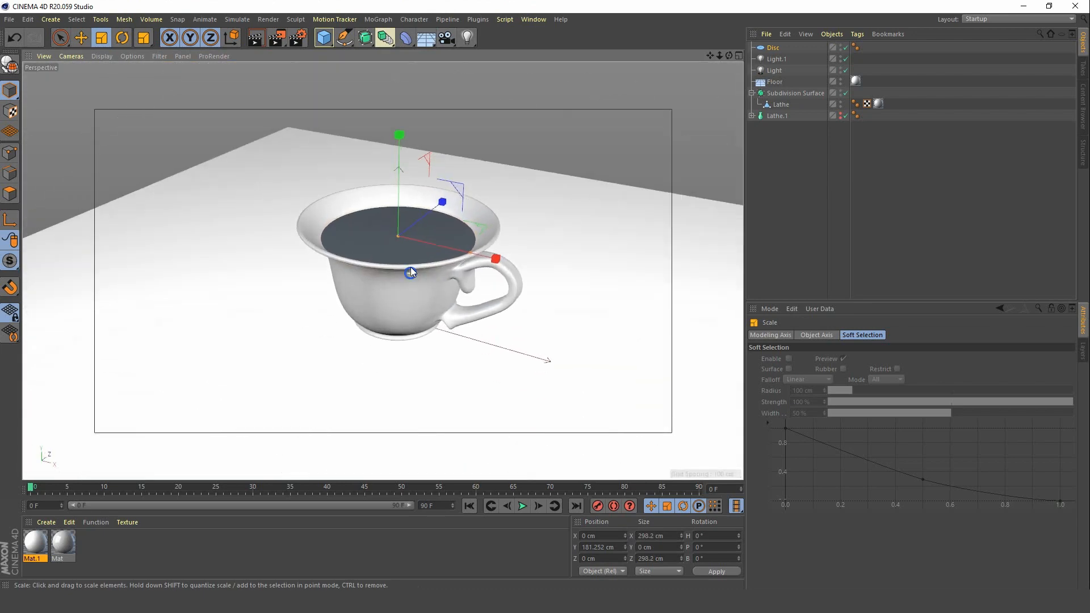
Raise the disc to 164 rotation segments and 34 disc segments for a dense mesh.
left_click_drag(410, 272, 390, 278)
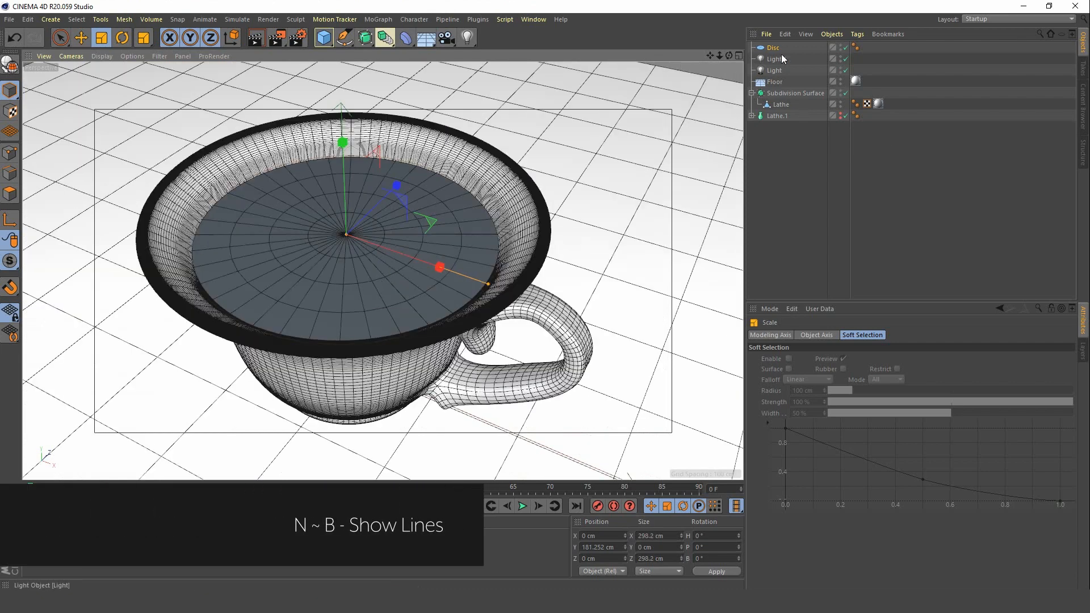
left_click(773, 47)
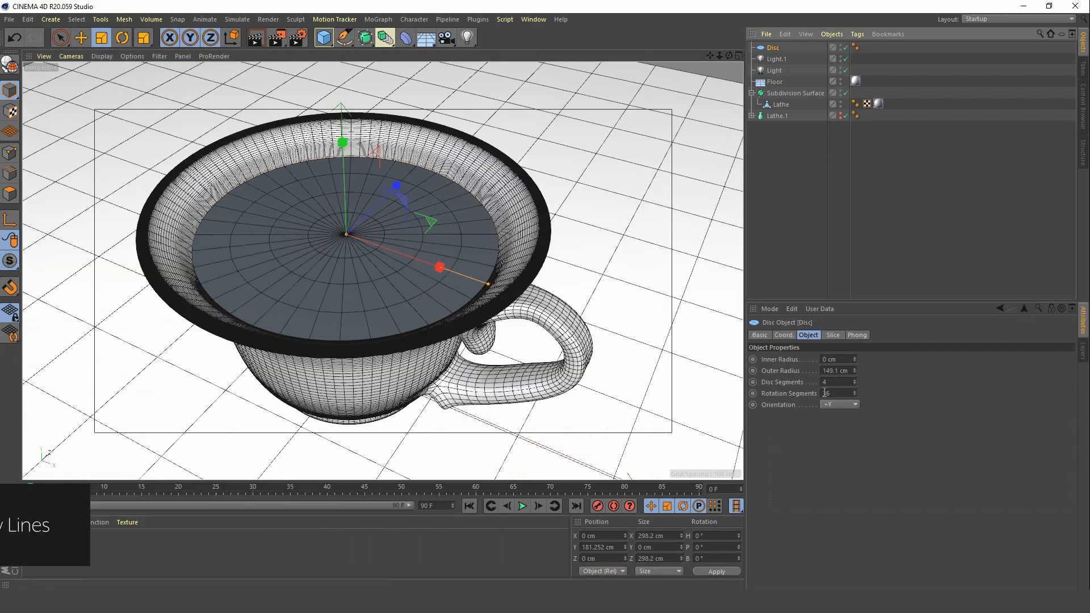
type("70")
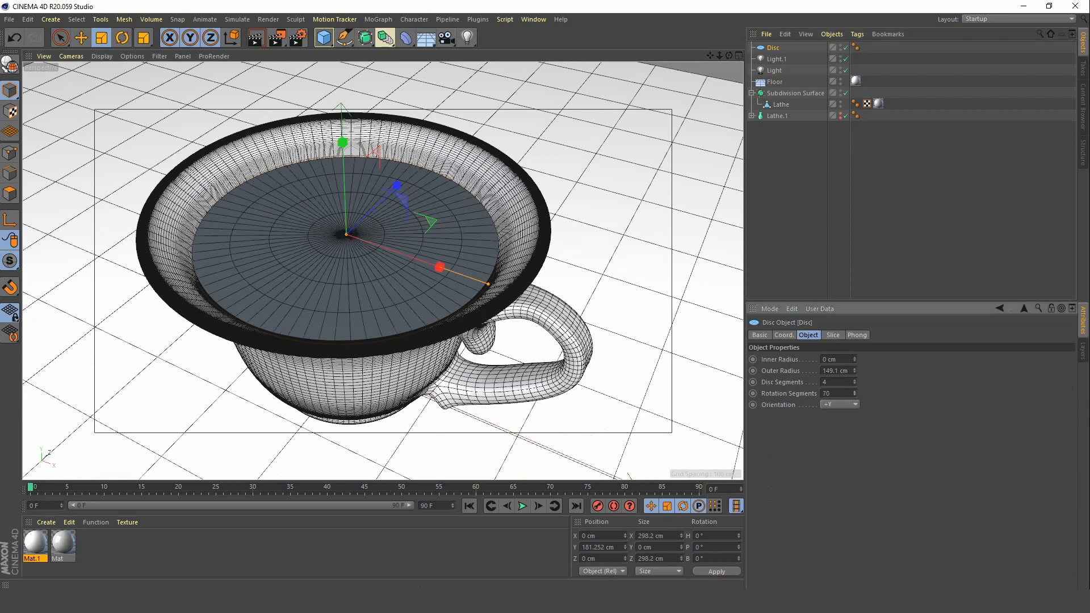
left_click_drag(838, 393, 855, 393)
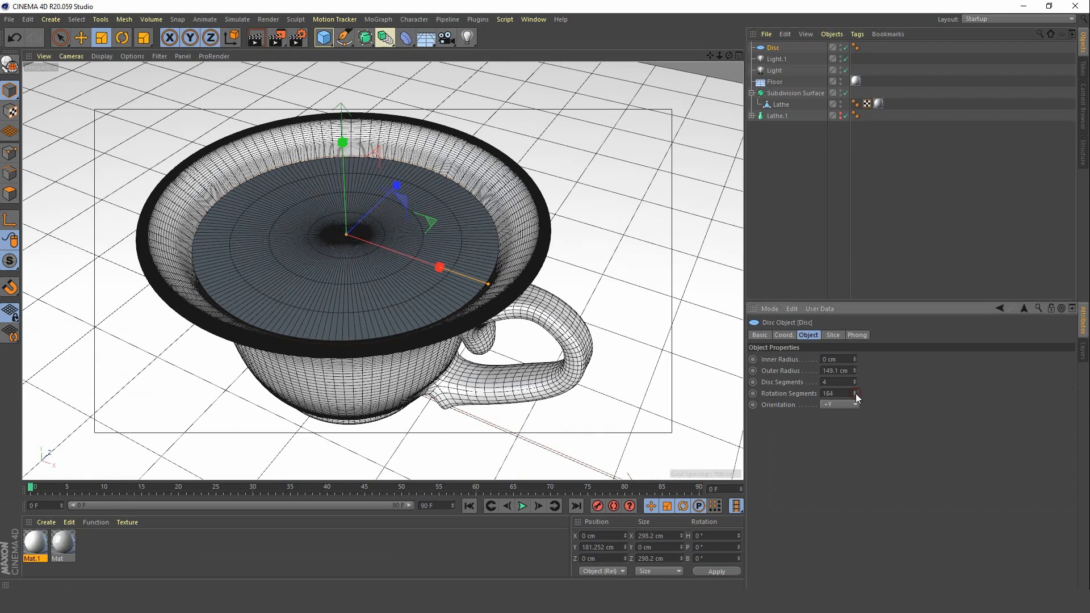
left_click(855, 381)
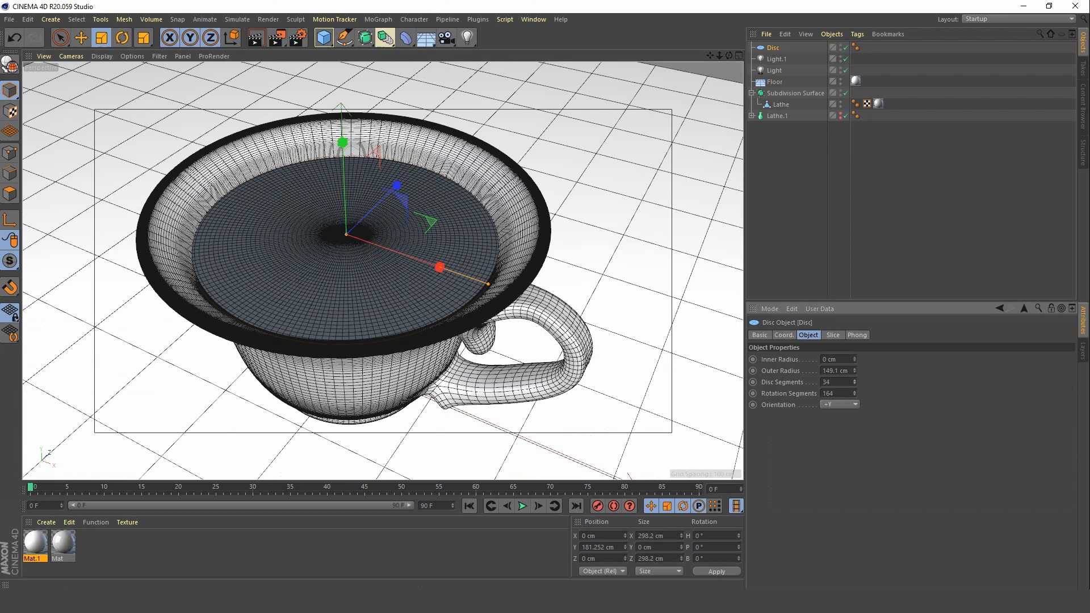
mouse_move(743, 222)
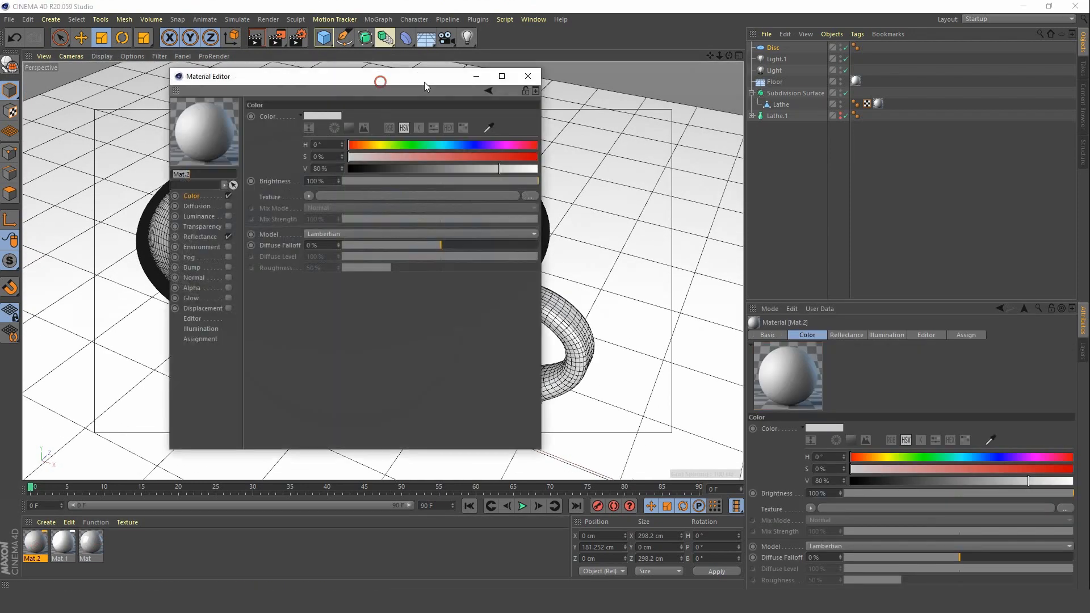
Adjust the new material's hue, saturation and value to a warm golden-orange tea colour.
left_click_drag(381, 82, 615, 55)
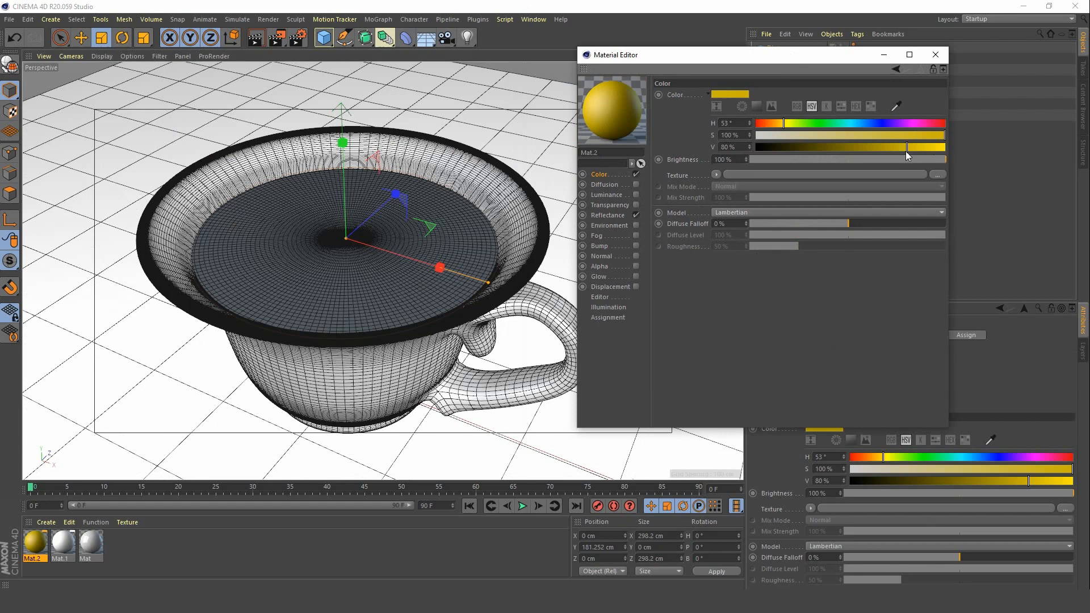
left_click_drag(907, 146, 899, 146)
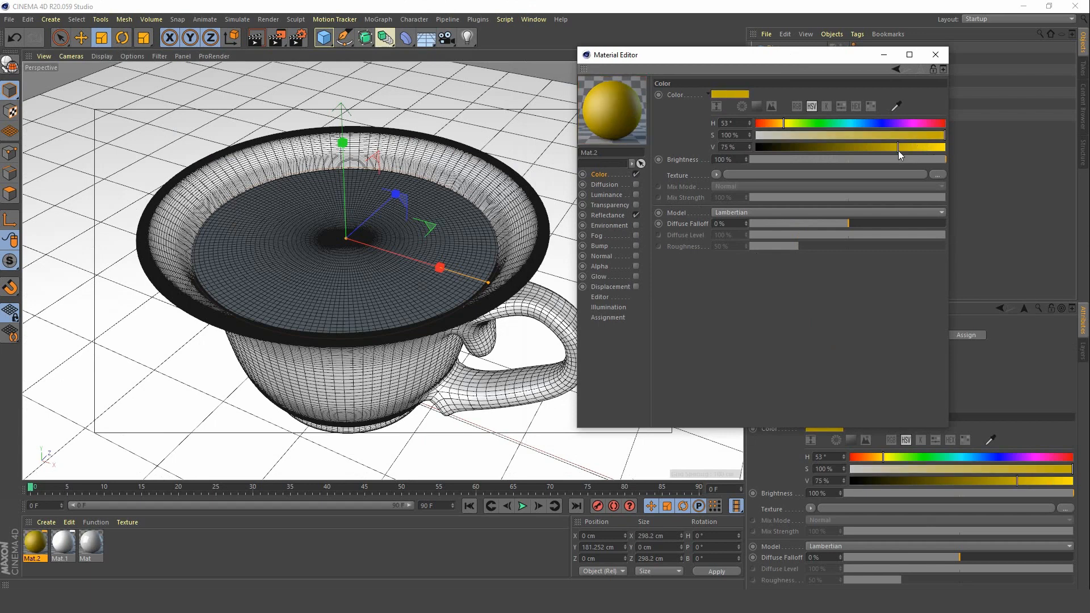
left_click_drag(943, 135, 867, 135)
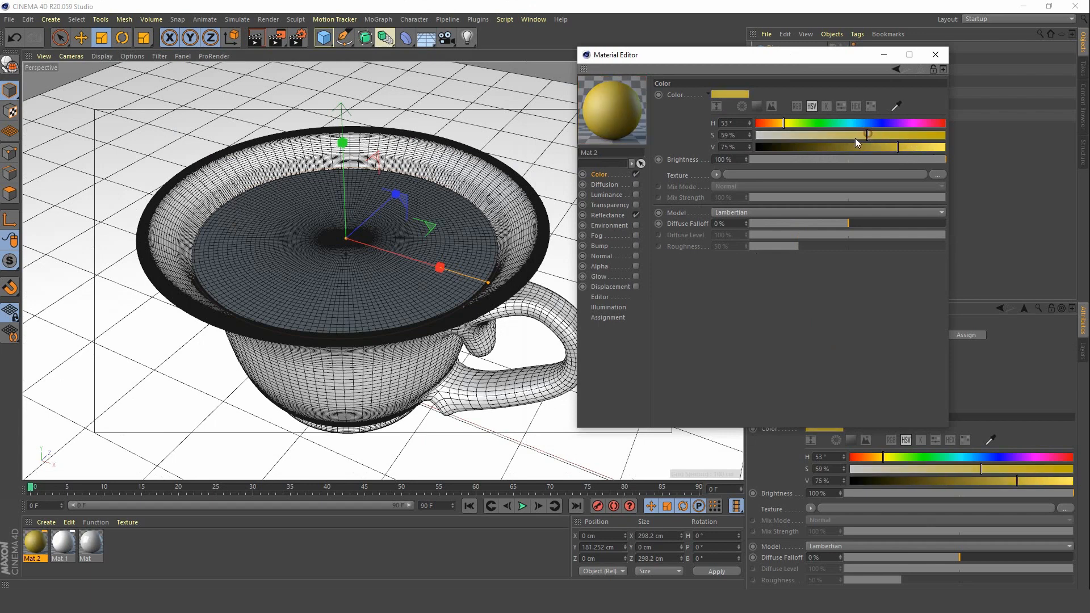
left_click_drag(866, 135, 781, 126)
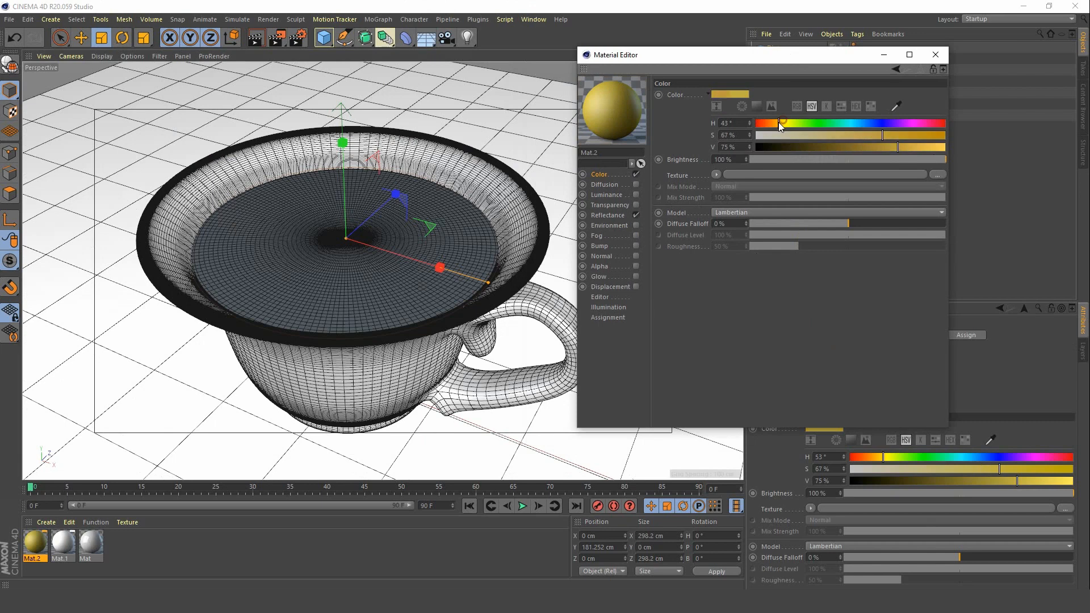
left_click_drag(777, 123, 784, 124)
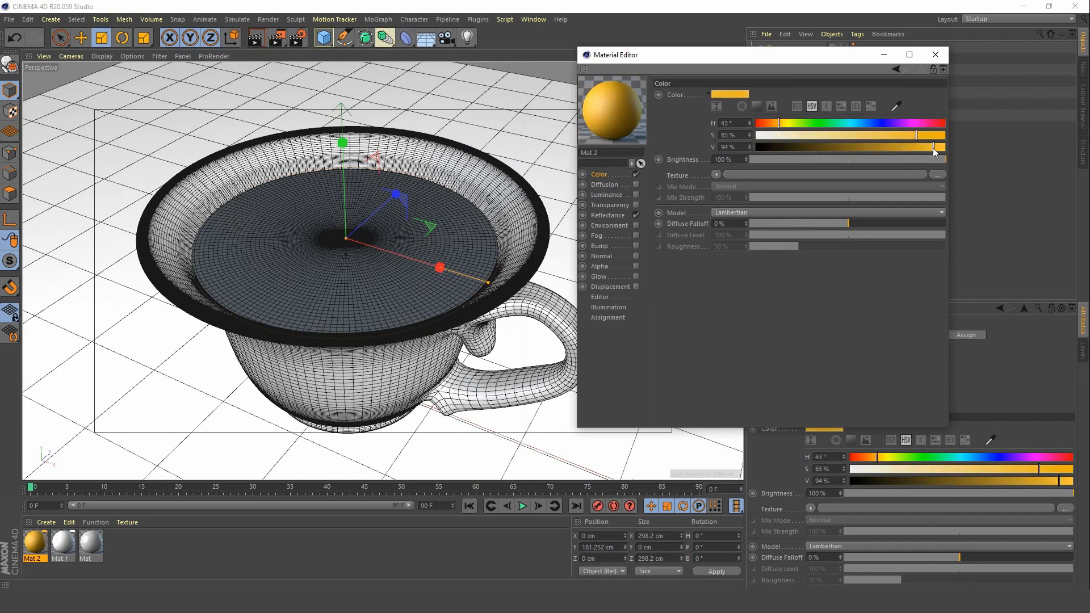
left_click_drag(918, 135, 866, 135)
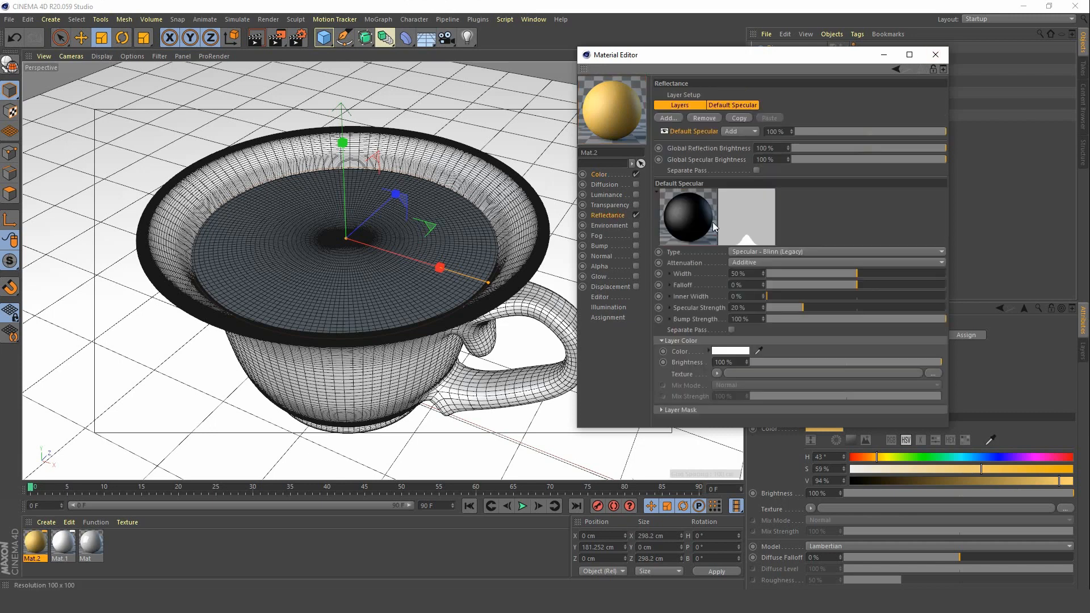
Add a GGX reflection layer at 50% brightness and close the material editor.
left_click(739, 132)
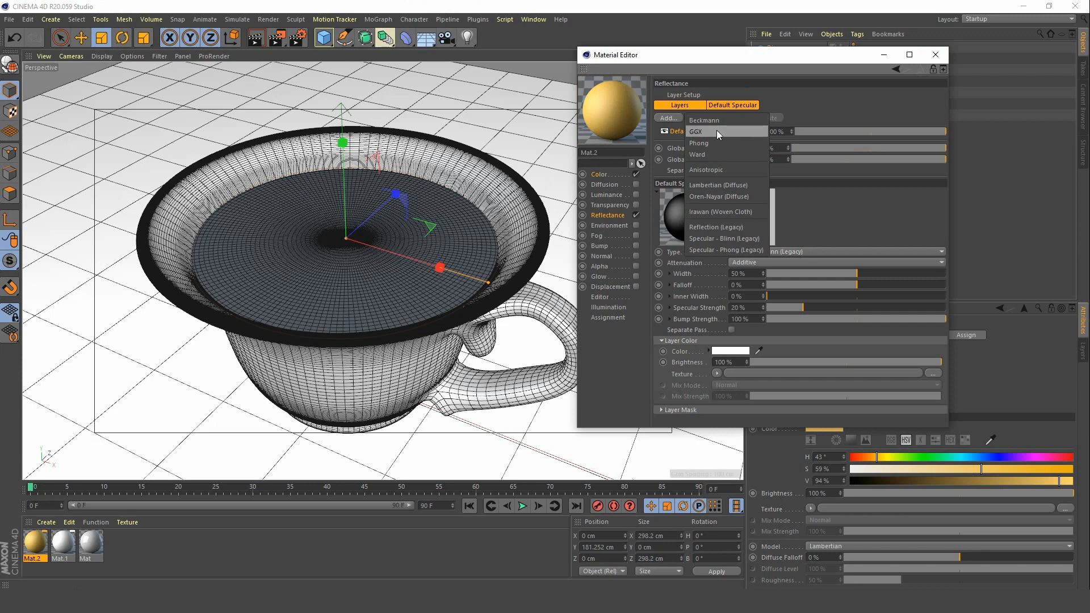
left_click(666, 117)
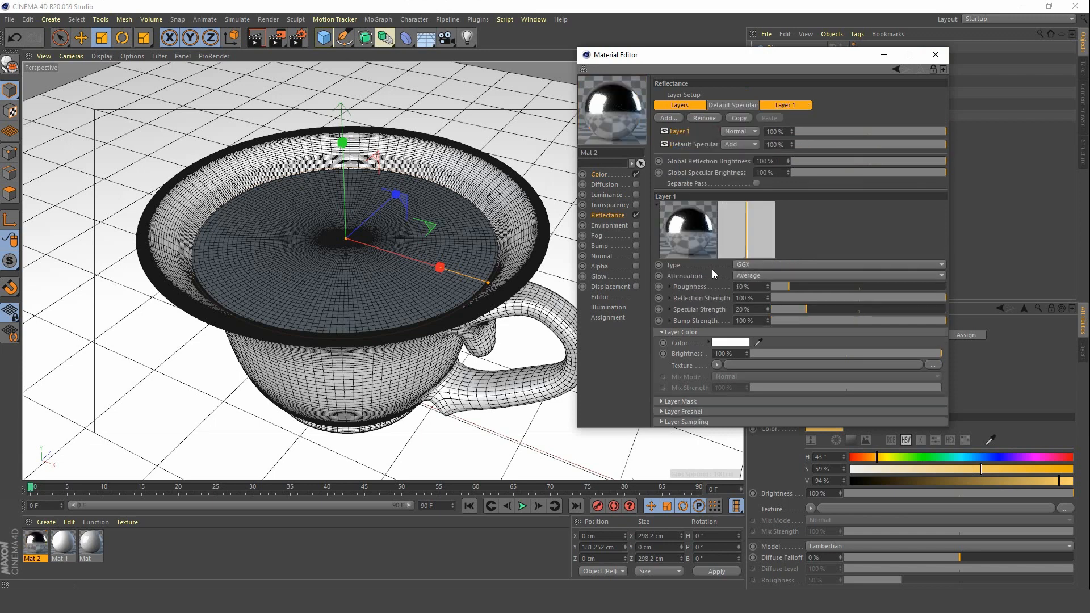
left_click_drag(931, 354, 845, 355)
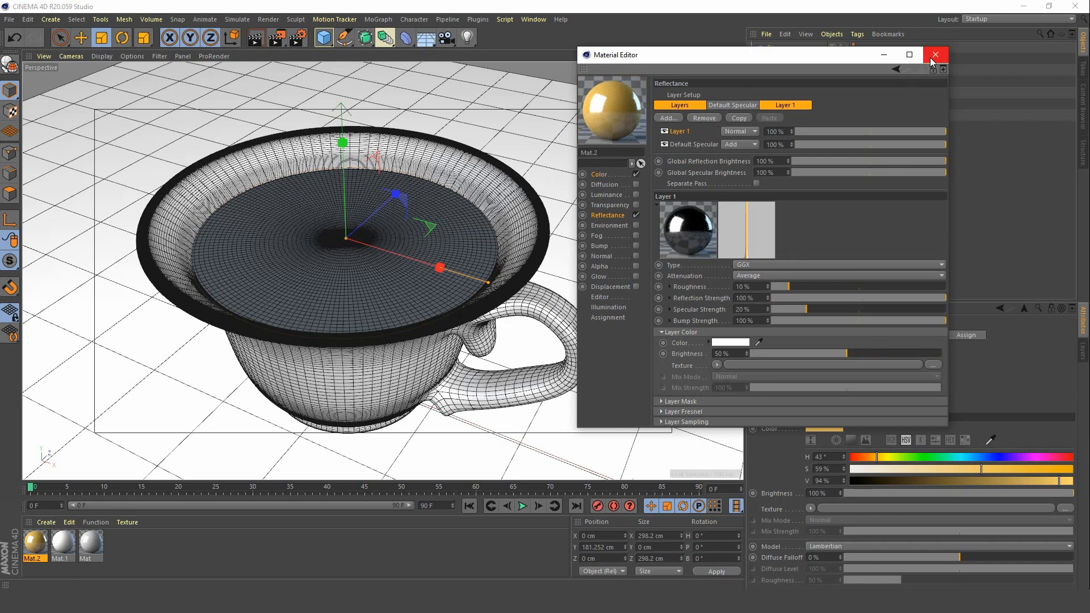
left_click(935, 54)
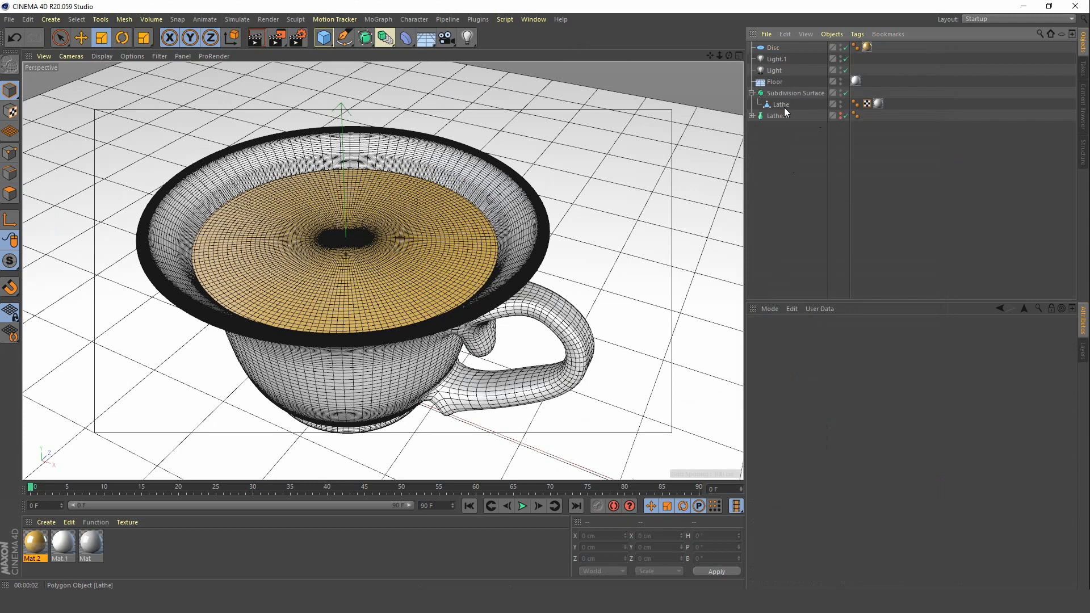
Add a Plain effector to the tea disc and set its deformation mode to Polygon.
left_click(772, 48)
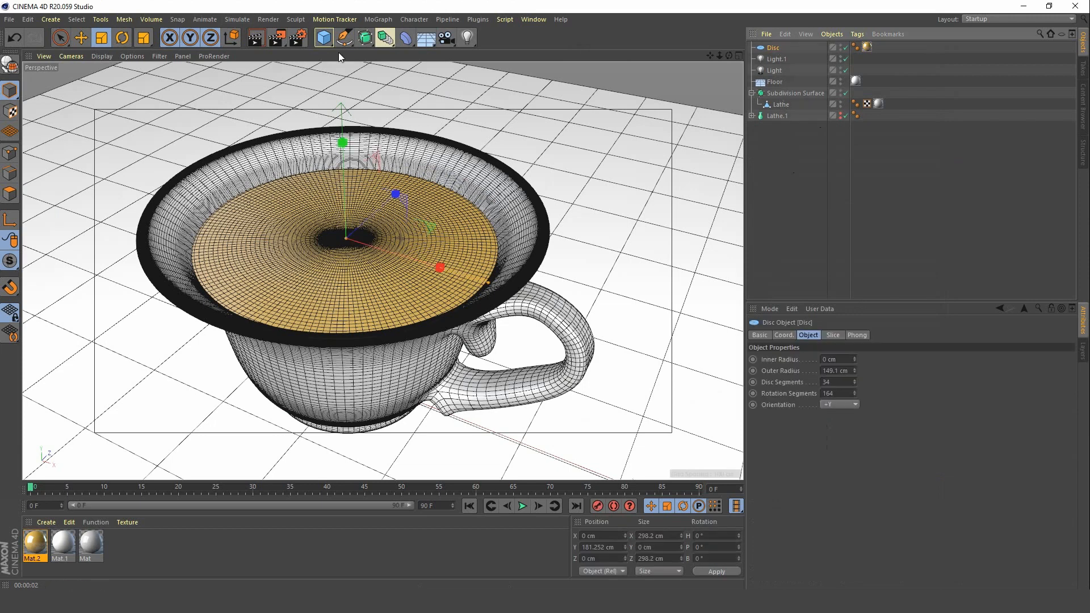
left_click(377, 19)
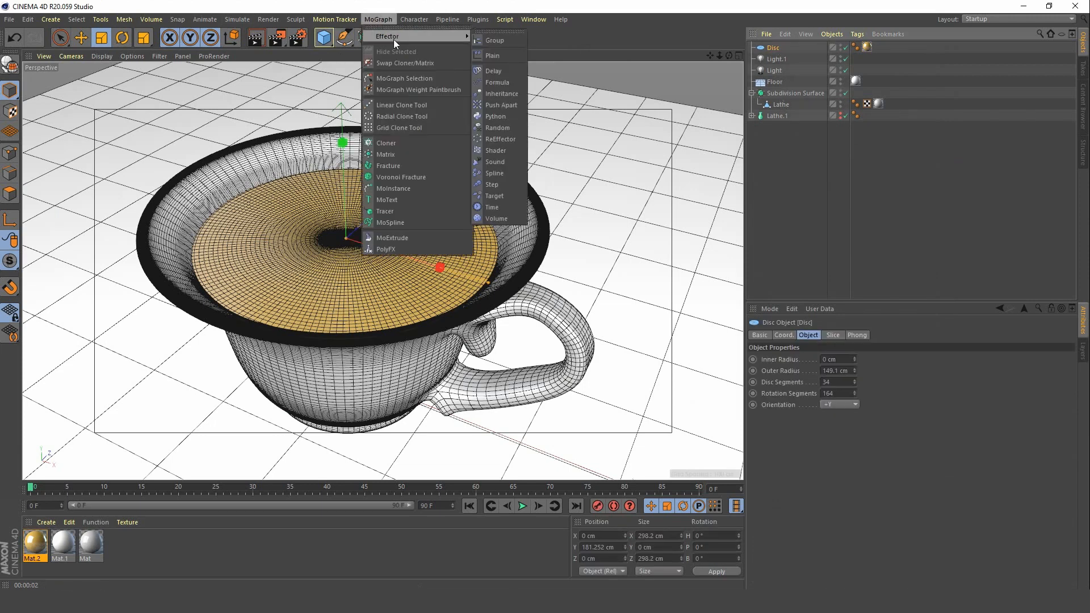
left_click(492, 54)
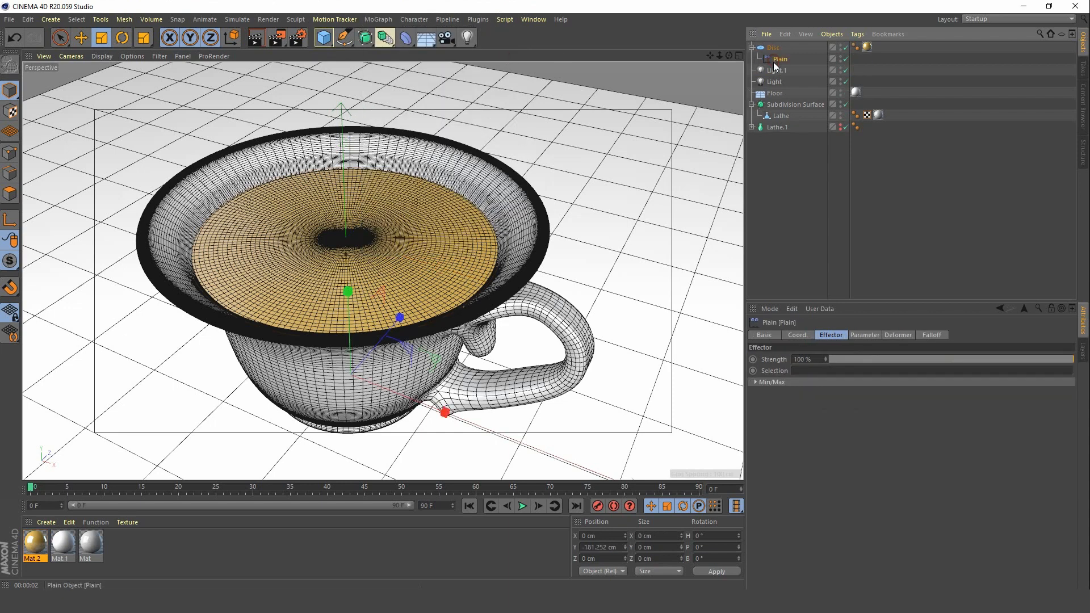
left_click(897, 334)
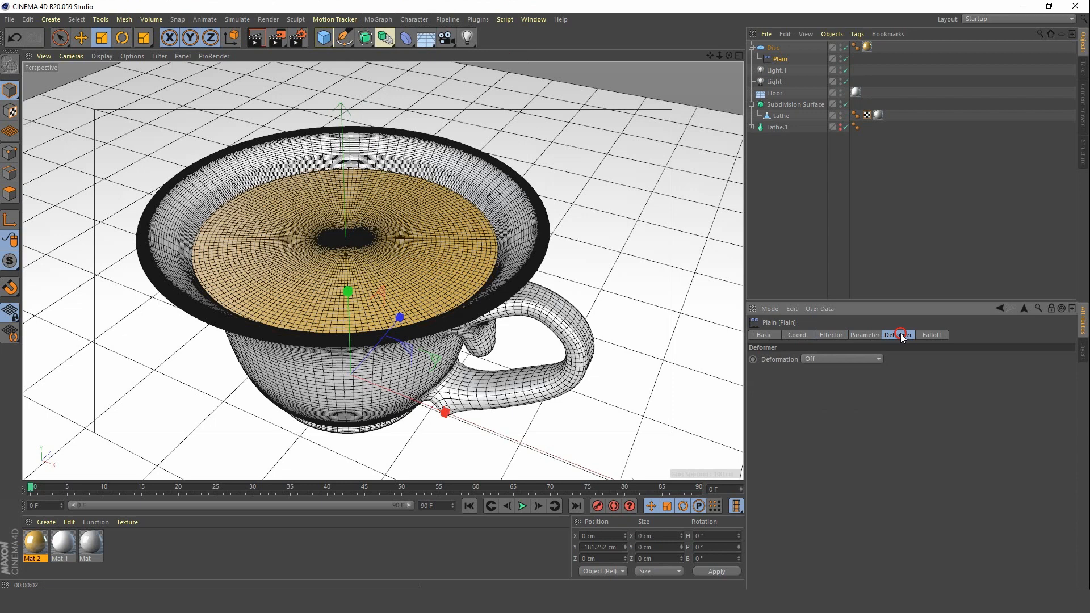
left_click(842, 359)
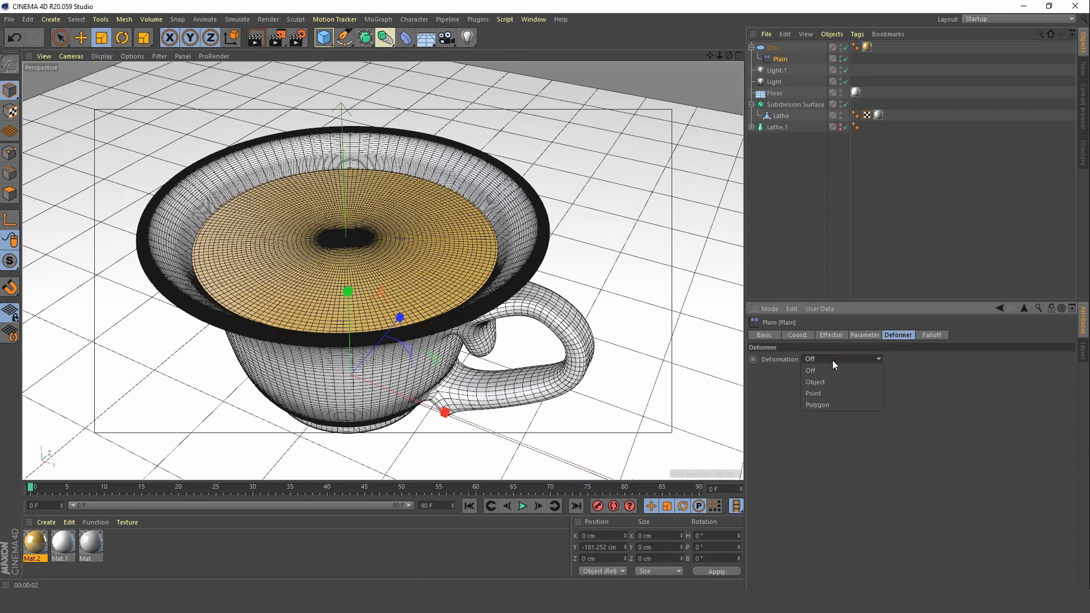
left_click(818, 404)
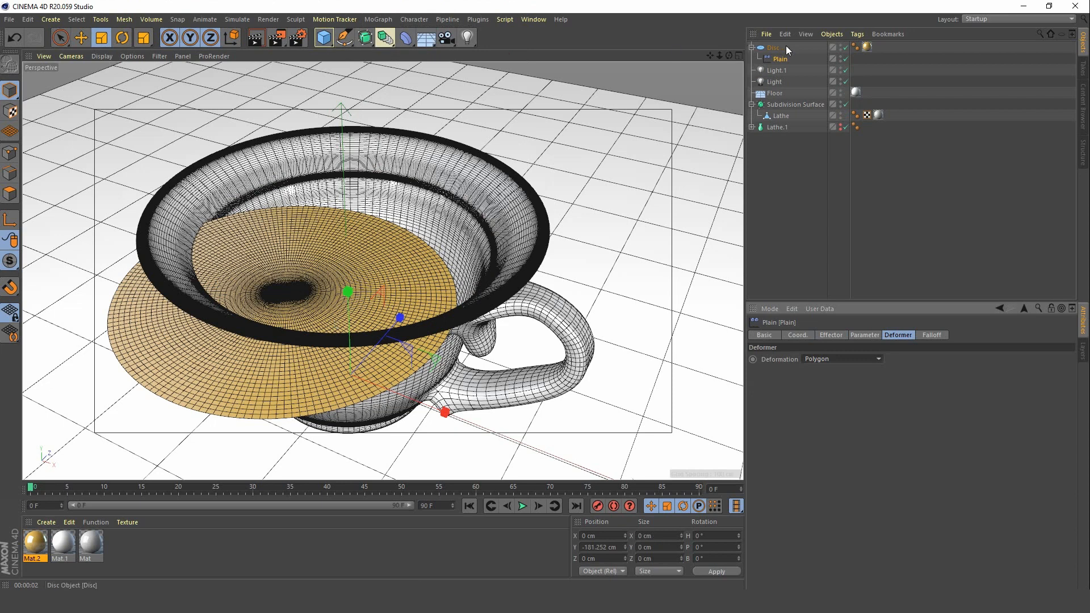
Set the effector's transform space to Effector and its P.Y offset to -2 cm.
left_click(865, 334)
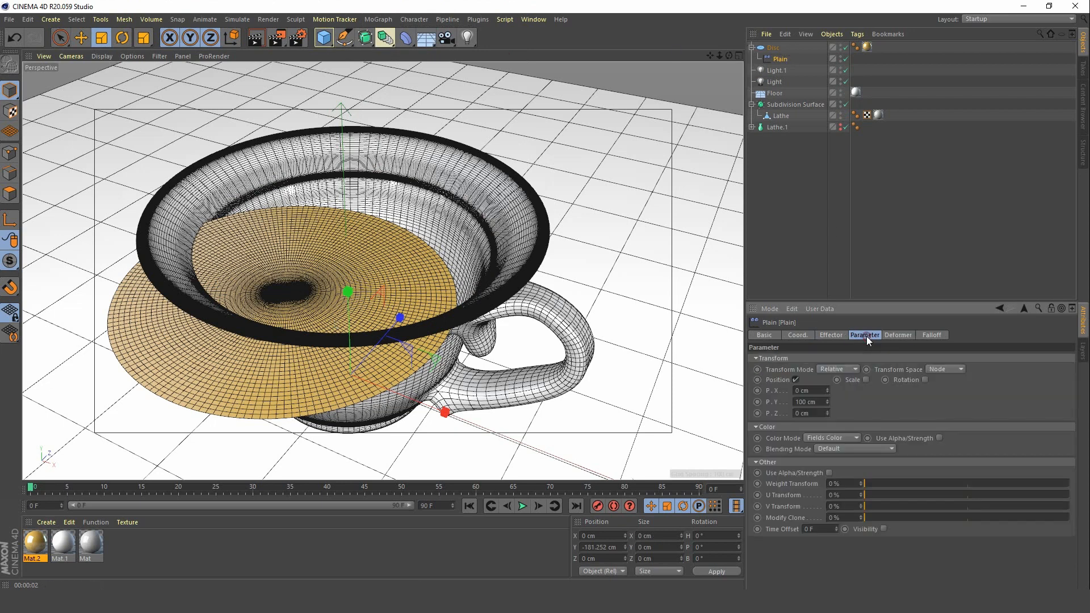
mouse_move(946, 370)
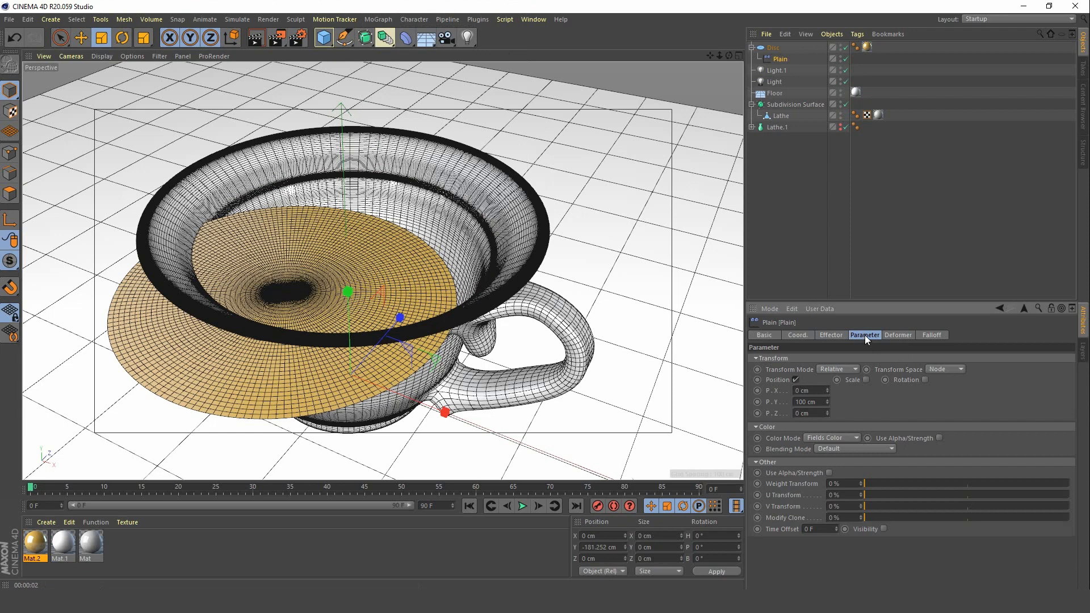
left_click(944, 368)
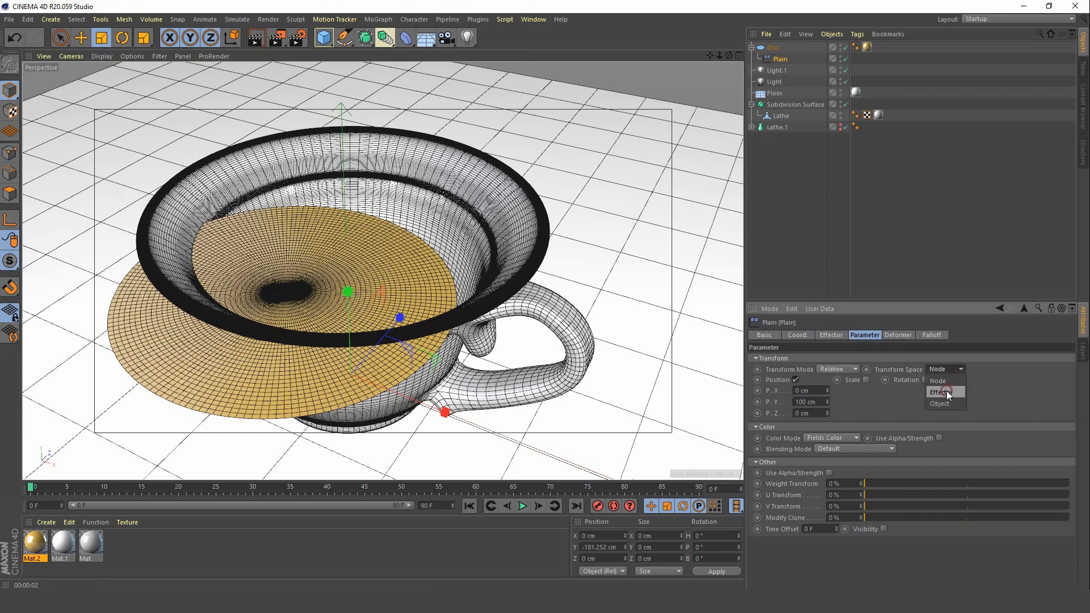
left_click(940, 392)
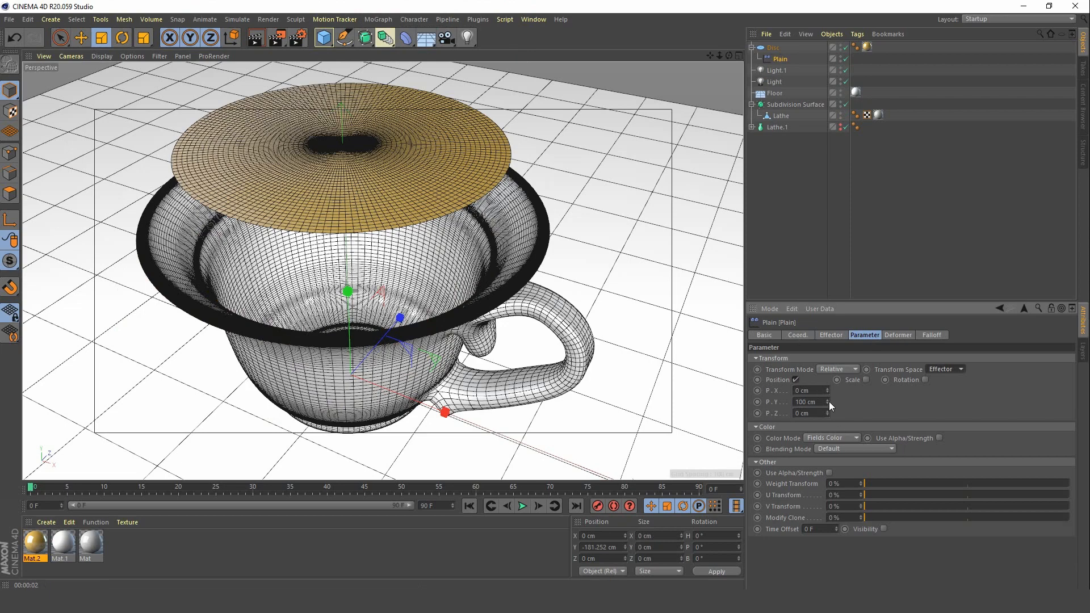
left_click(828, 416)
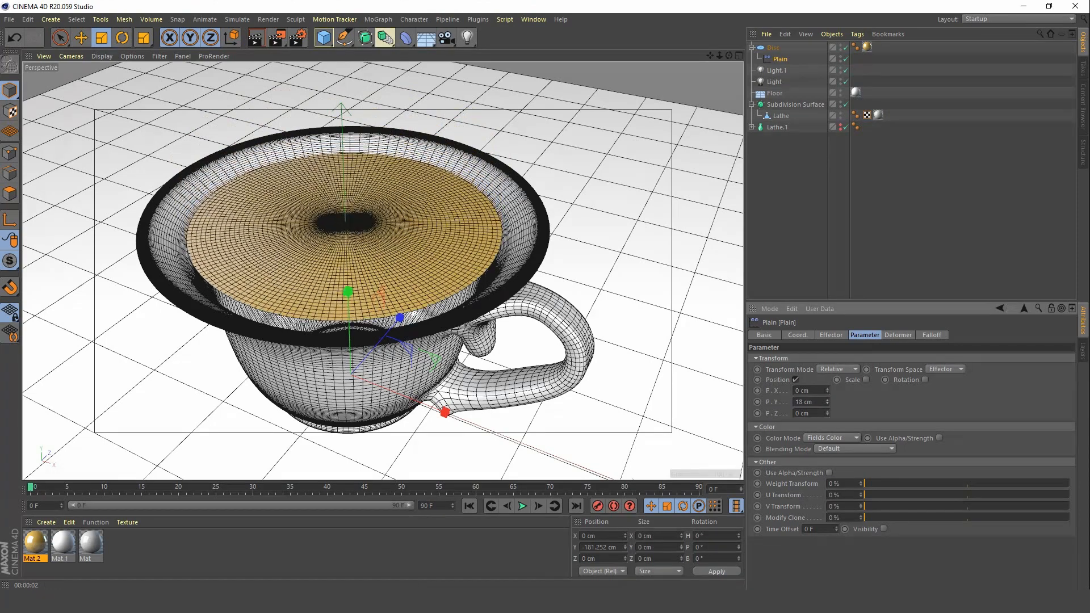
type("-2 cm")
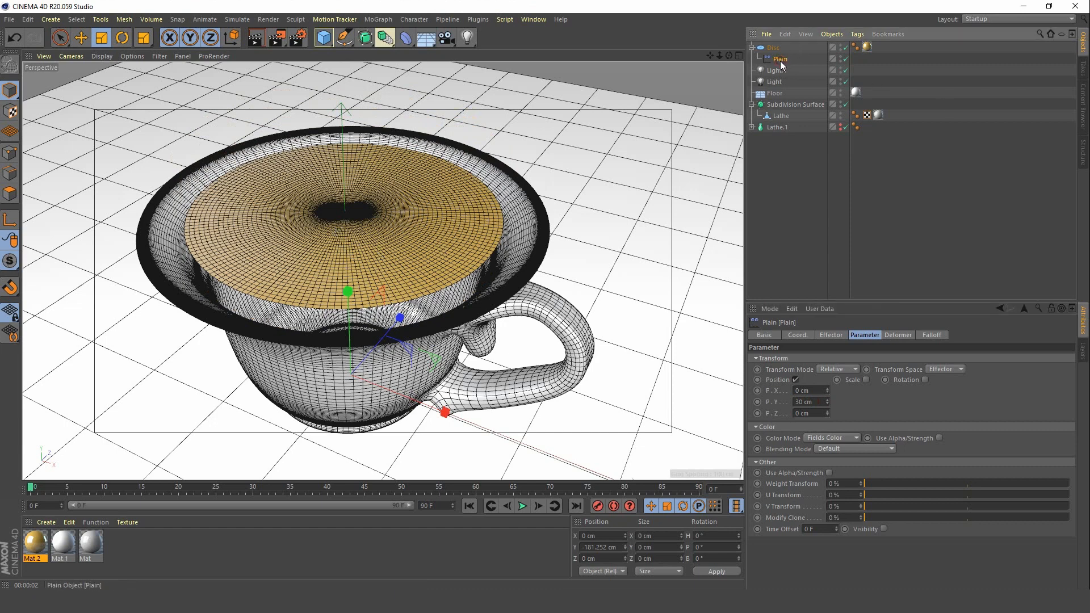
Show the Plain effector's falloff field settings.
left_click(930, 334)
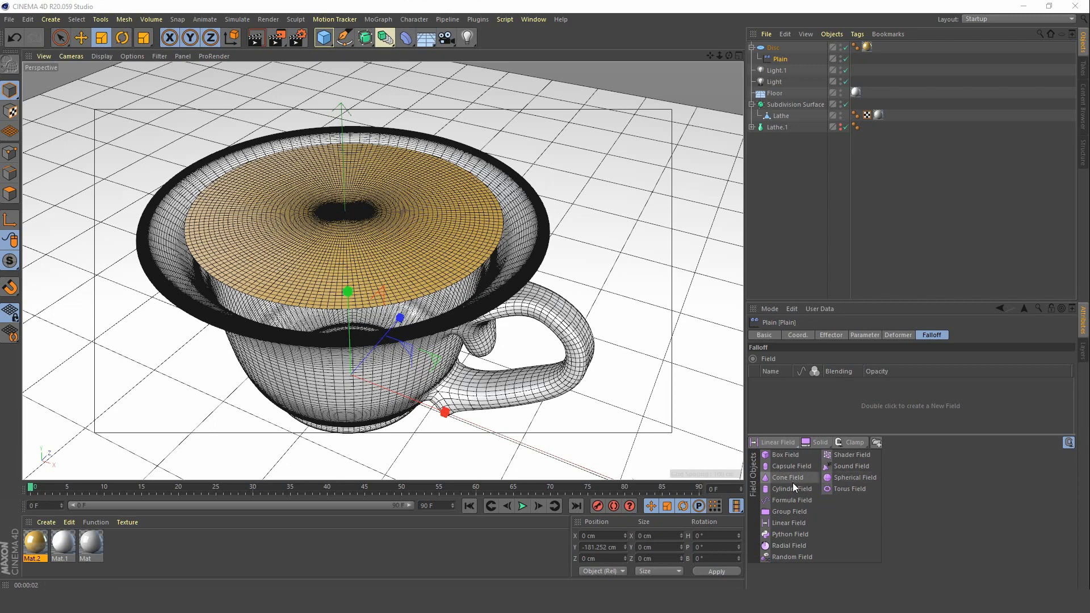
mouse_move(1030, 478)
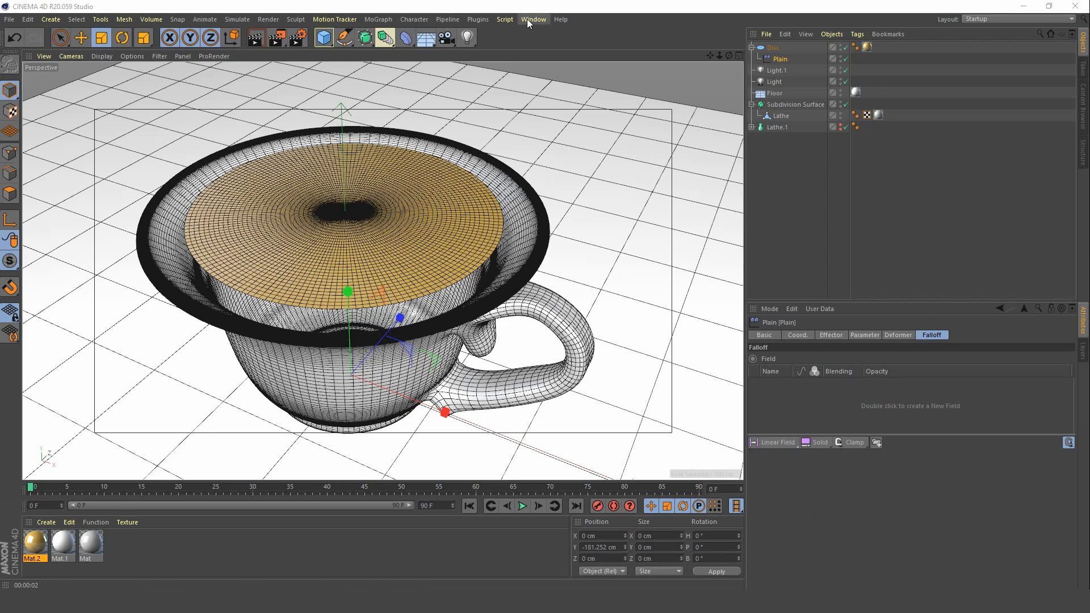
Switch to the spoon_handle document and select the spoon objects for copying.
left_click(534, 19)
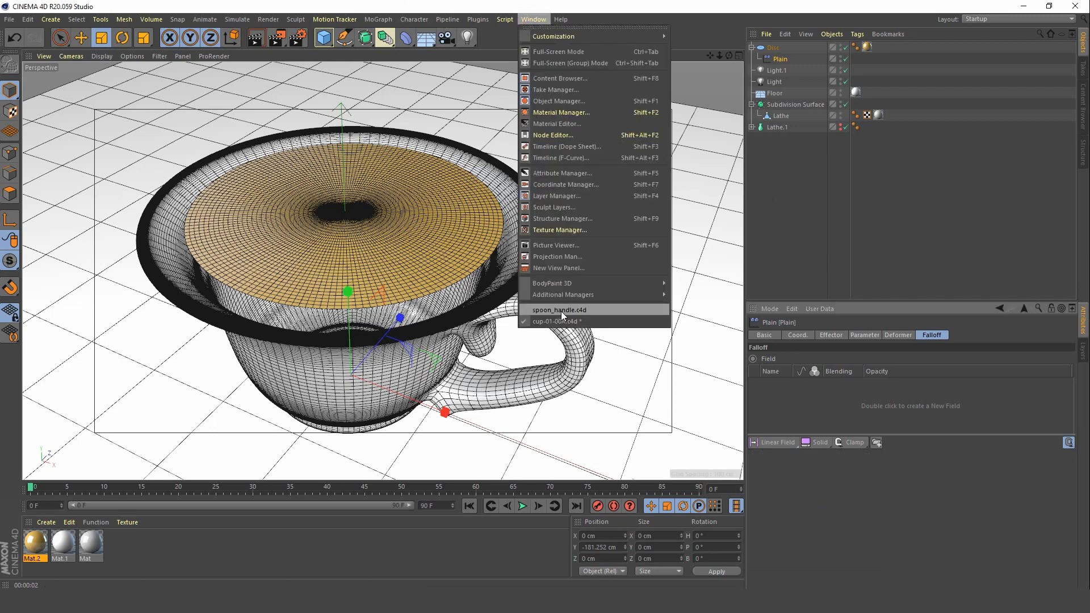
left_click(559, 309)
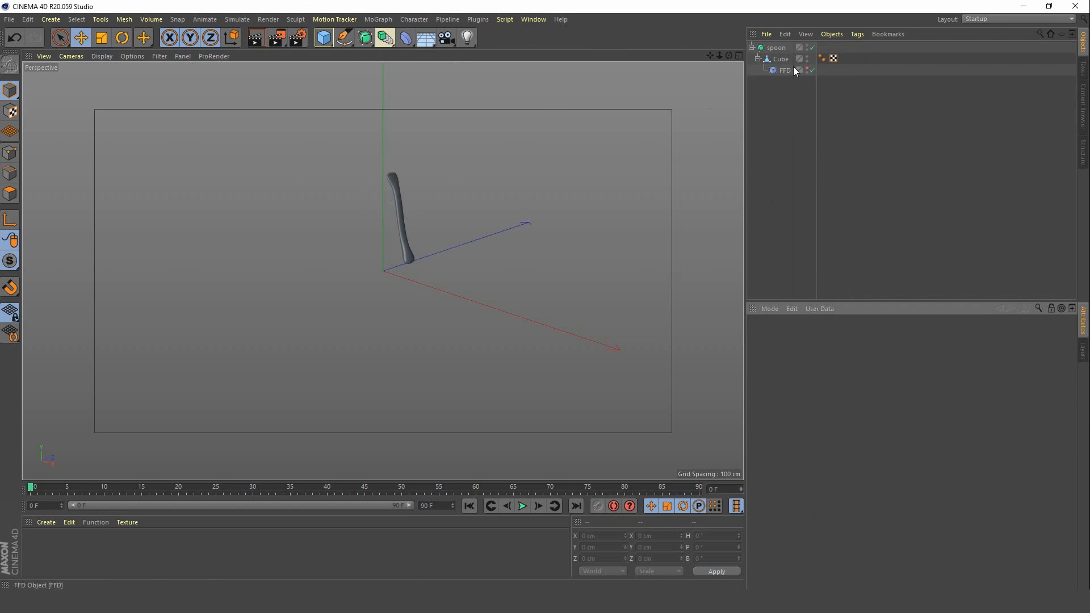
left_click(776, 48)
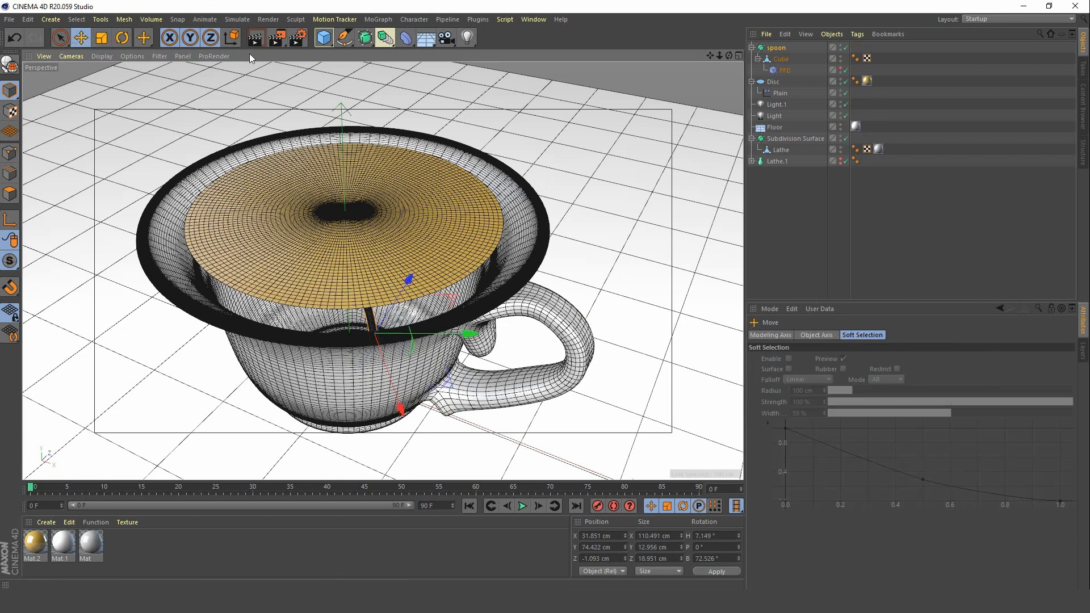
mouse_move(231, 38)
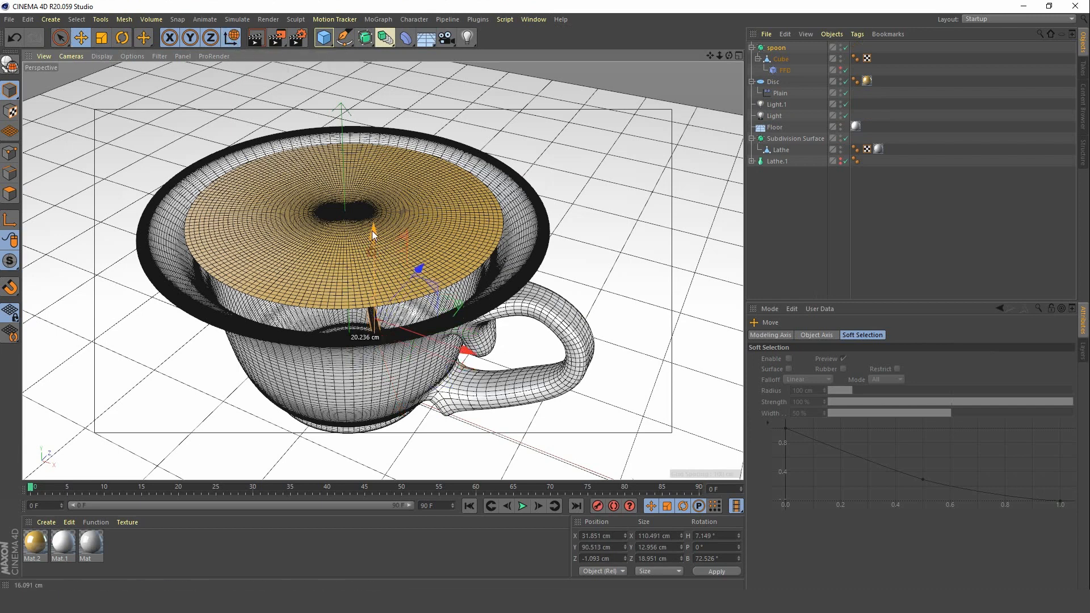
Raise the spoon above the tea, enlarge it, and return to moving it into the cup.
left_click_drag(374, 229, 373, 77)
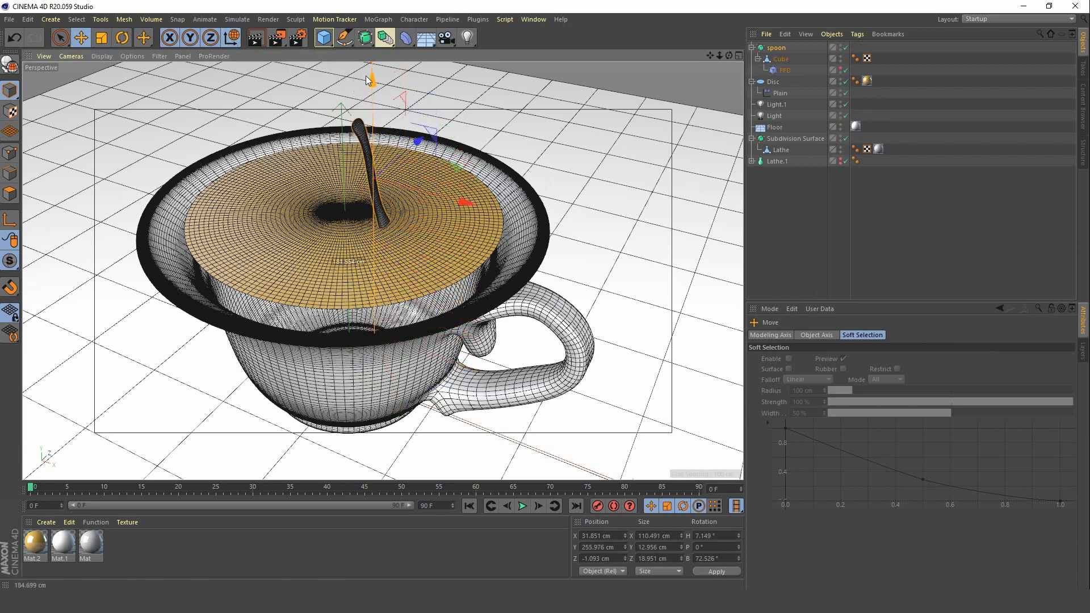
left_click(101, 37)
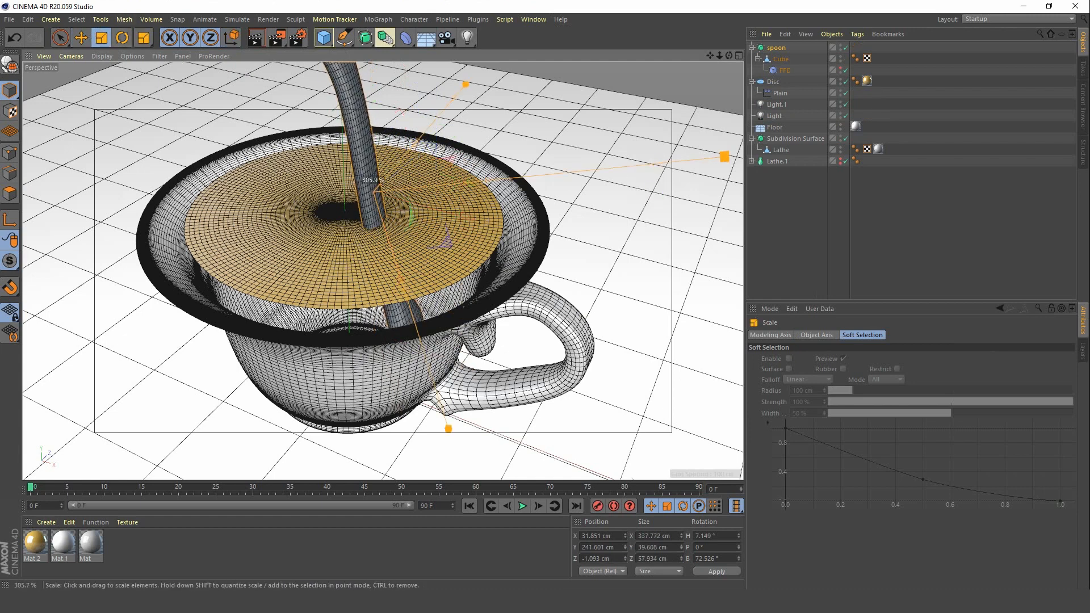
left_click_drag(723, 156, 640, 166)
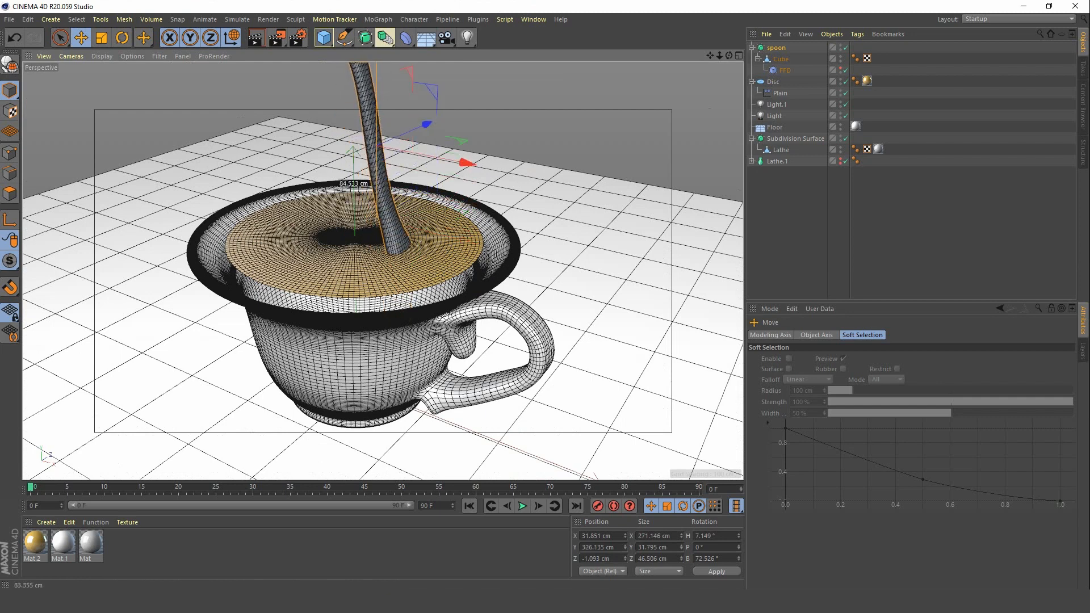
left_click(101, 38)
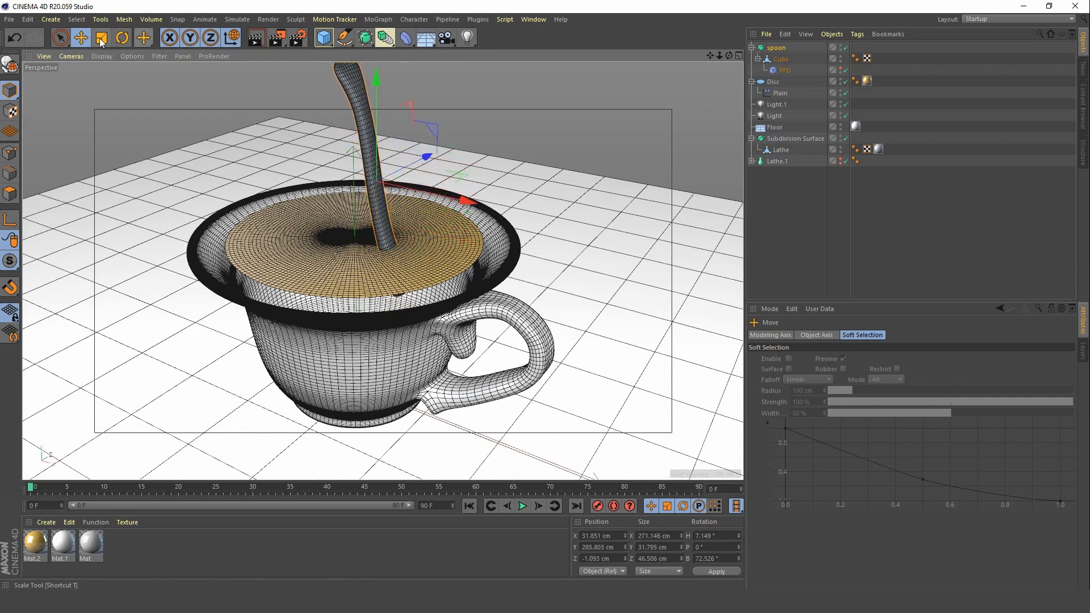
left_click(101, 37)
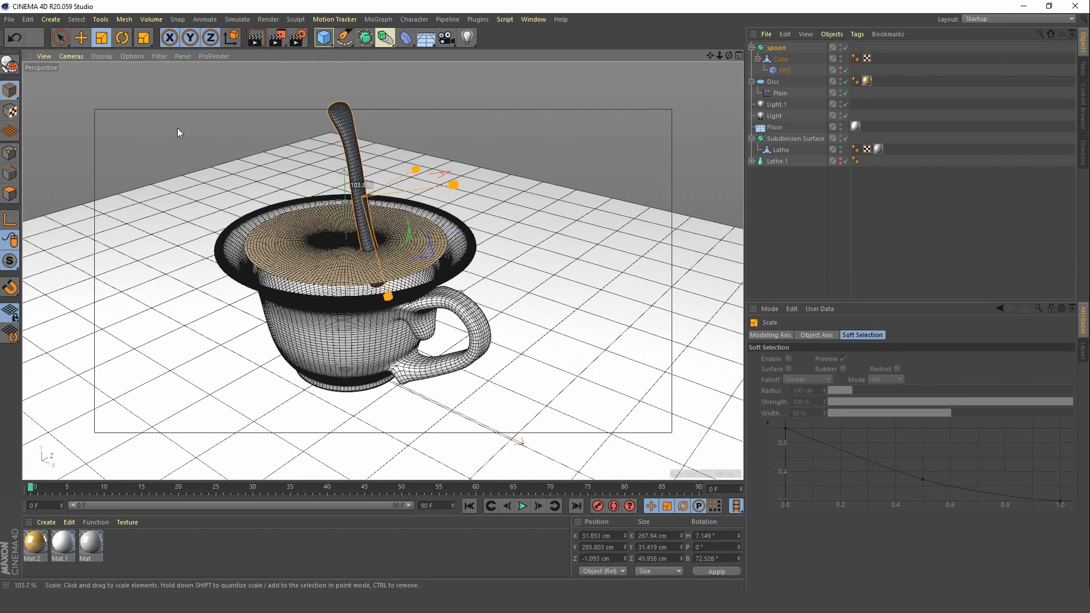
left_click(80, 37)
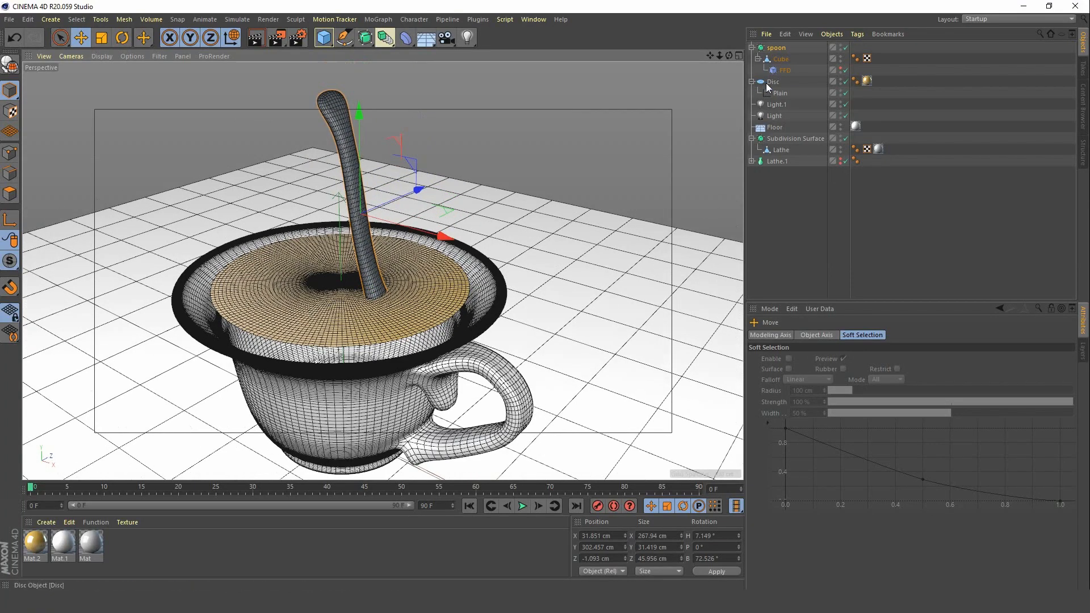
Add a Cylinder Field to the Plain effector's falloff.
left_click(780, 92)
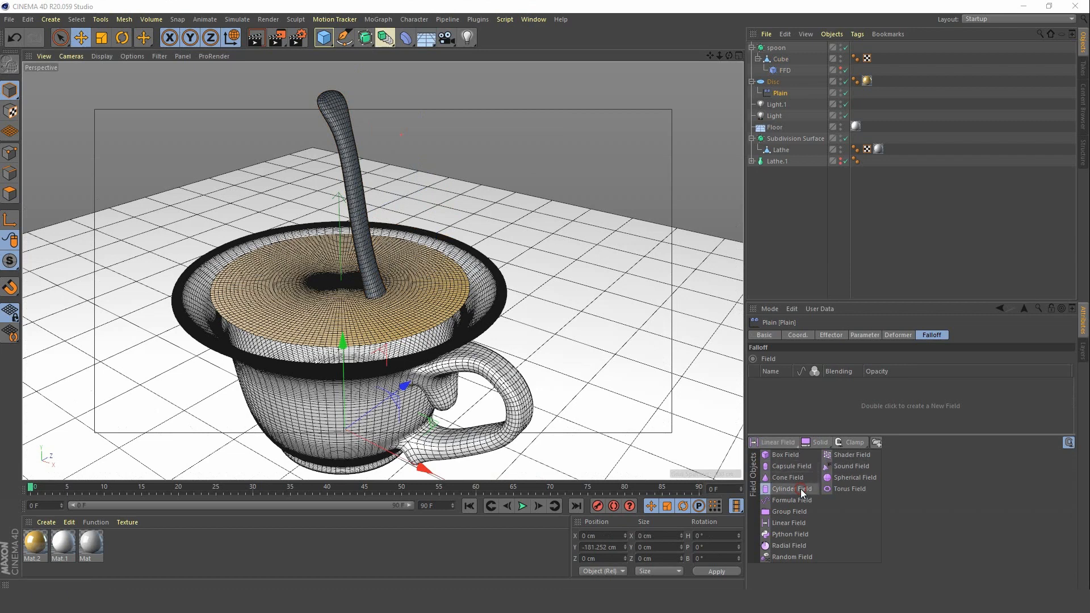
left_click(785, 488)
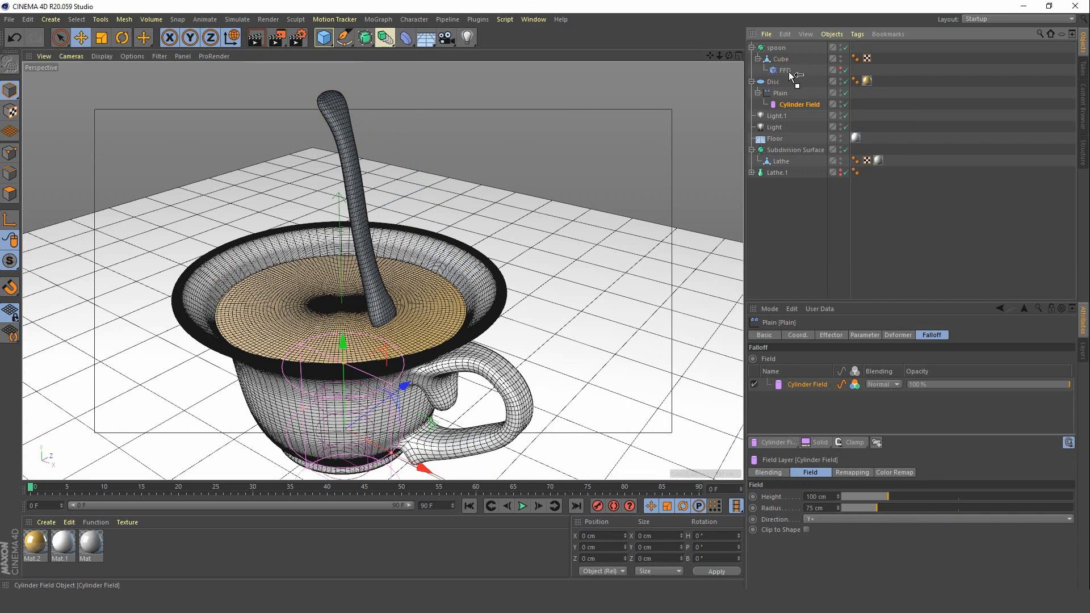
mouse_move(793, 75)
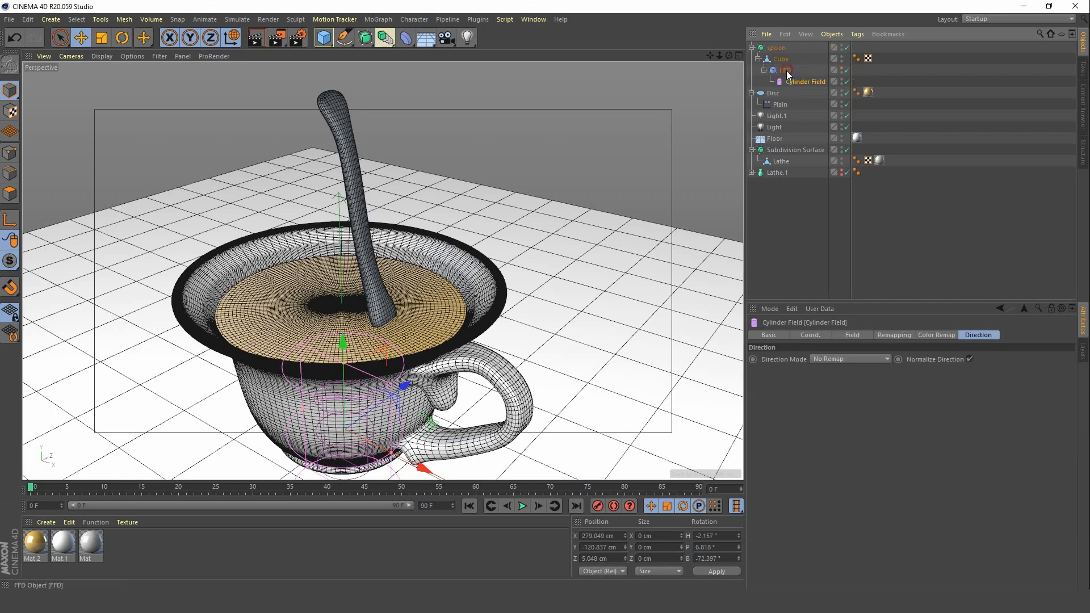
Run Reset PSR from the command search so the Cylinder Field snaps onto the spoon.
key("shift+c")
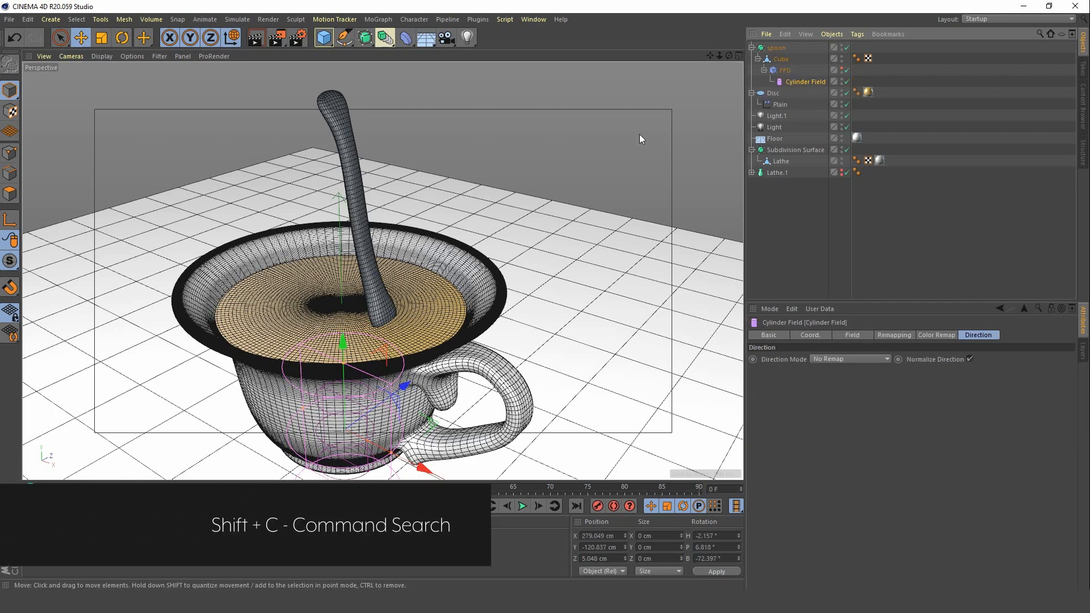
key("shift+c")
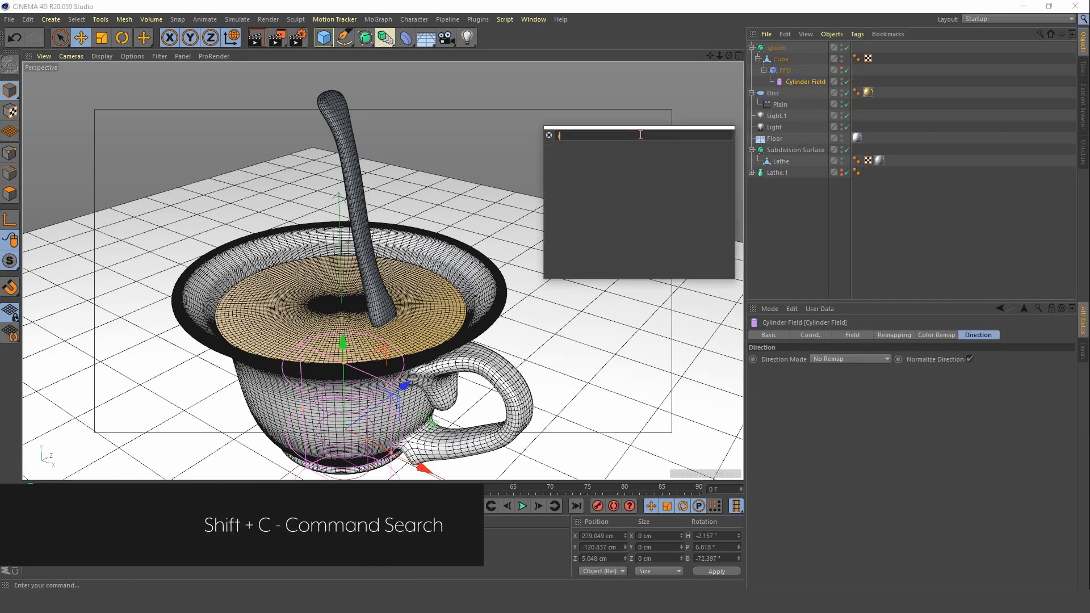
type("reset psrt")
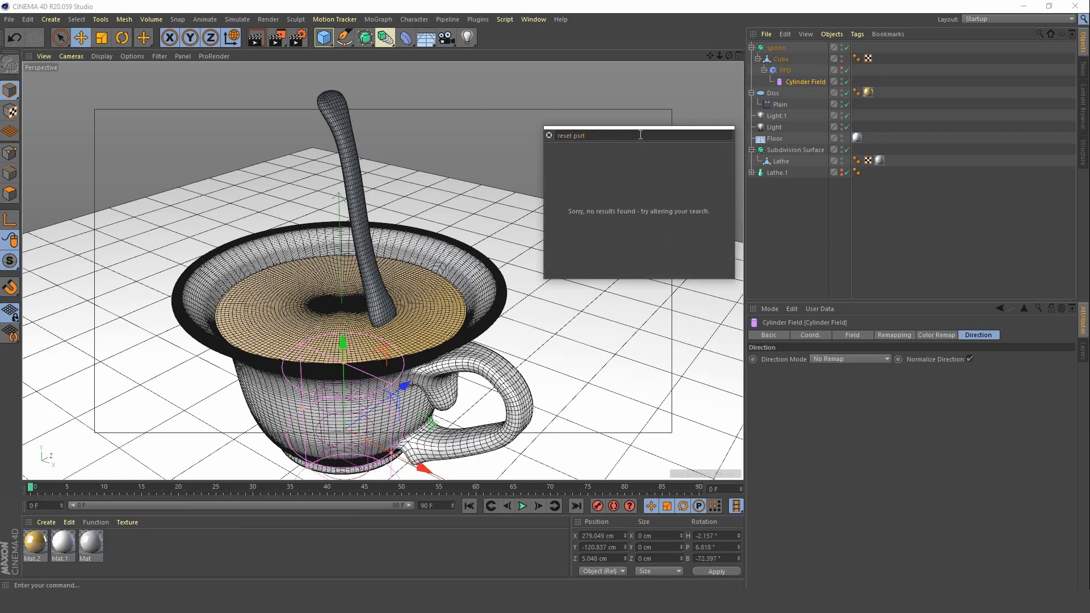
key("Backspace")
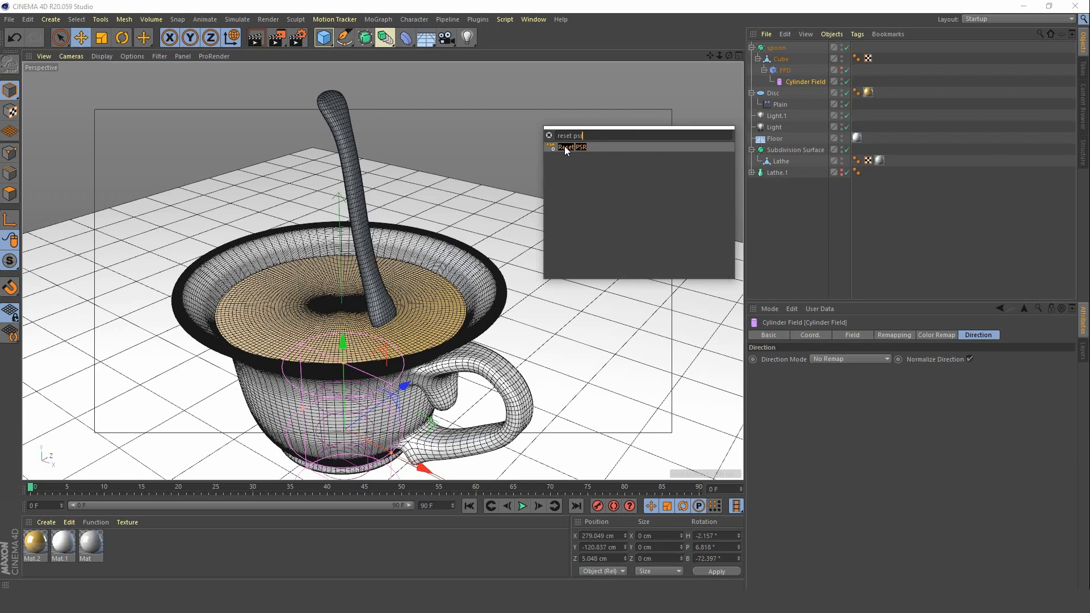
left_click(573, 146)
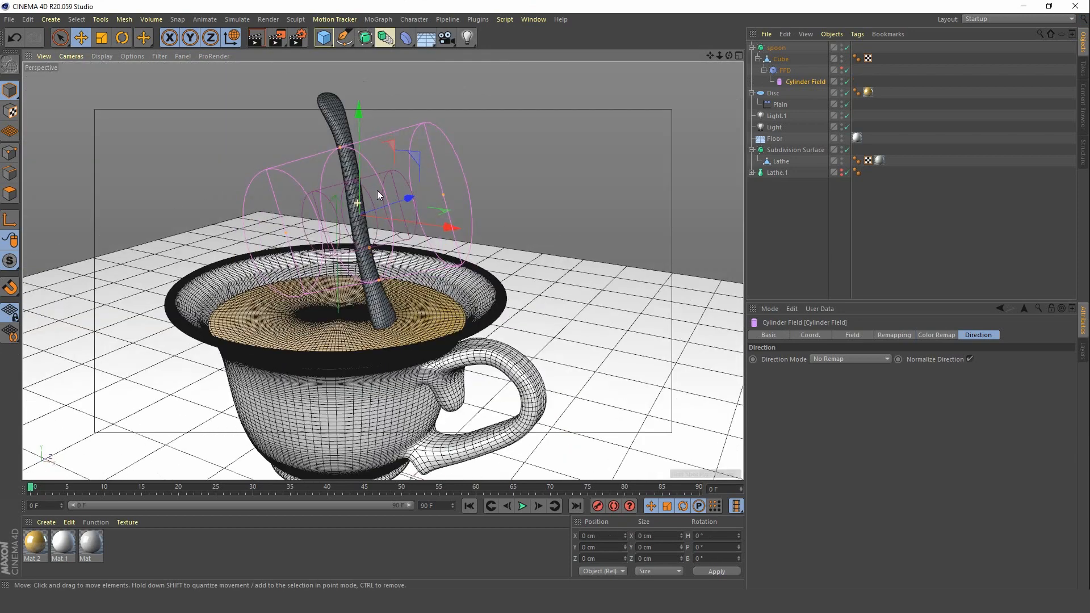
Tilt the spoon and its Cylinder Field together so the field follows the spoon's angle.
left_click_drag(379, 194, 462, 252)
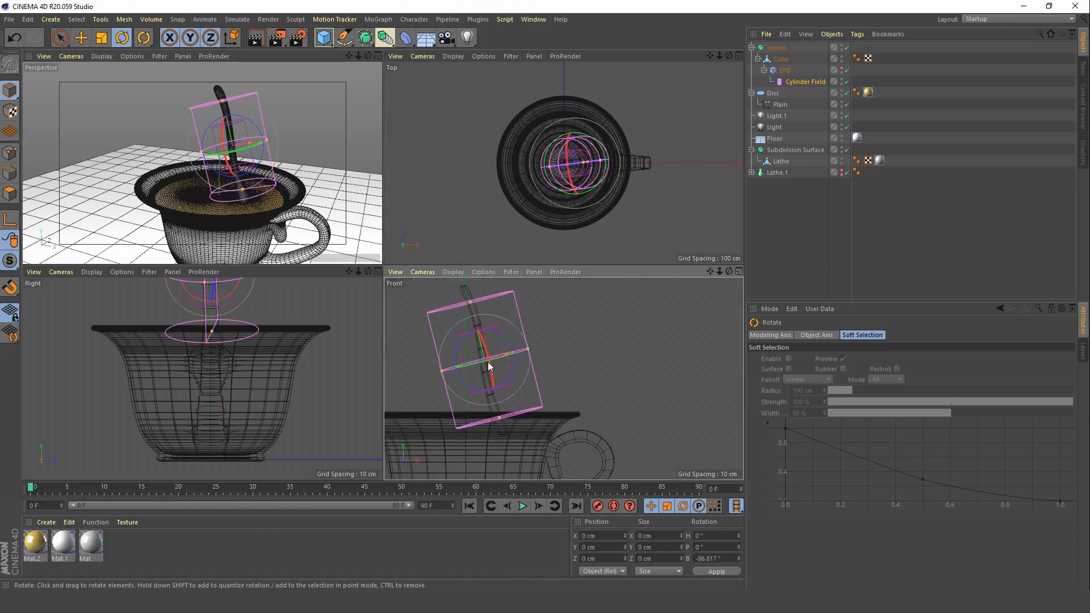
left_click_drag(487, 364, 487, 355)
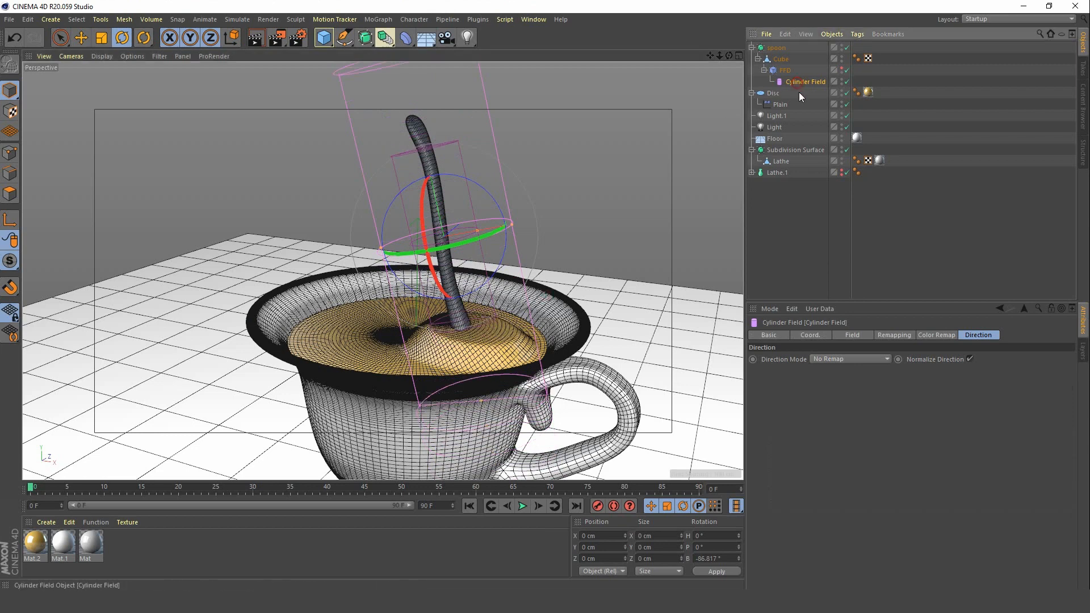
left_click(853, 336)
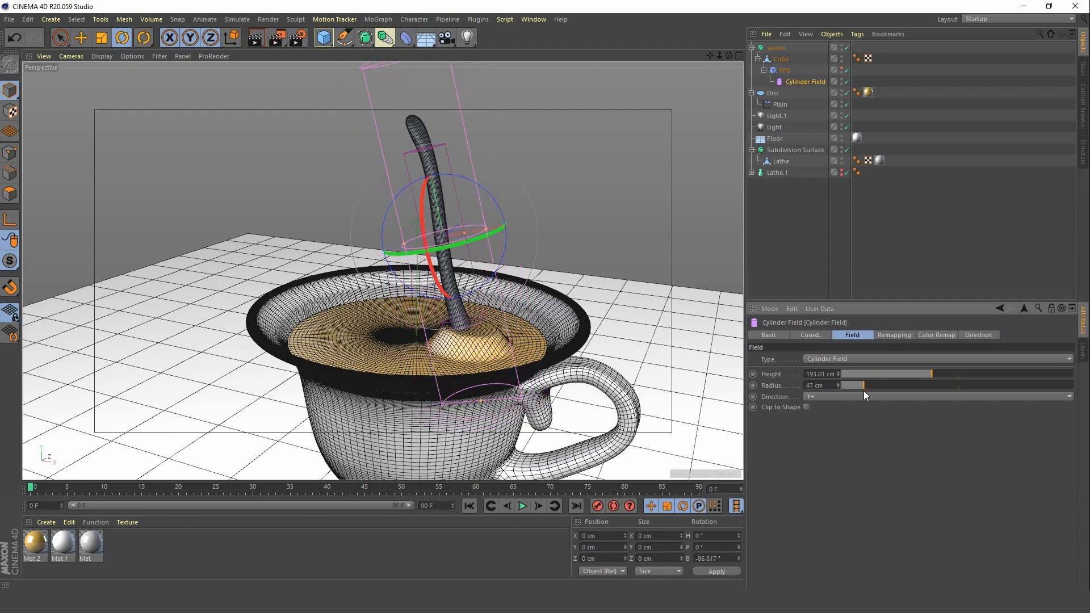
Narrow the Cylinder Field's radius around the spoon and refine the tilt angle.
left_click_drag(862, 385, 851, 385)
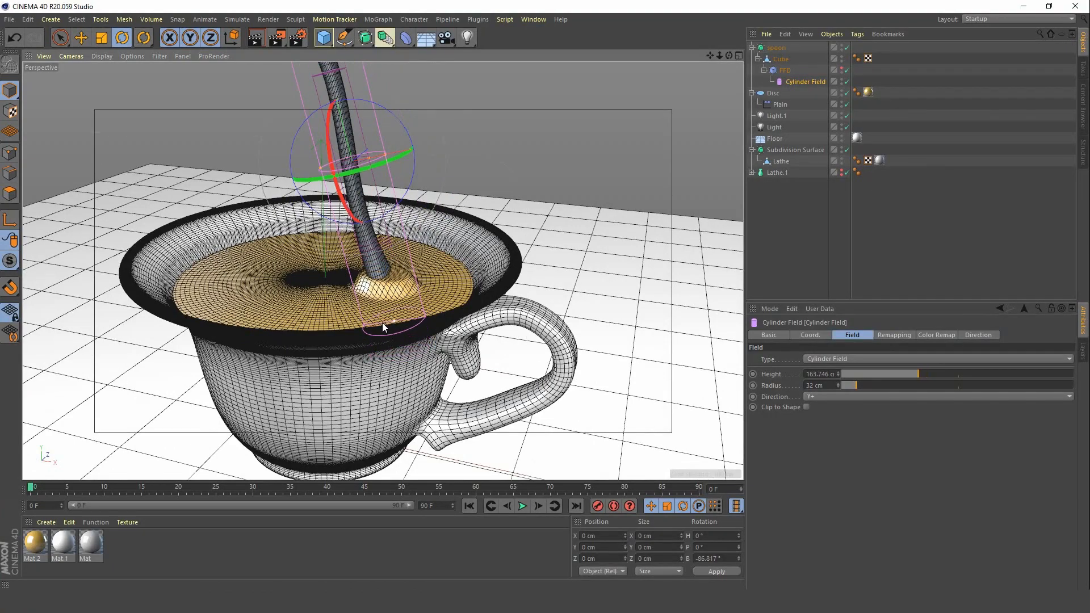
left_click_drag(381, 327, 396, 302)
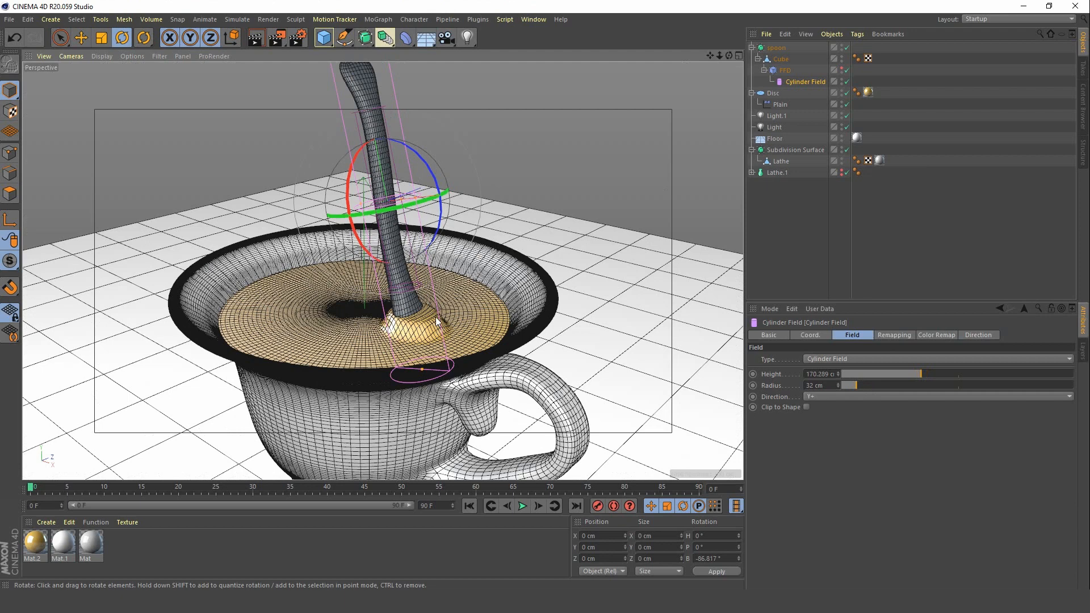
mouse_move(415, 314)
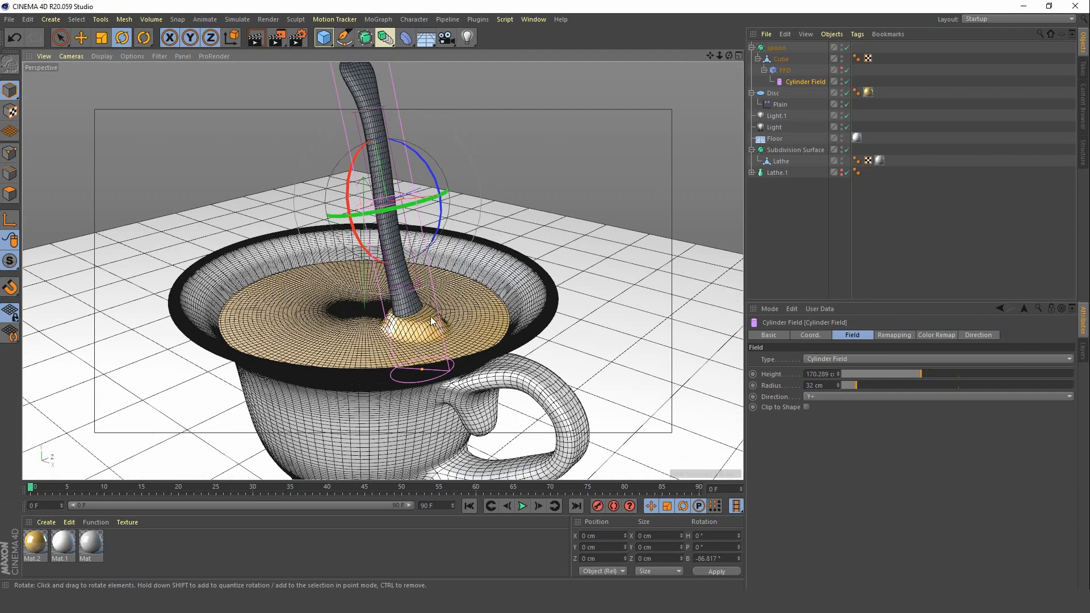
left_click_drag(431, 320, 390, 285)
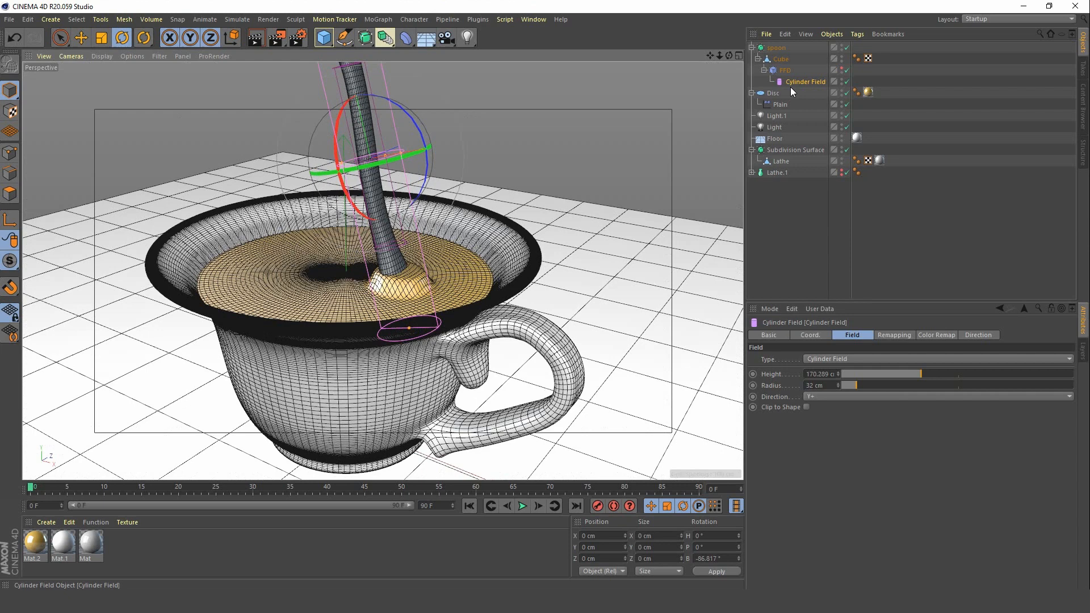
Enable Remapping on the Cylinder Field with Inner Offset 0% and test a strength above 100%.
left_click(894, 334)
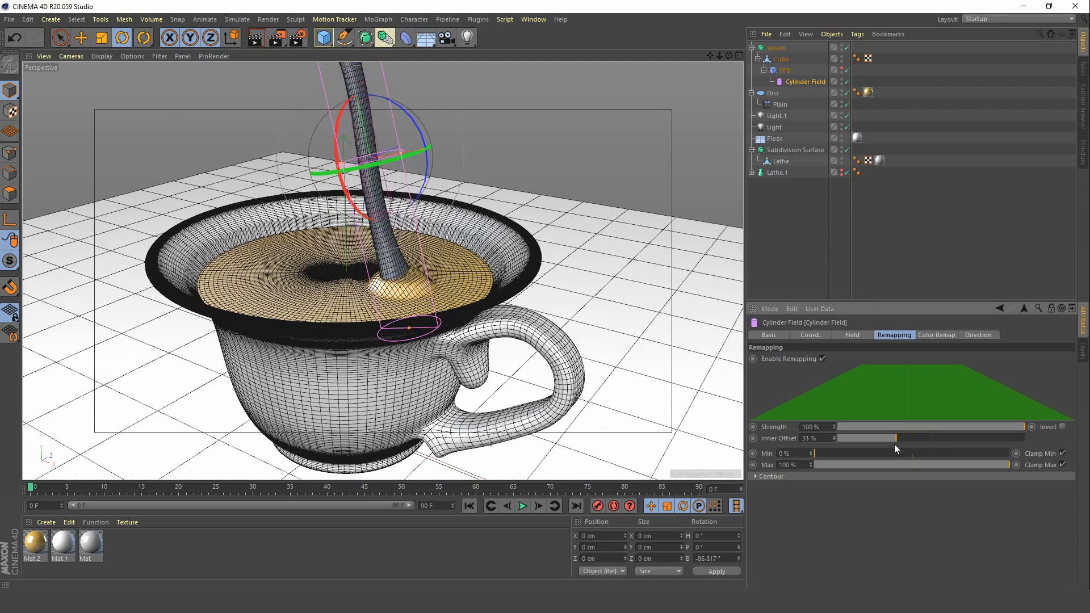
left_click_drag(897, 449, 838, 437)
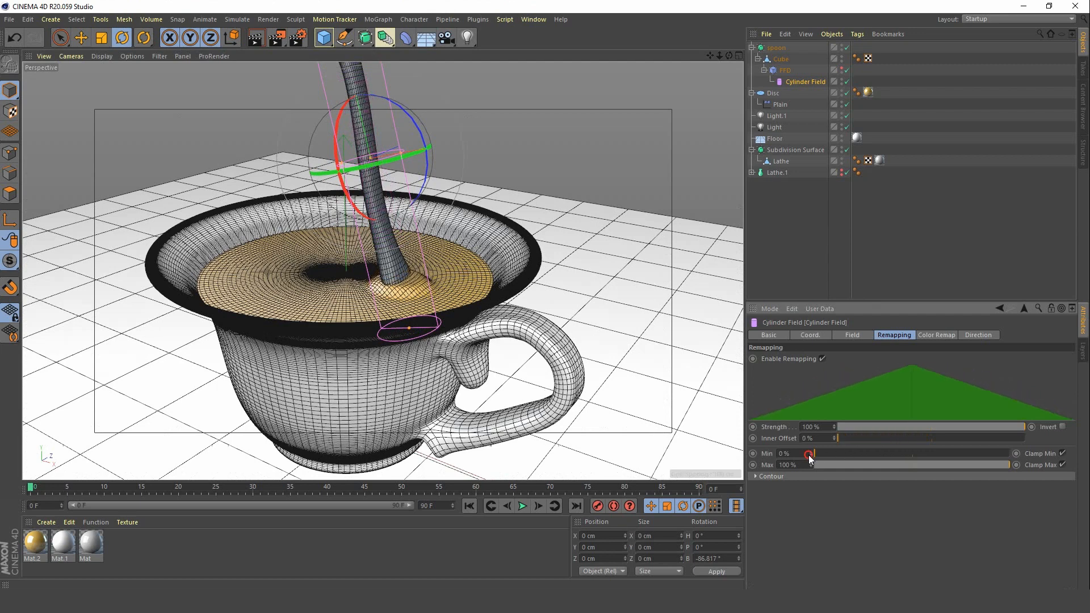
left_click_drag(865, 427, 1022, 427)
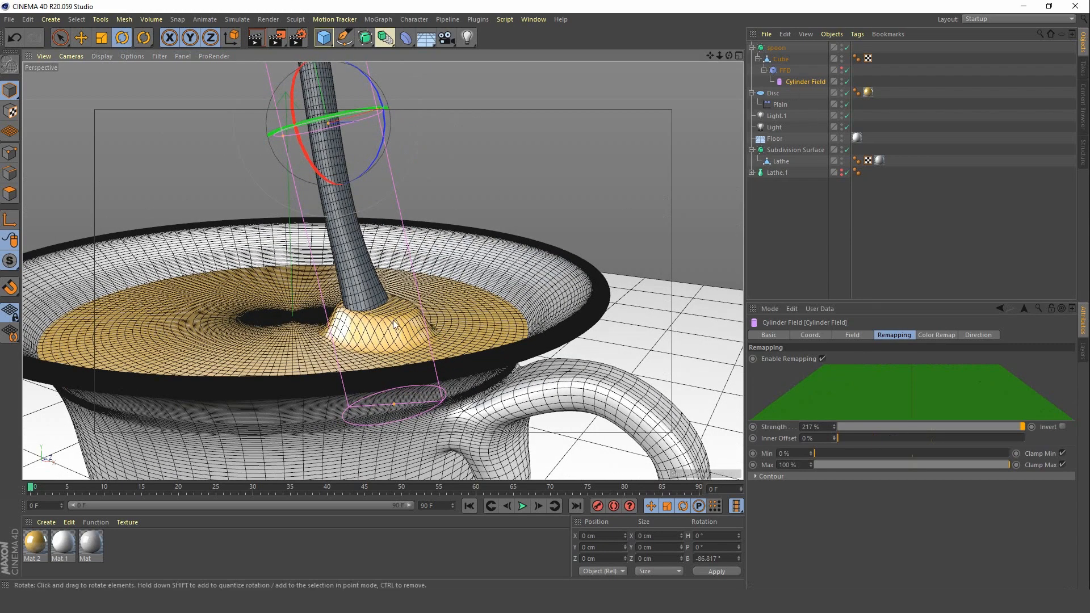
mouse_move(417, 317)
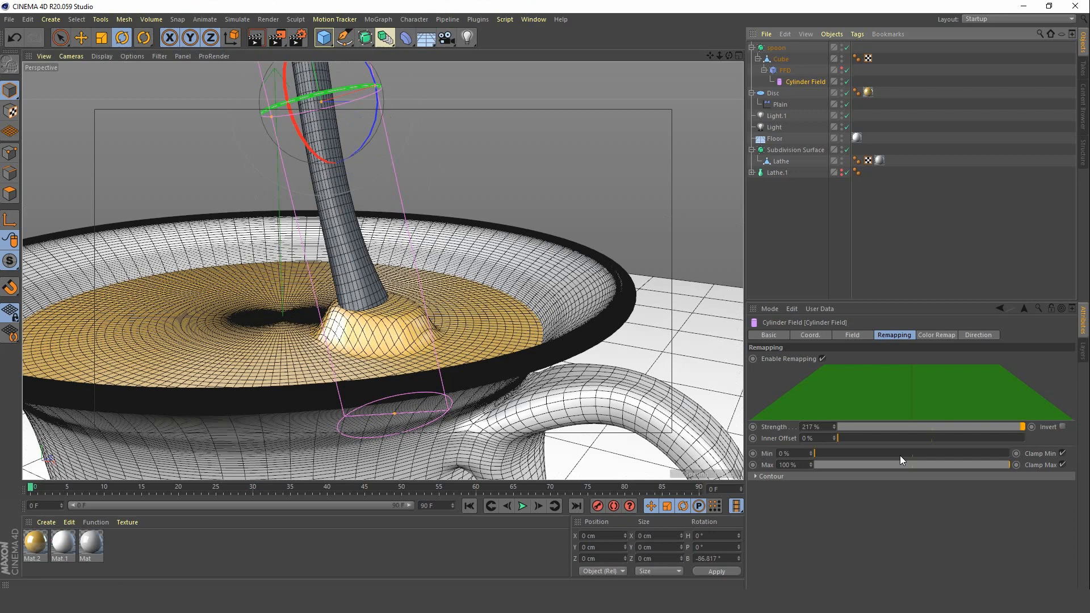
mouse_move(1016, 431)
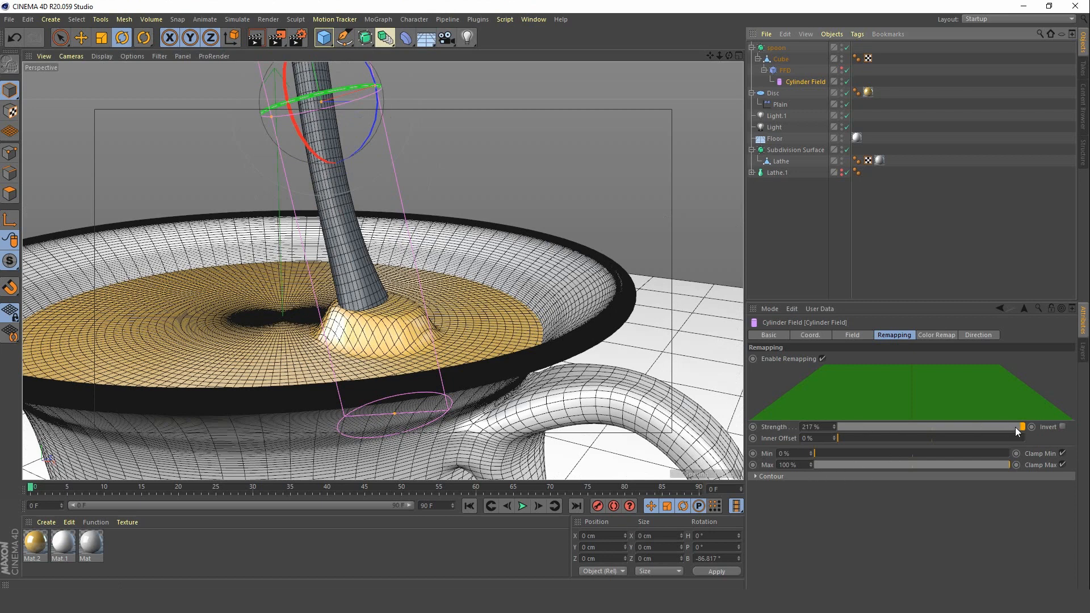
Return the field Strength to 100% and pull back to view the whole cup.
left_click_drag(1021, 427, 966, 427)
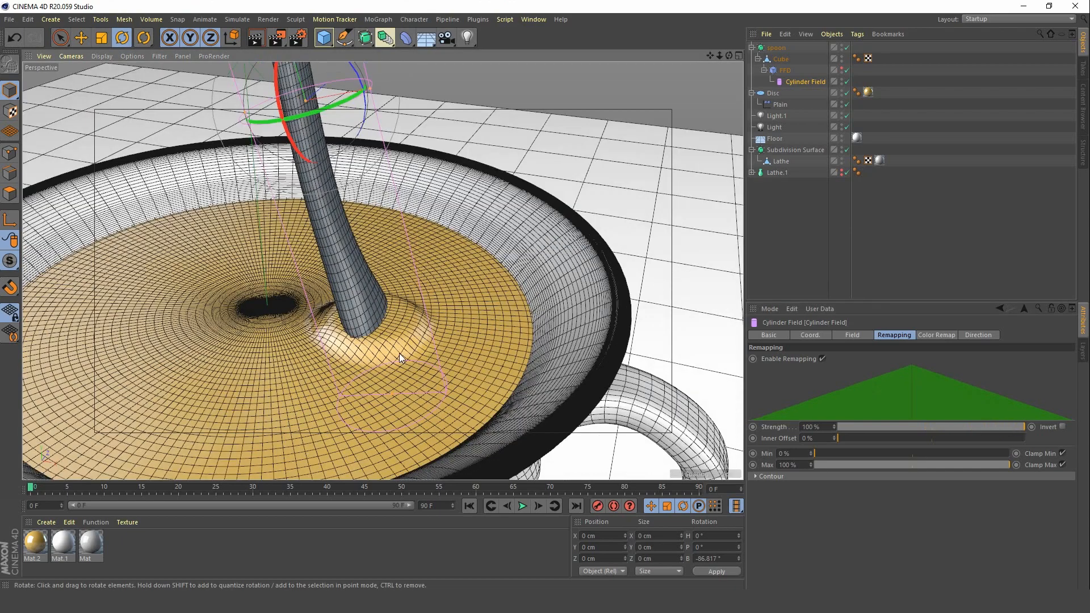
left_click_drag(400, 358, 321, 318)
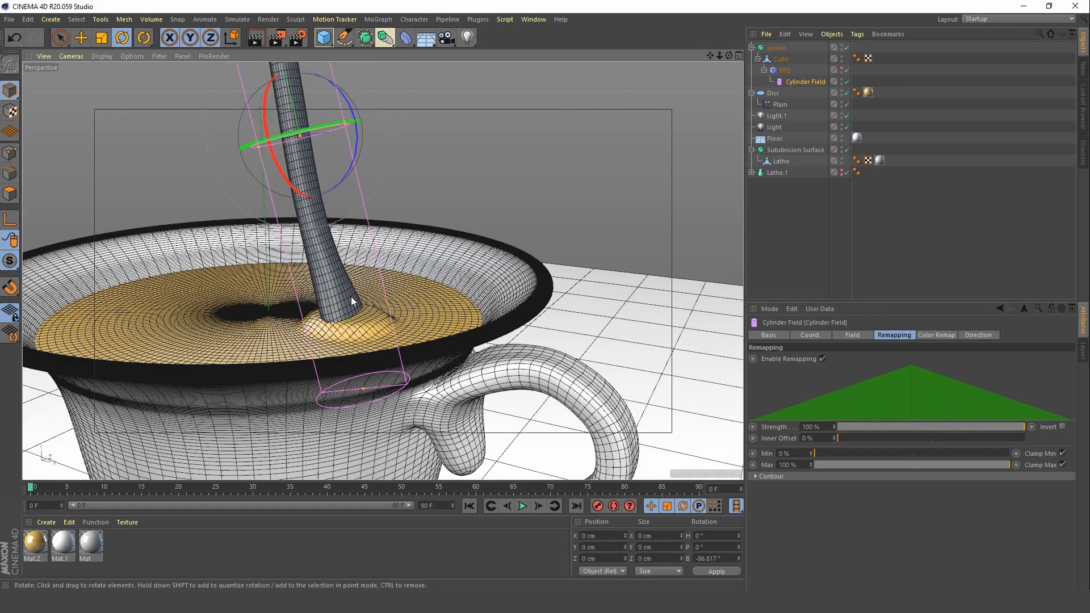
left_click_drag(351, 299, 383, 354)
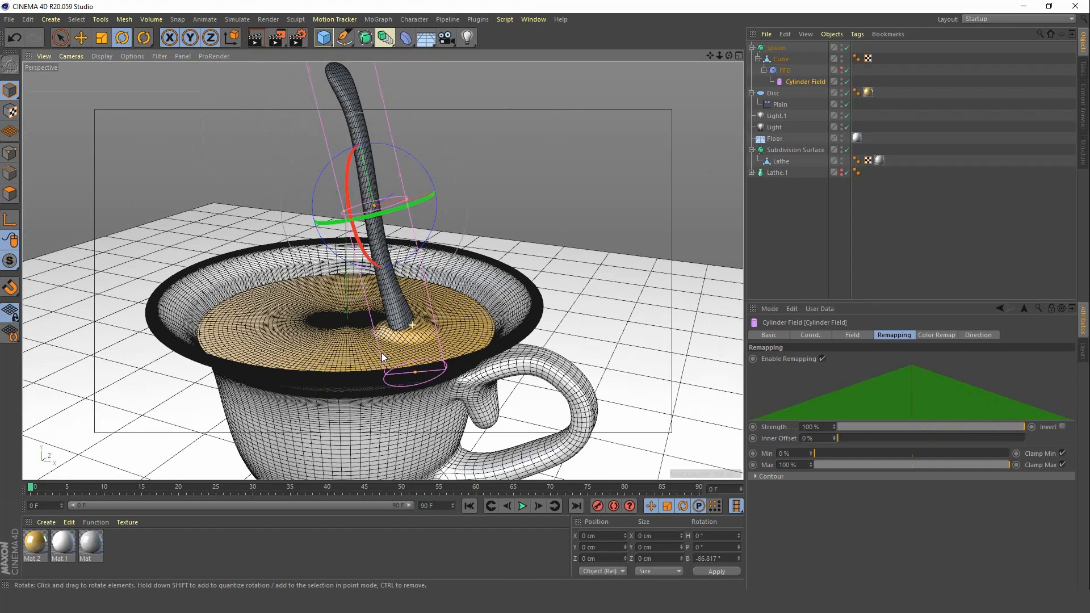
left_click_drag(383, 354, 382, 236)
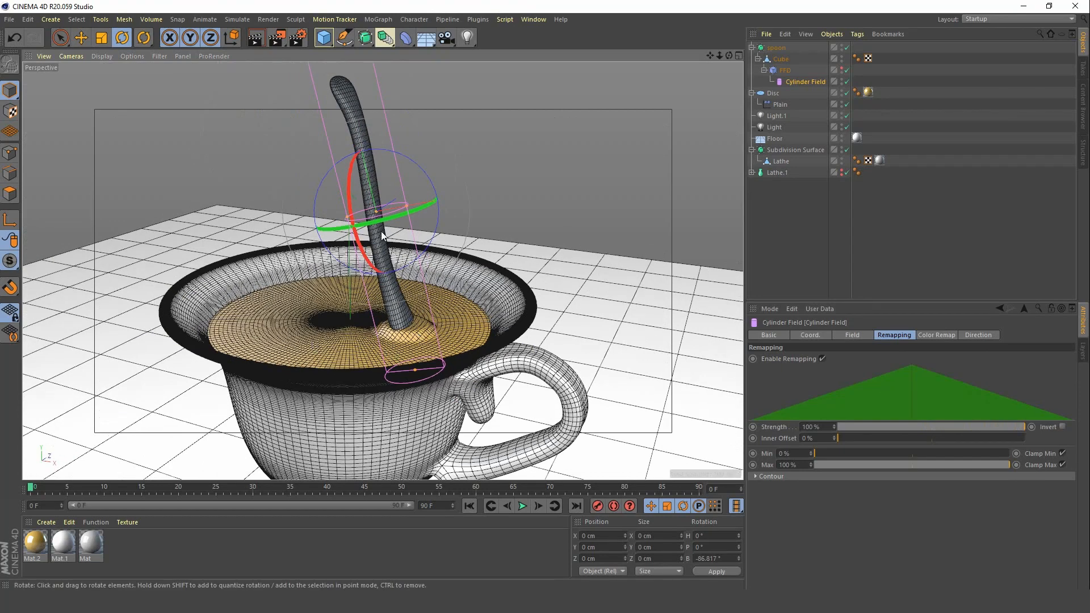
mouse_move(361, 39)
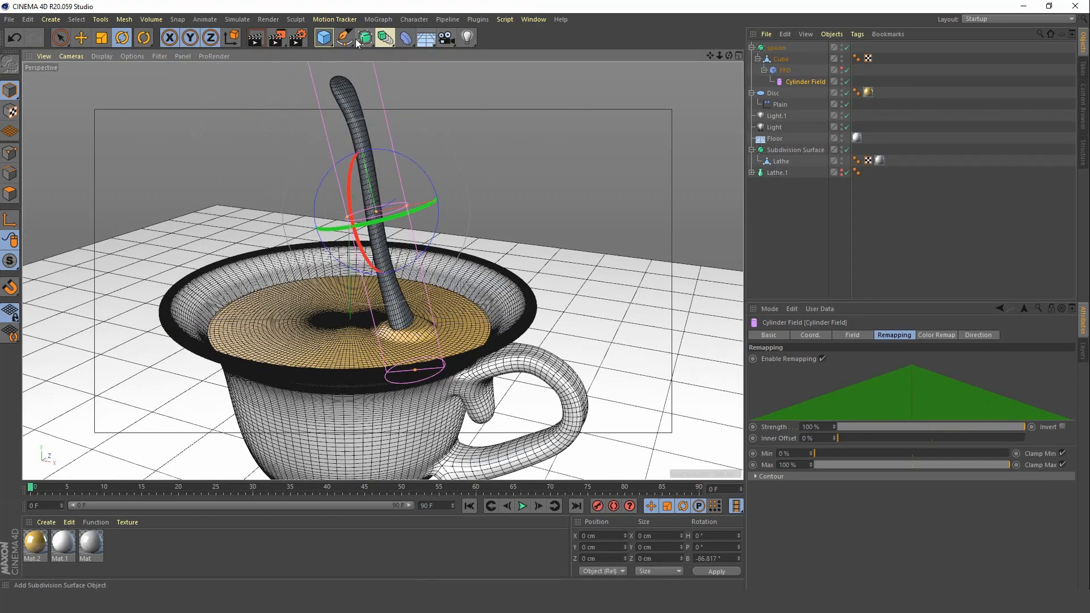
Add a Circle spline to the scene, set flat on the XZ plane.
left_click(364, 37)
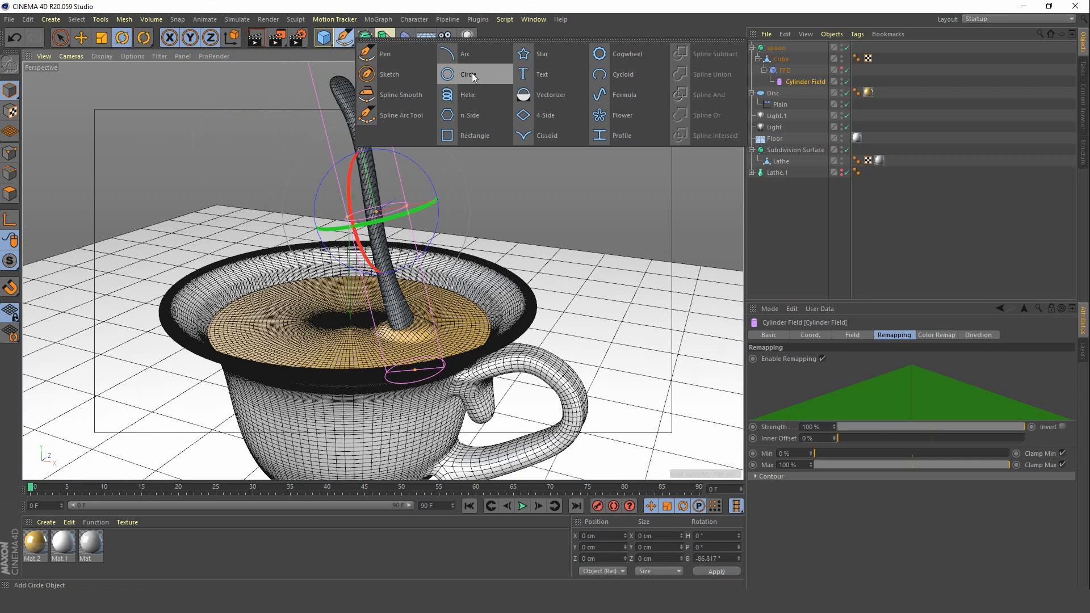
left_click(468, 75)
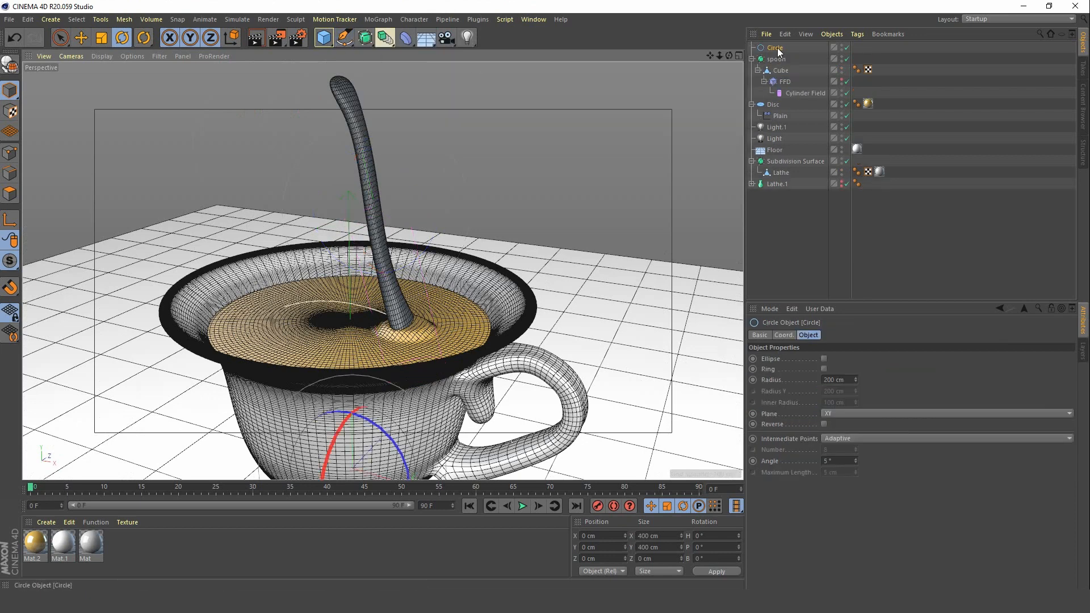
left_click(775, 58)
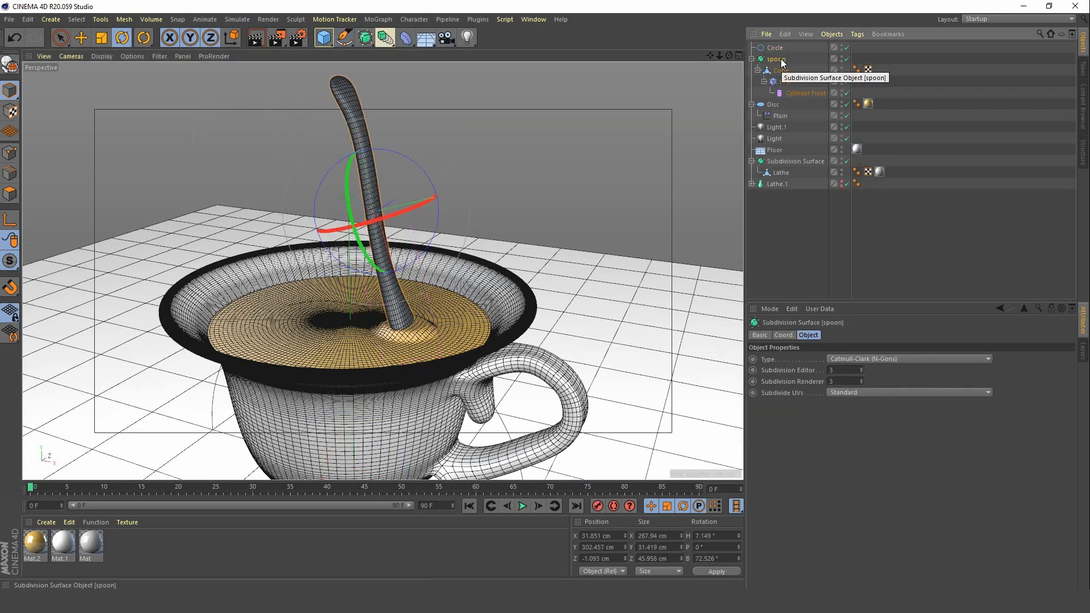
right_click(776, 59)
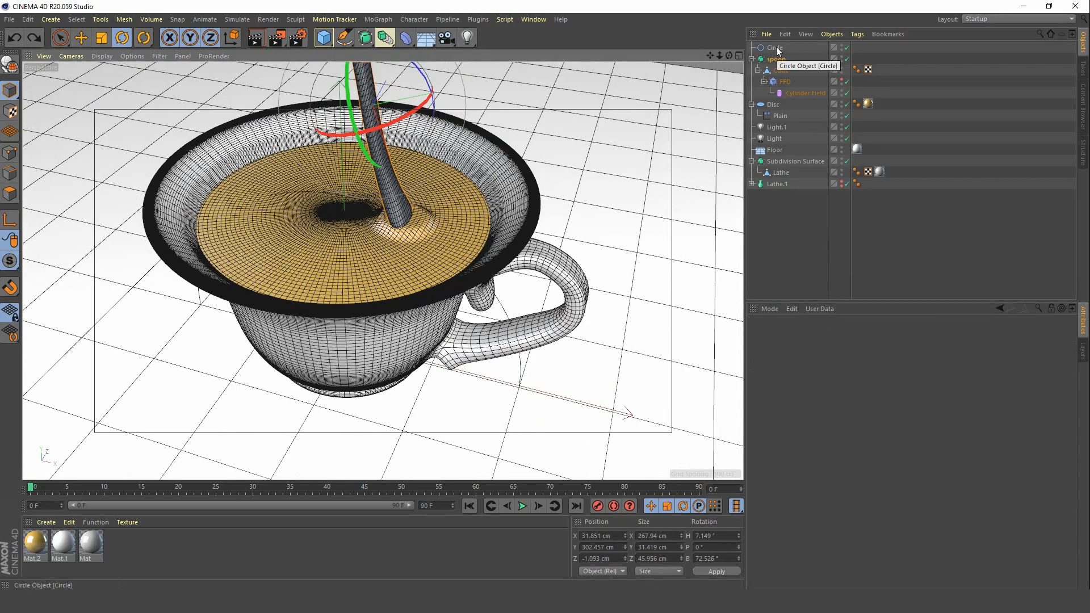
left_click(776, 47)
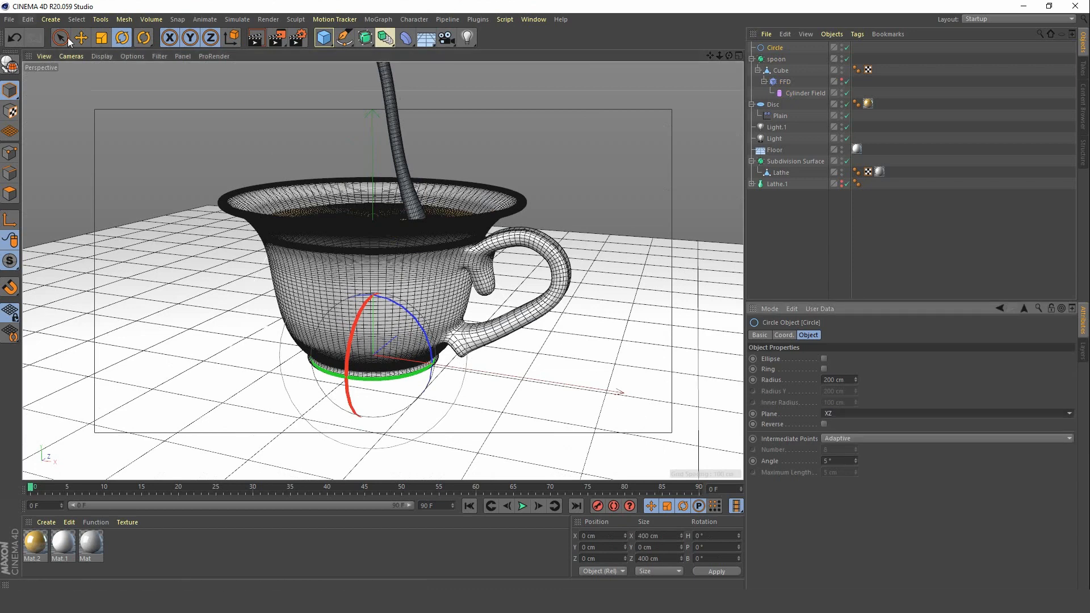
Move the circle up into the cup and settle it onto the tea surface around the spoon.
left_click(81, 38)
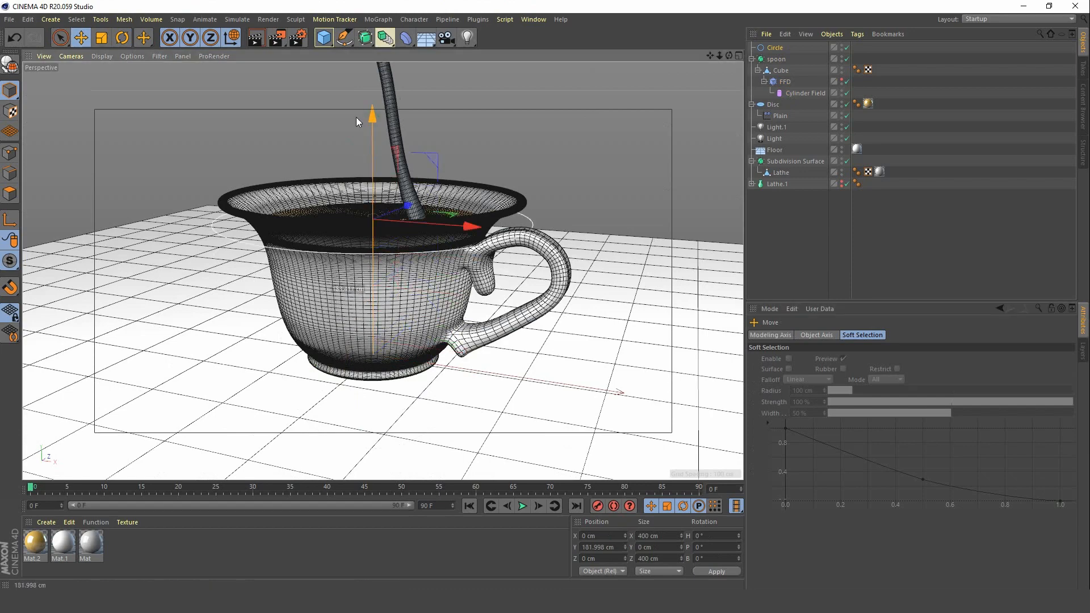
left_click_drag(373, 112, 385, 135)
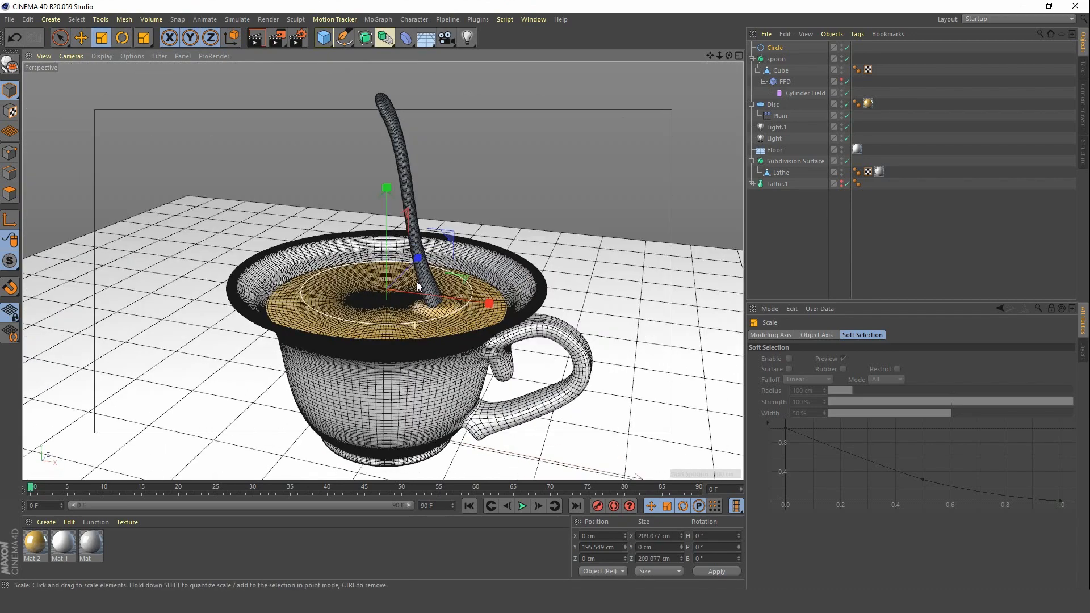
left_click(80, 37)
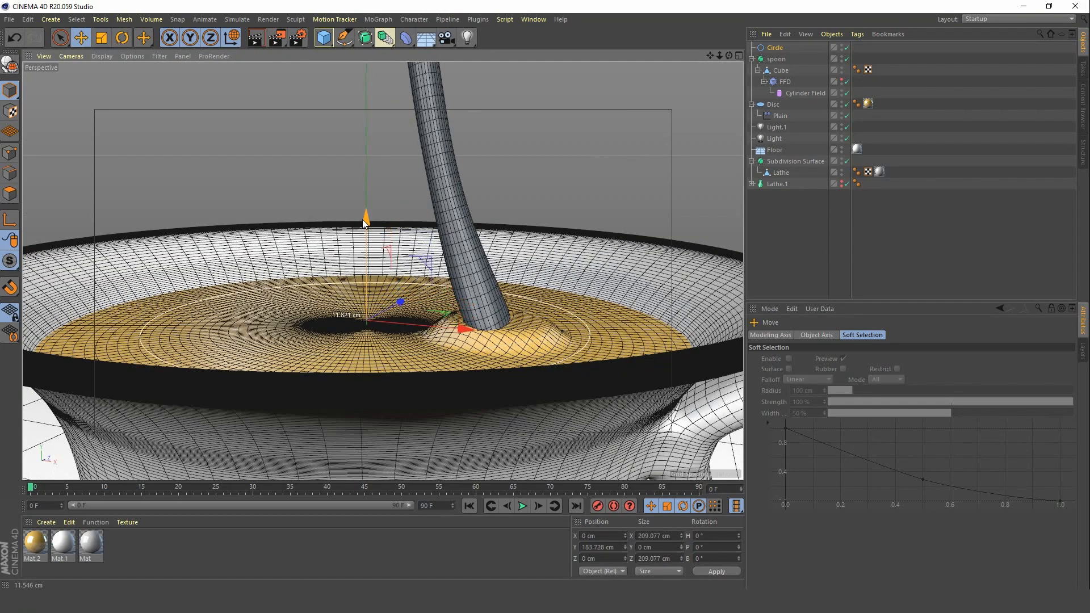
left_click_drag(364, 217, 364, 229)
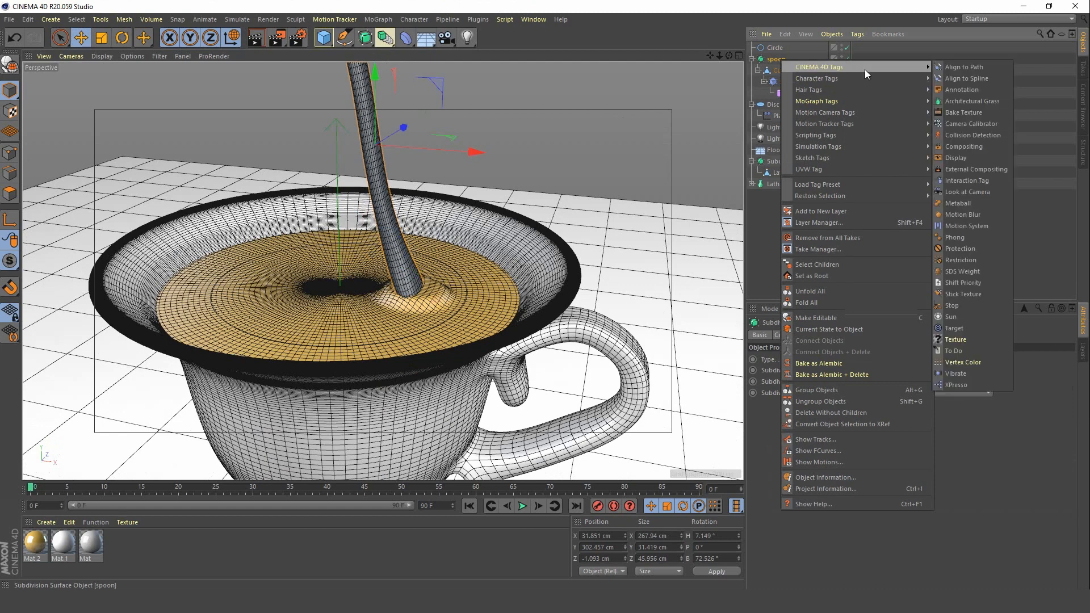
mouse_move(995, 78)
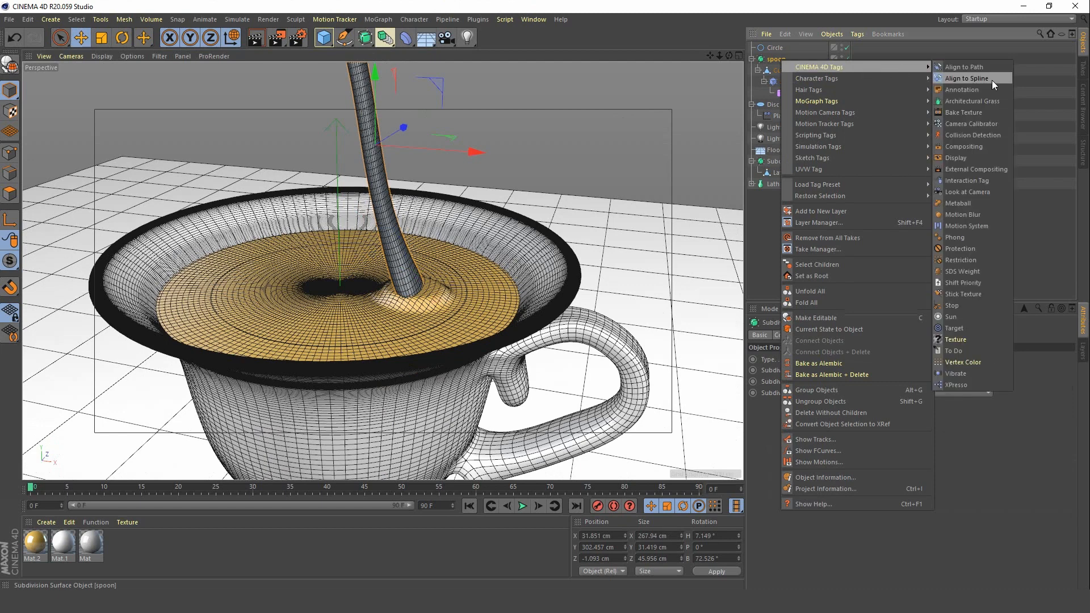
Give the spoon an Align to Spline tag and select its Cube mesh.
left_click(968, 79)
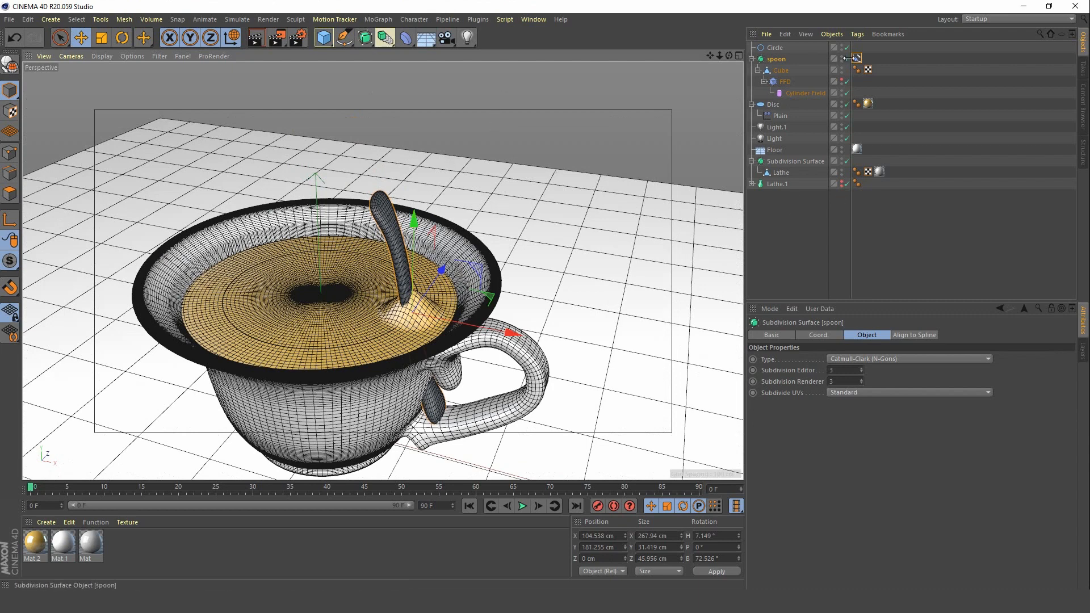
left_click(781, 70)
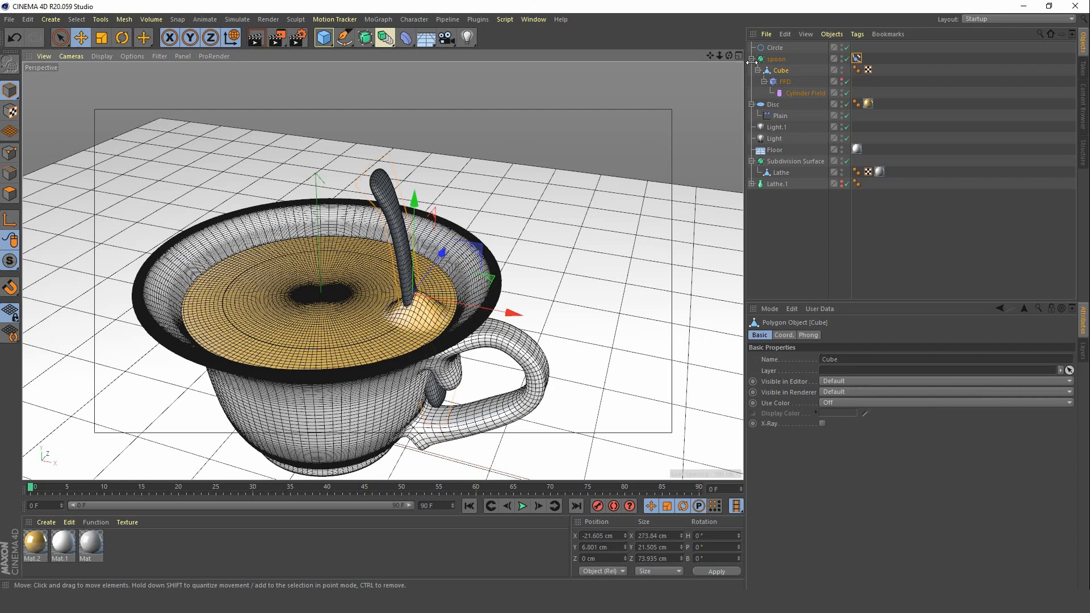
Rename the Cube mesh to spoon_handle and shift it so the spoon tip dips into the tea.
double_click(782, 70)
type("spoon_handle")
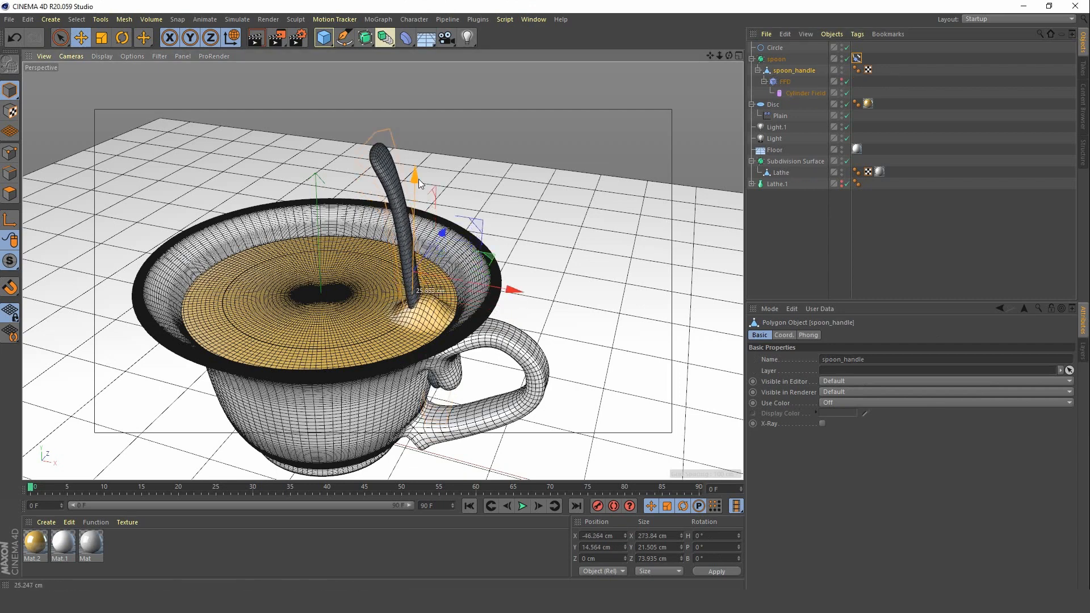
left_click_drag(416, 177, 416, 108)
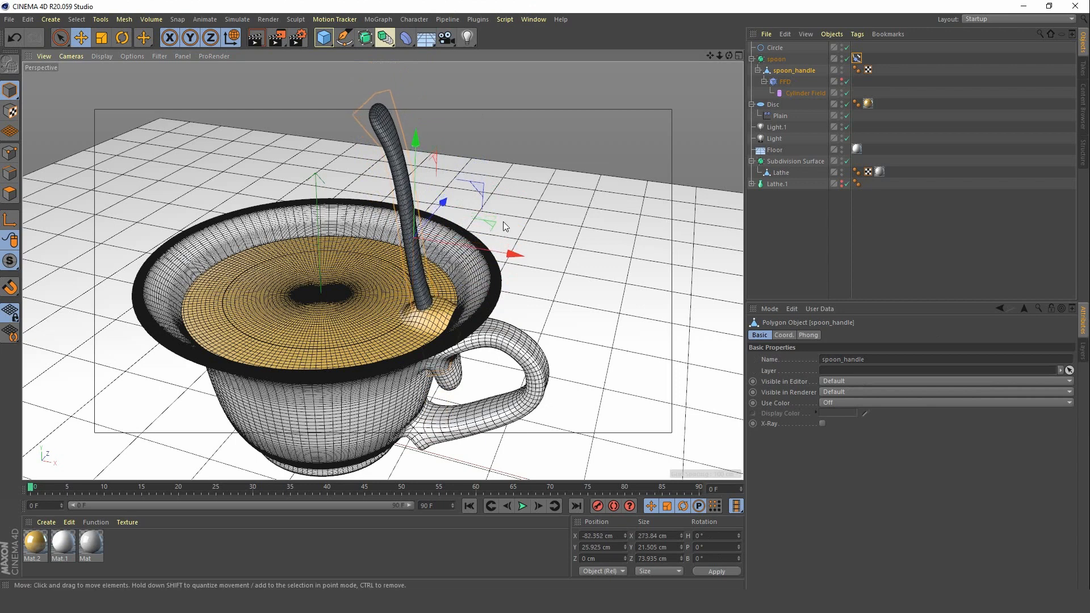
left_click_drag(514, 253, 499, 252)
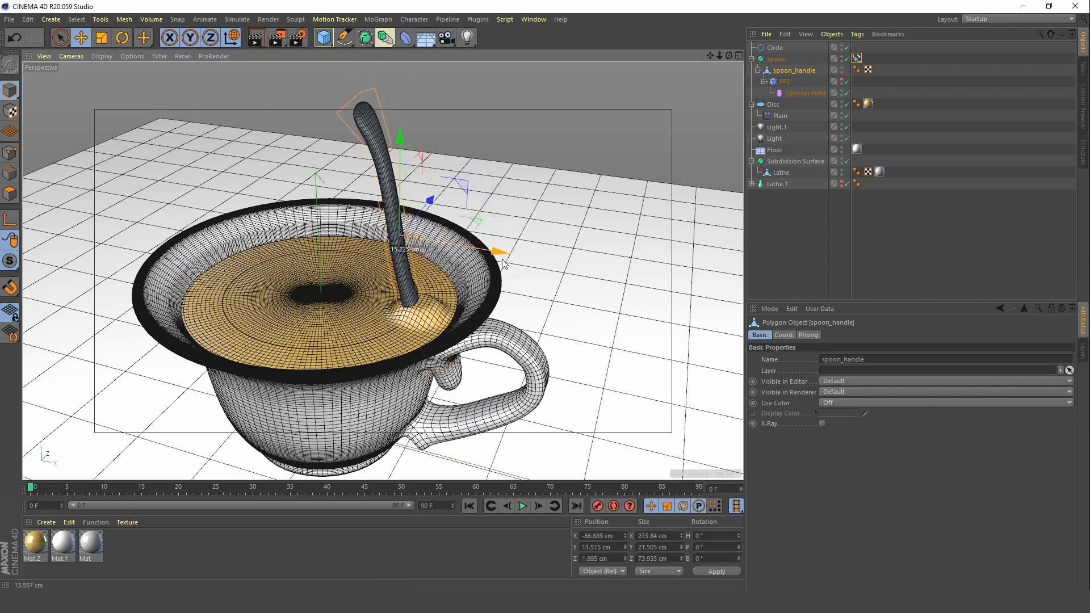
left_click_drag(497, 252, 459, 303)
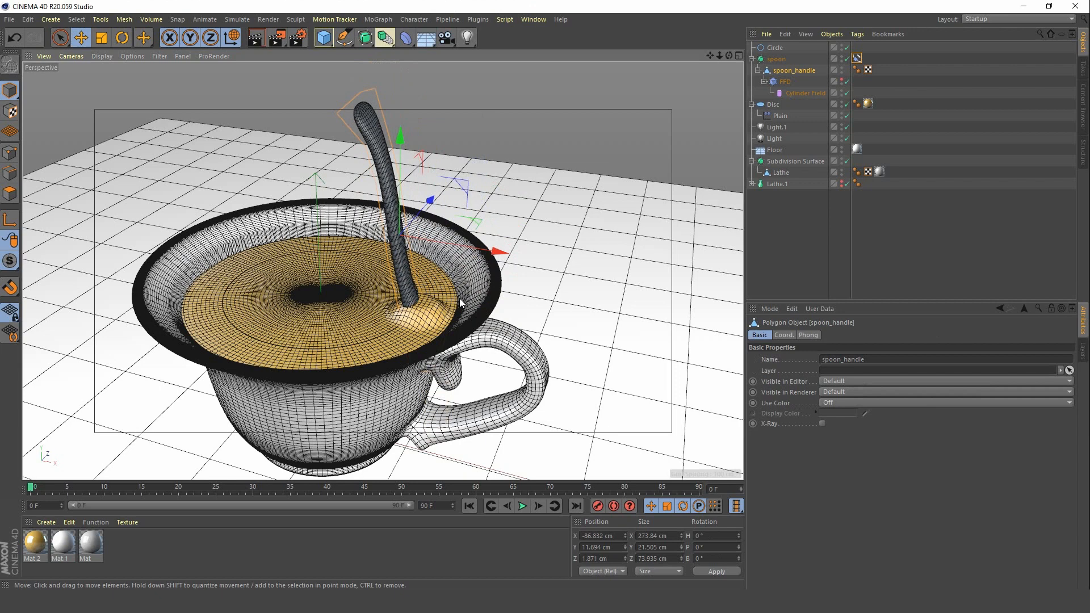
left_click_drag(463, 302, 399, 167)
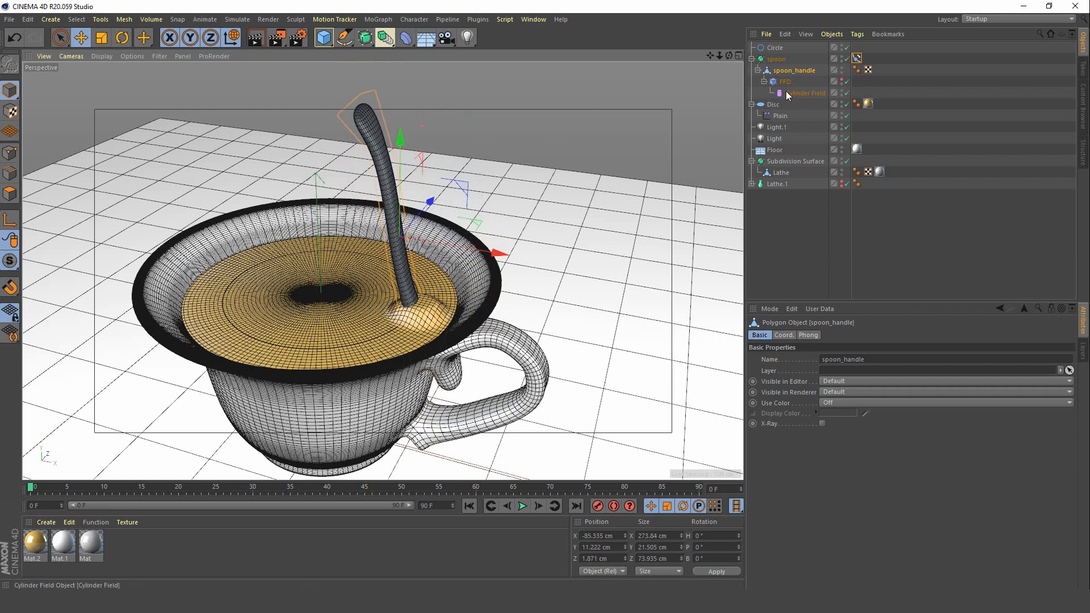
Show the Plain effector's Parameter settings (offset 20 cm) and zoom out to frame the teacup.
left_click(806, 92)
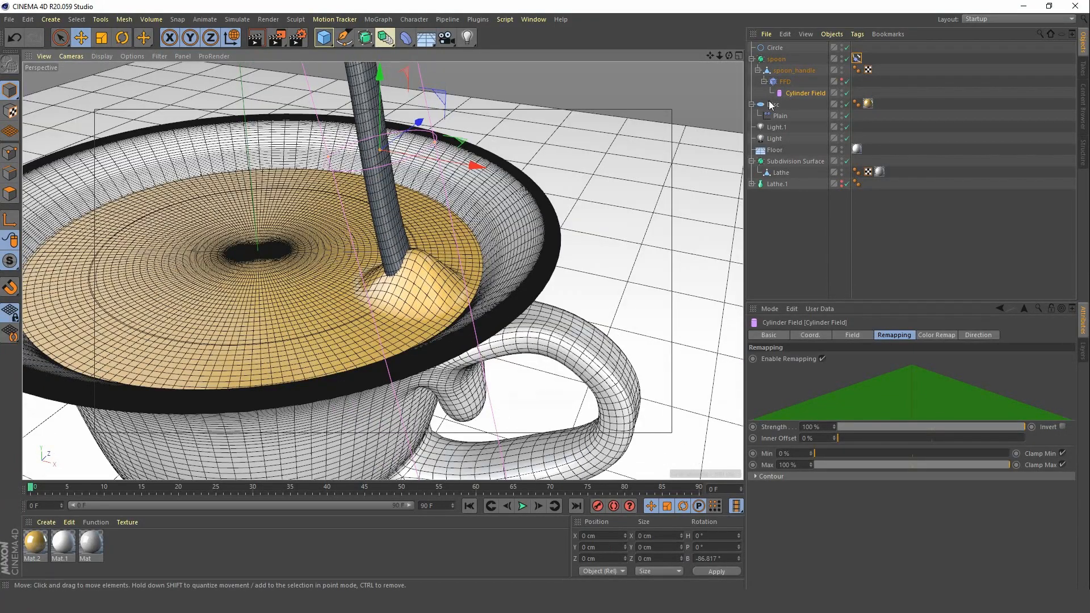
left_click(781, 114)
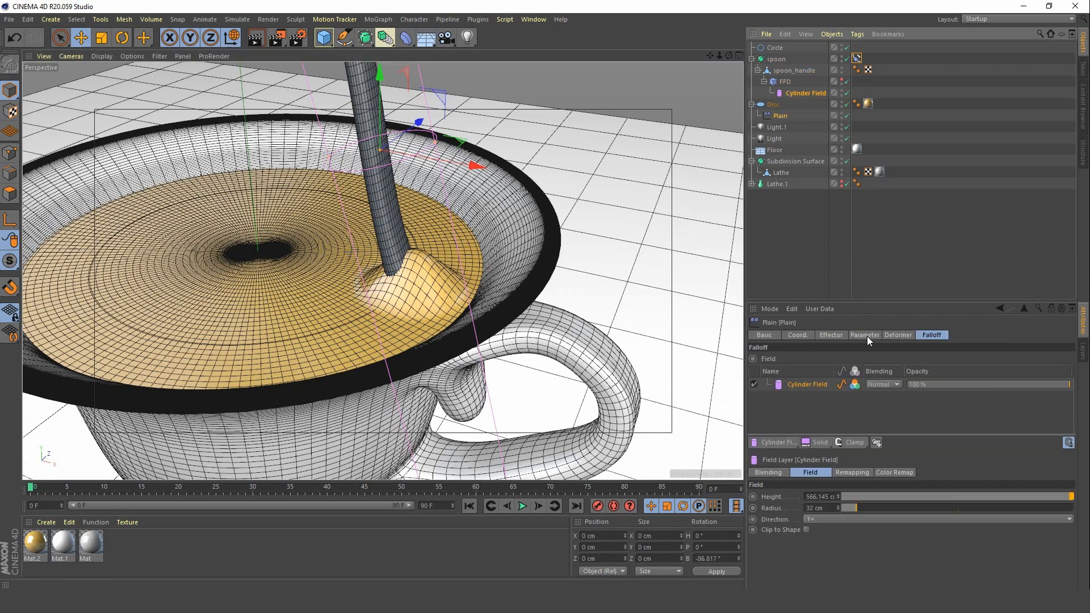
left_click(865, 333)
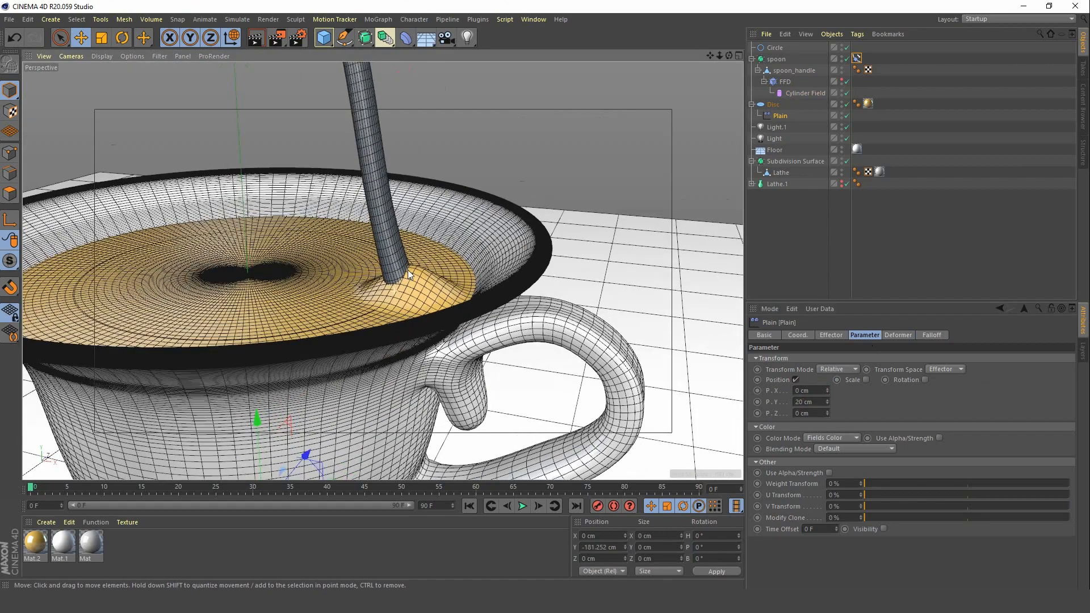
left_click_drag(410, 275, 413, 305)
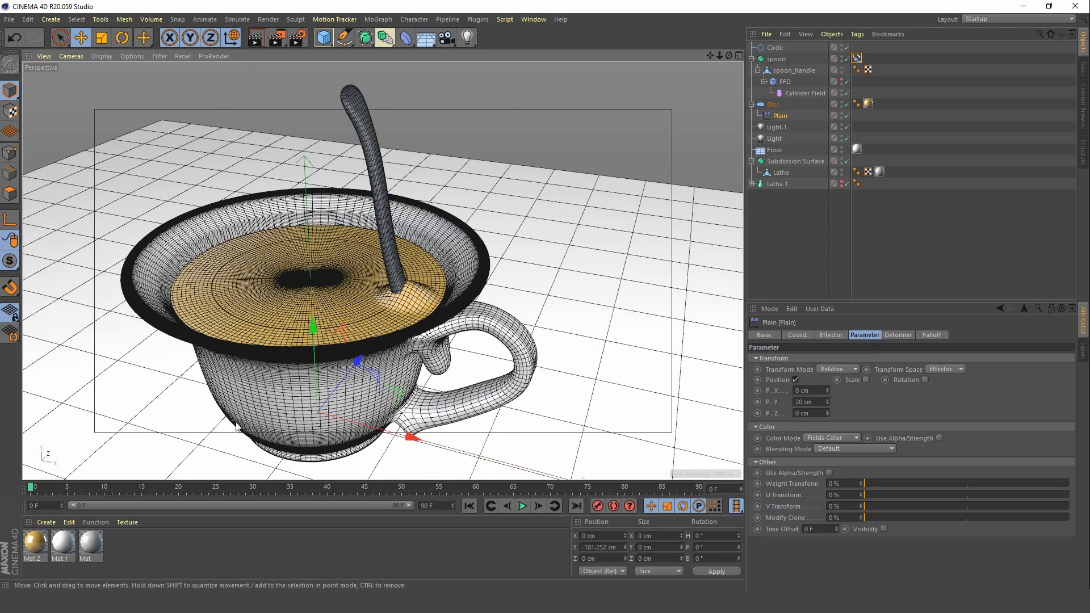
mouse_move(786, 70)
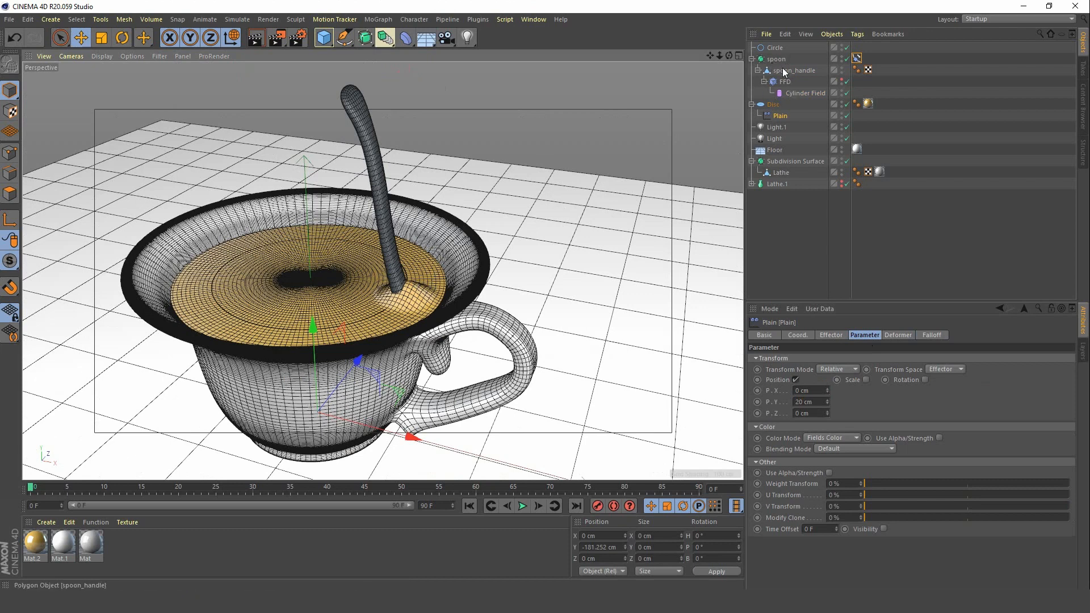
Keyframe the spoon's spline Position from 0% to 100% across frames around 32 to 75.
left_click(775, 48)
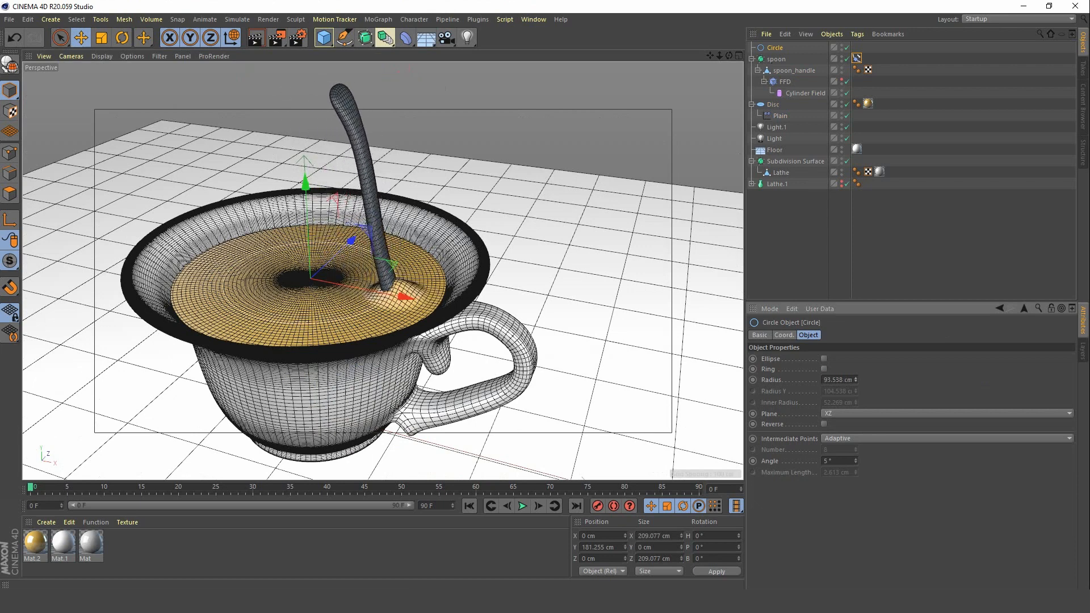
mouse_move(857, 58)
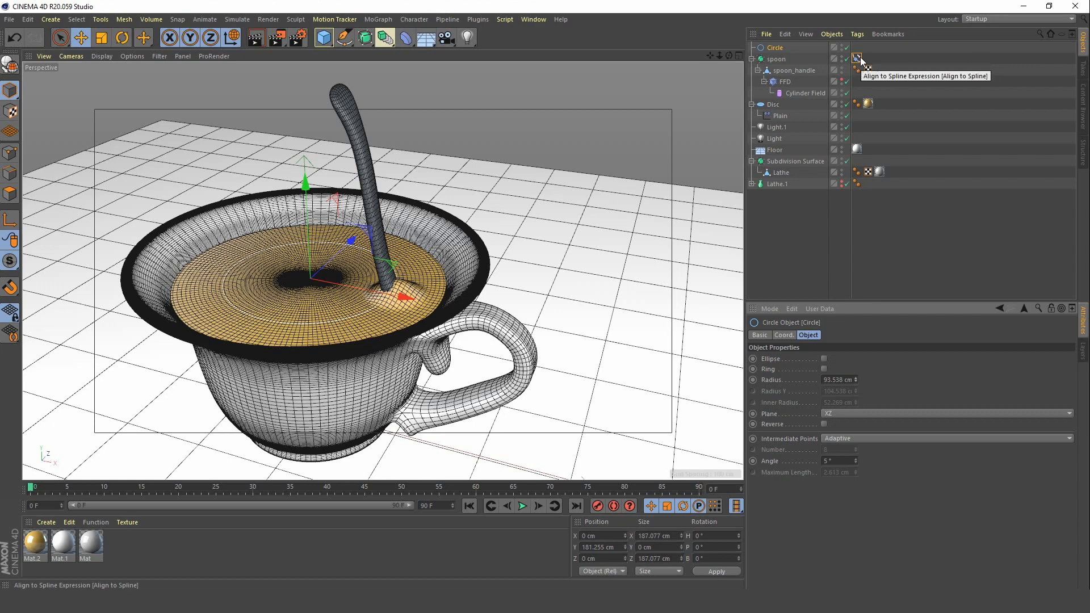
mouse_move(855, 383)
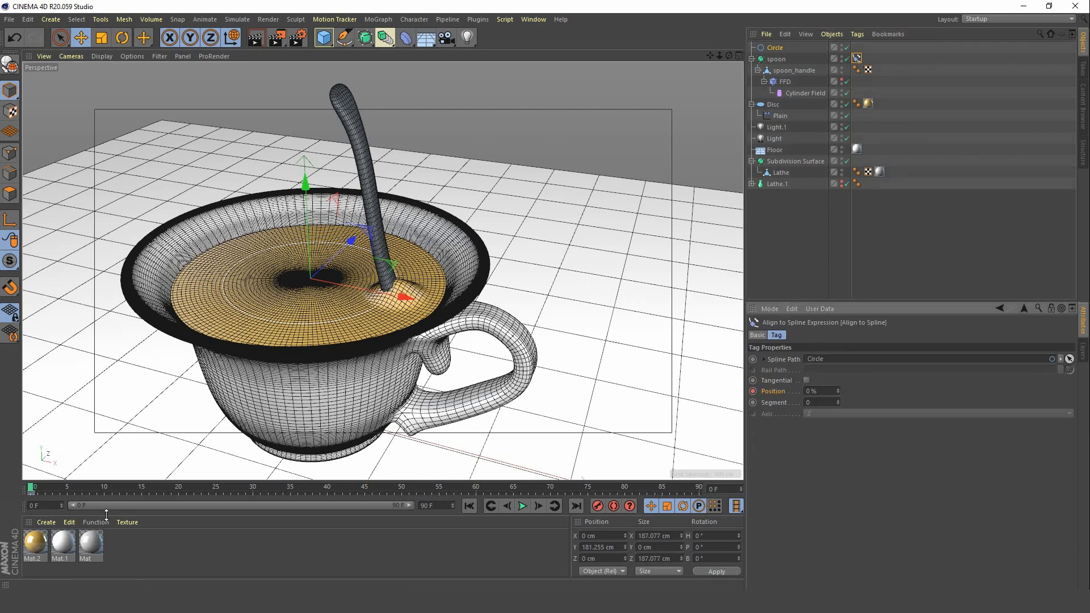
mouse_move(253, 491)
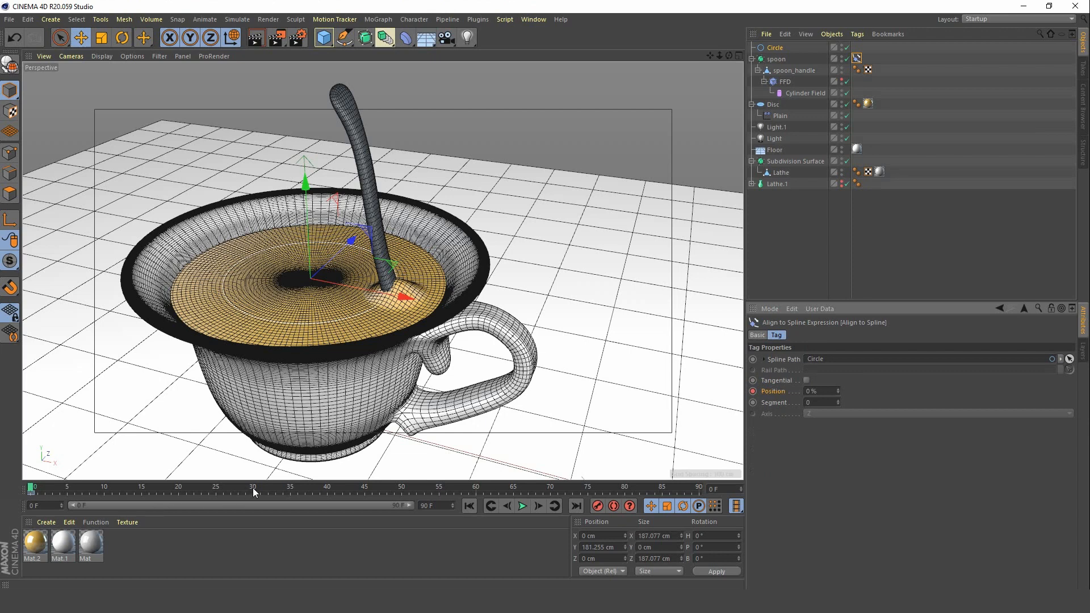
left_click(258, 487)
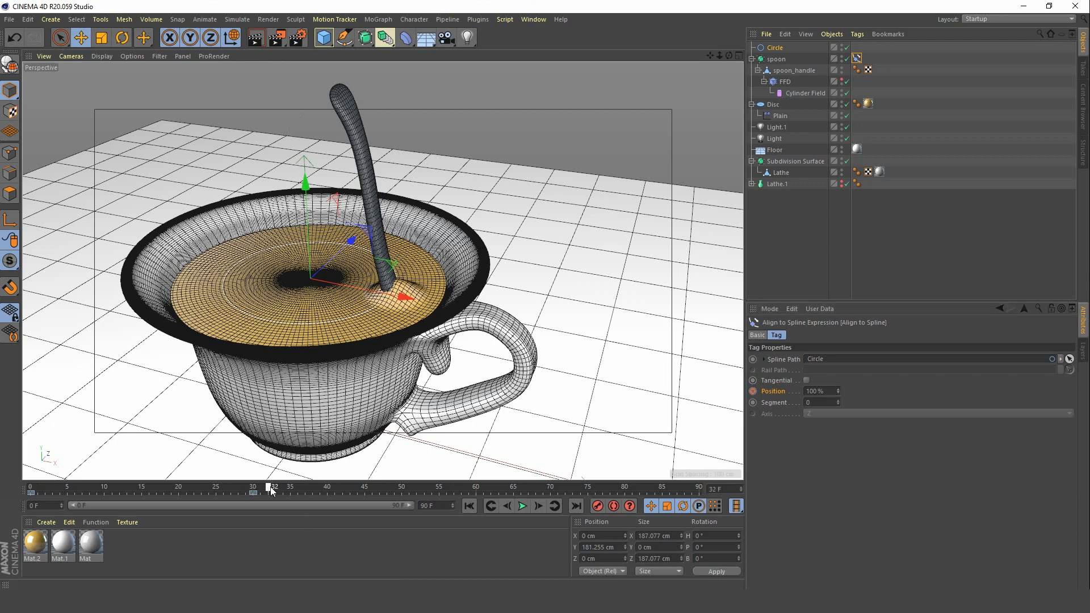
left_click_drag(272, 487, 336, 487)
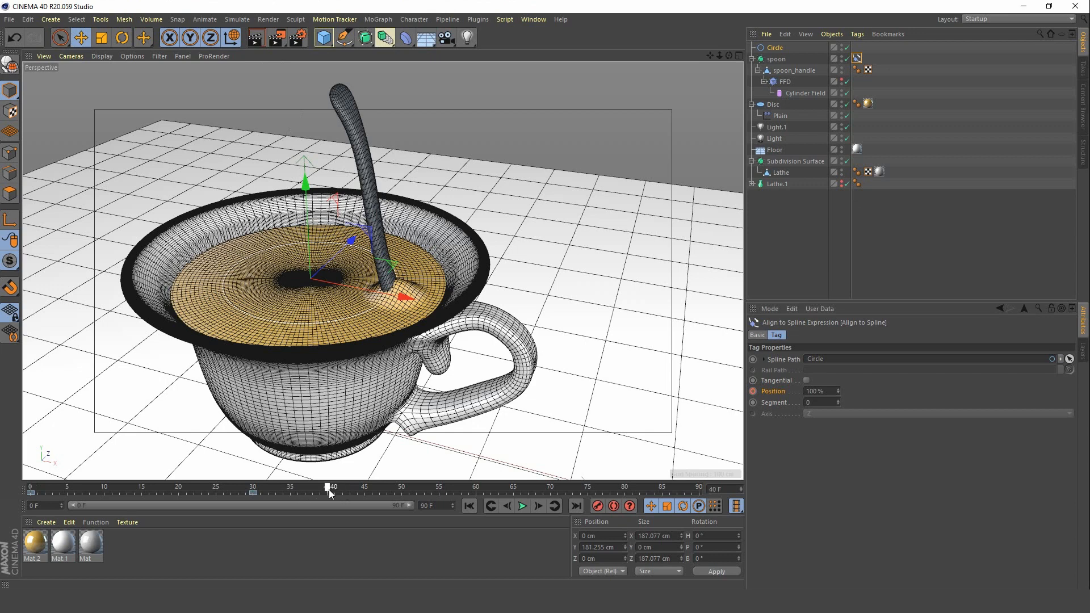
left_click_drag(329, 487, 367, 487)
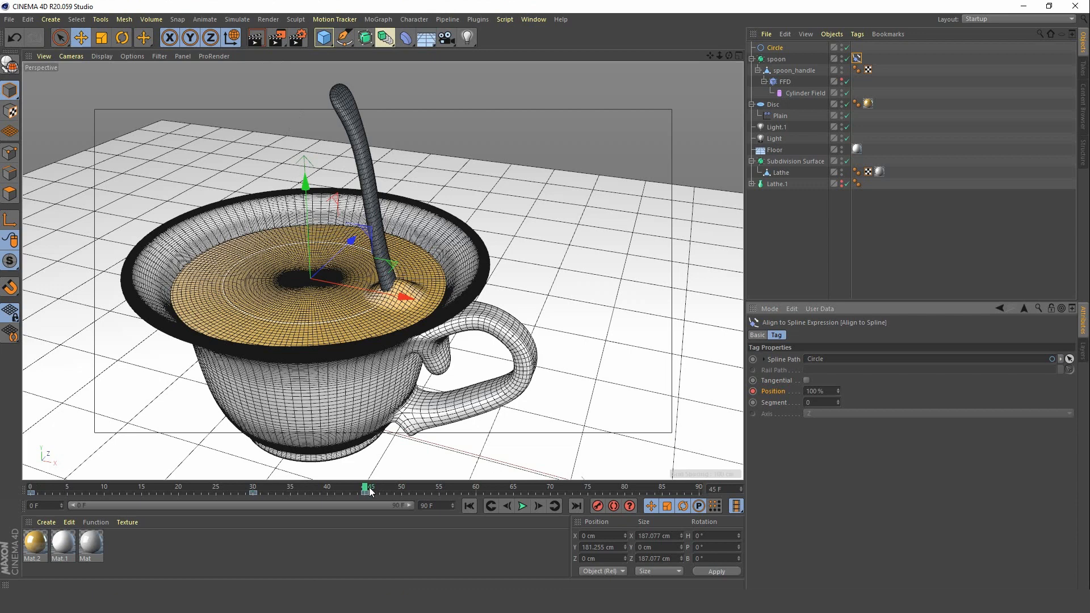
left_click(724, 489)
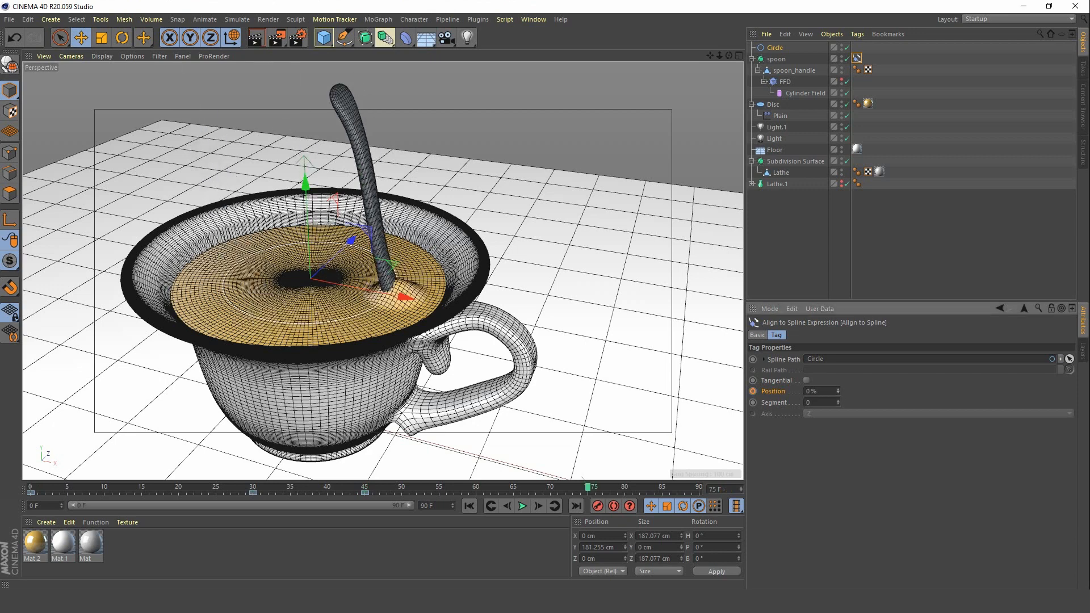
mouse_move(469, 505)
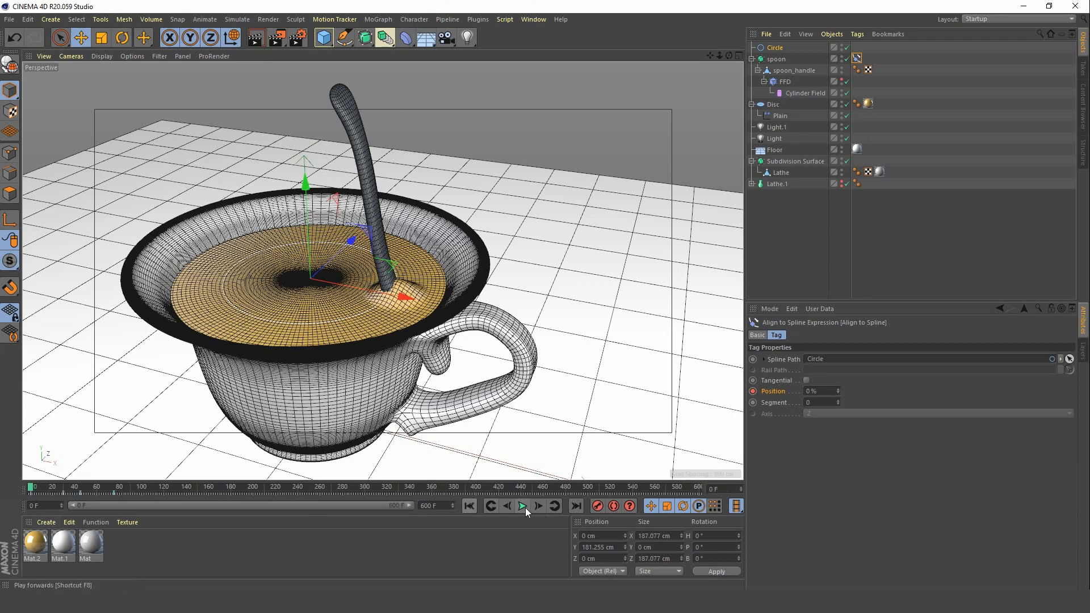
left_click(523, 506)
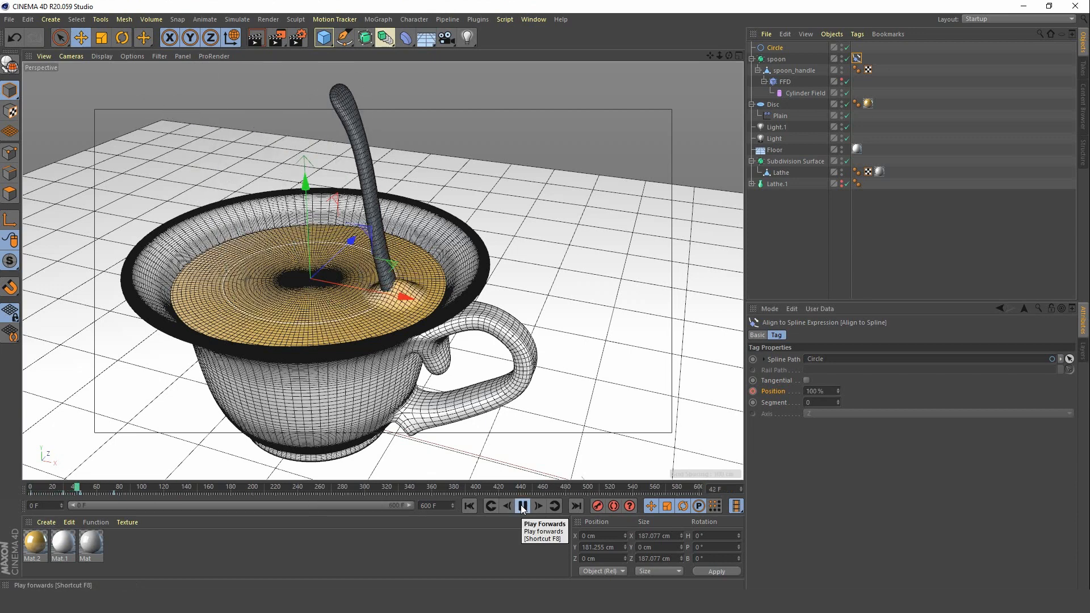
left_click(521, 505)
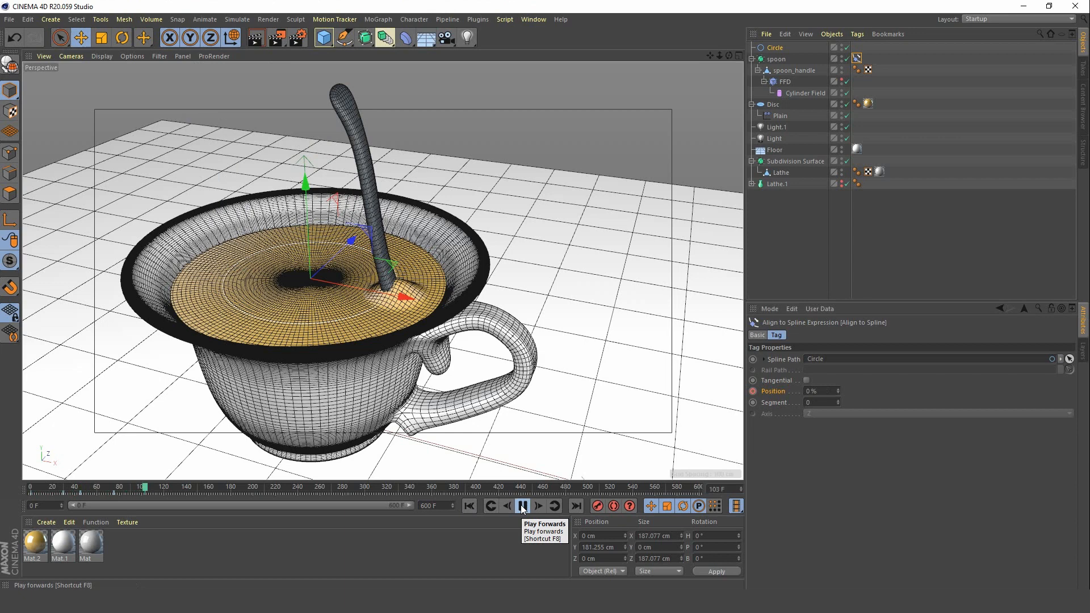
left_click(521, 506)
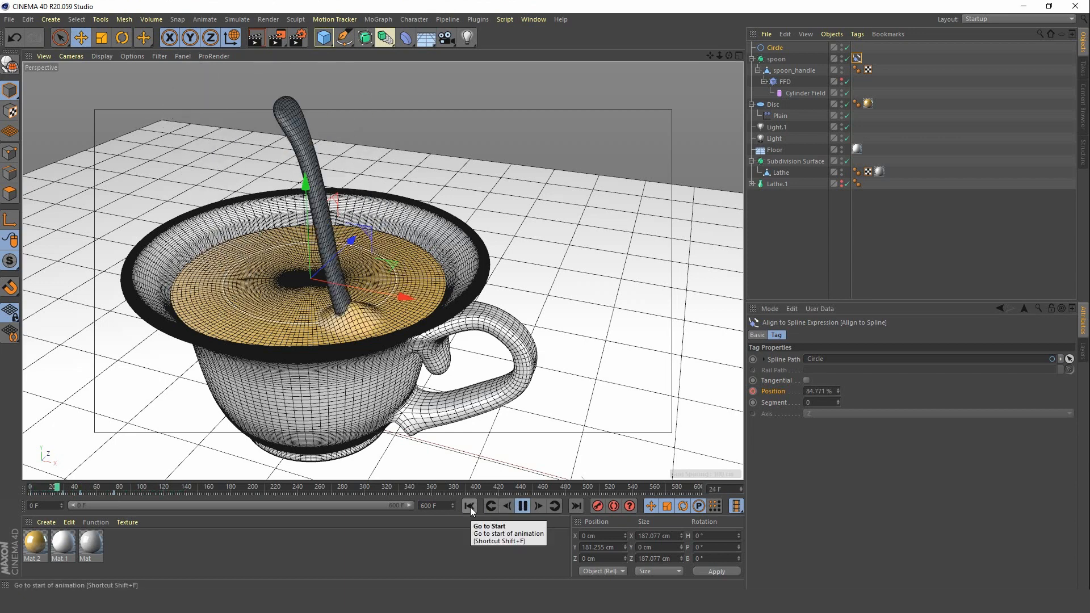
left_click(522, 506)
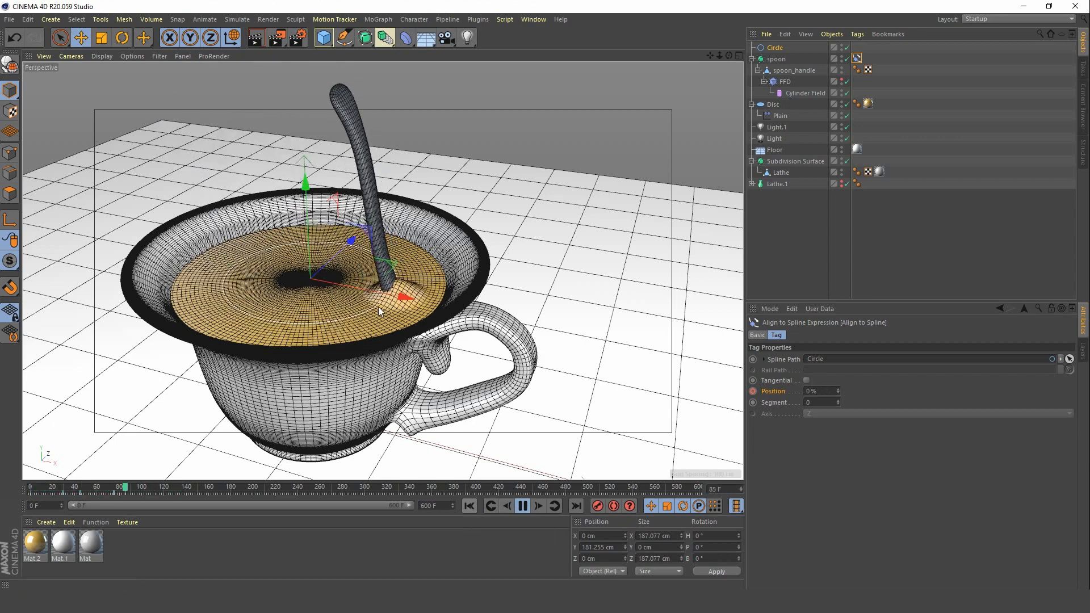
left_click(538, 505)
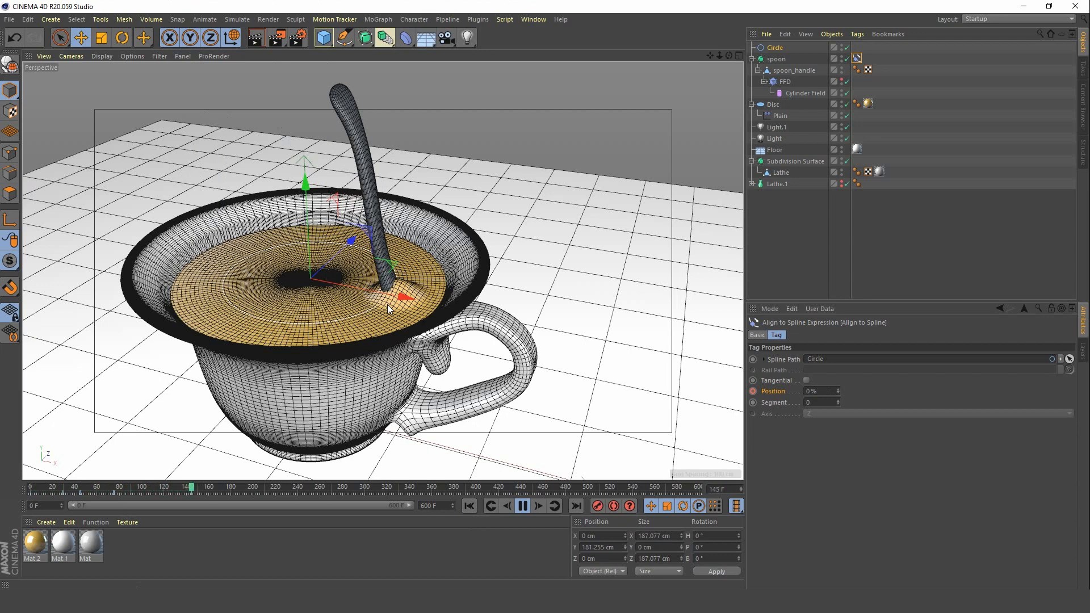
left_click(521, 506)
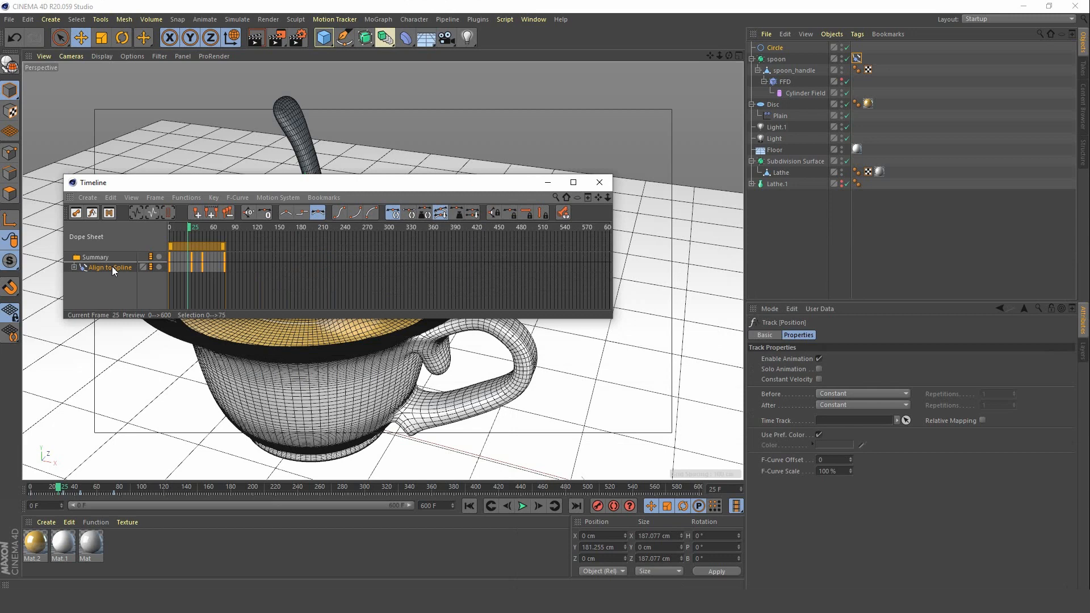
mouse_move(839, 410)
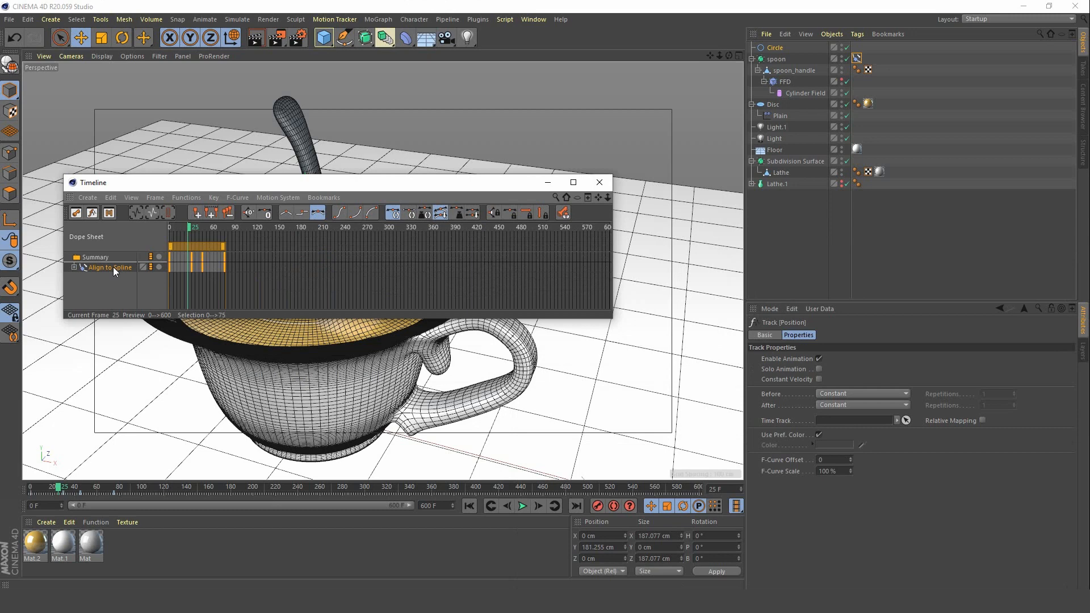
Set the Align to Spline Position track's After behaviour to Repeat with 50 repetitions.
left_click(862, 406)
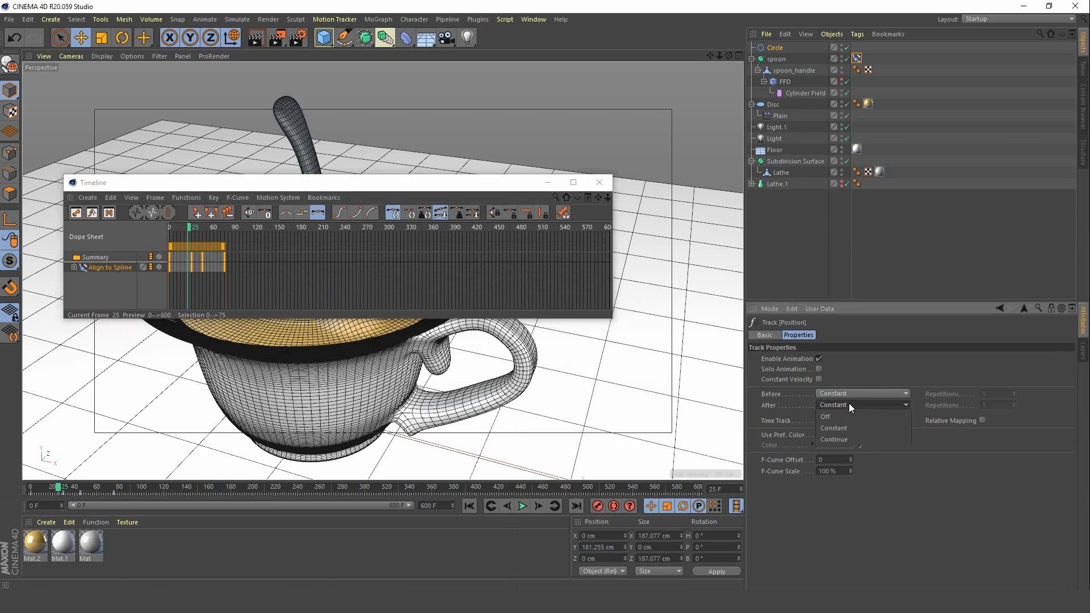
left_click(862, 405)
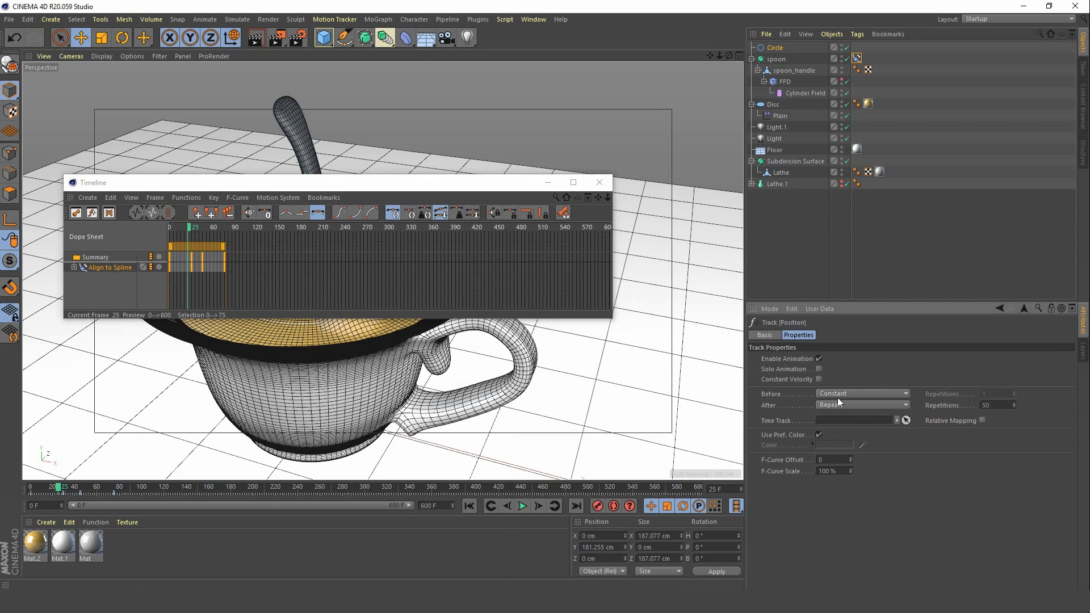
left_click(599, 182)
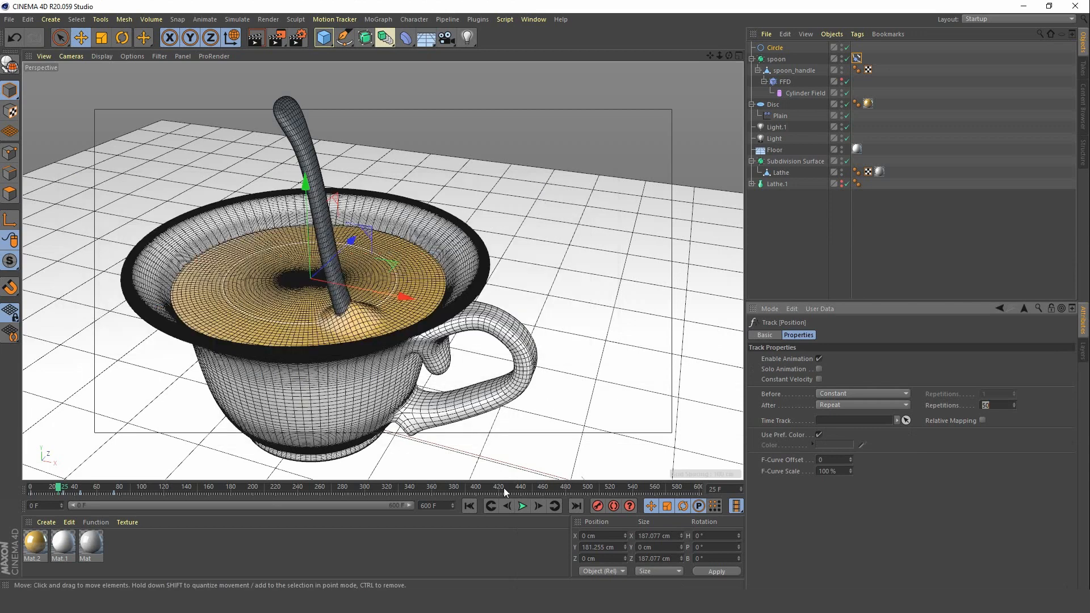
Play the animation to check the spoon keeps circling through the tea.
left_click(523, 506)
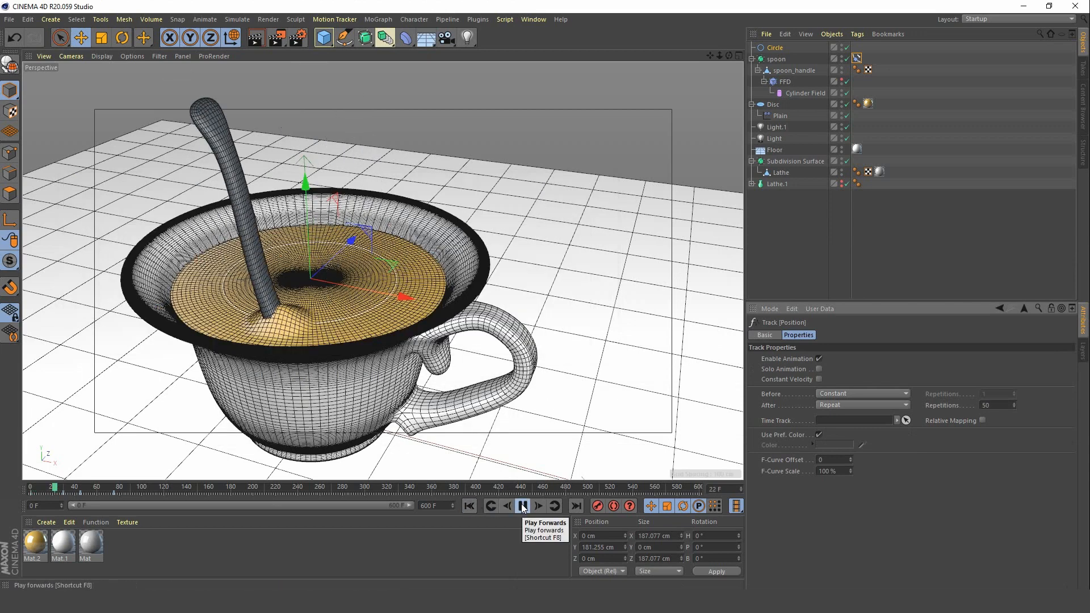
left_click(521, 505)
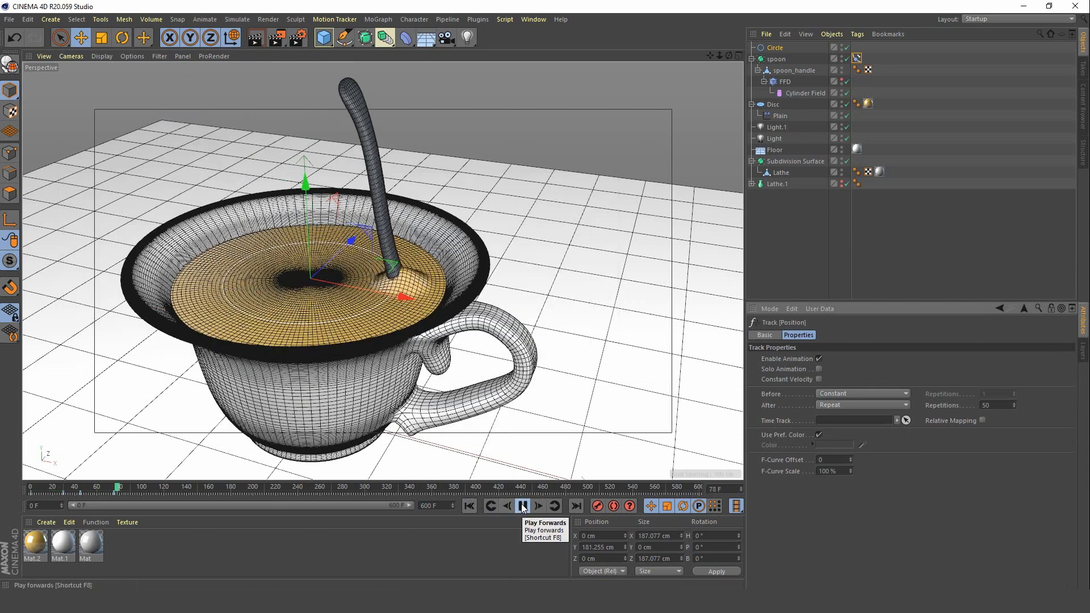
left_click(523, 506)
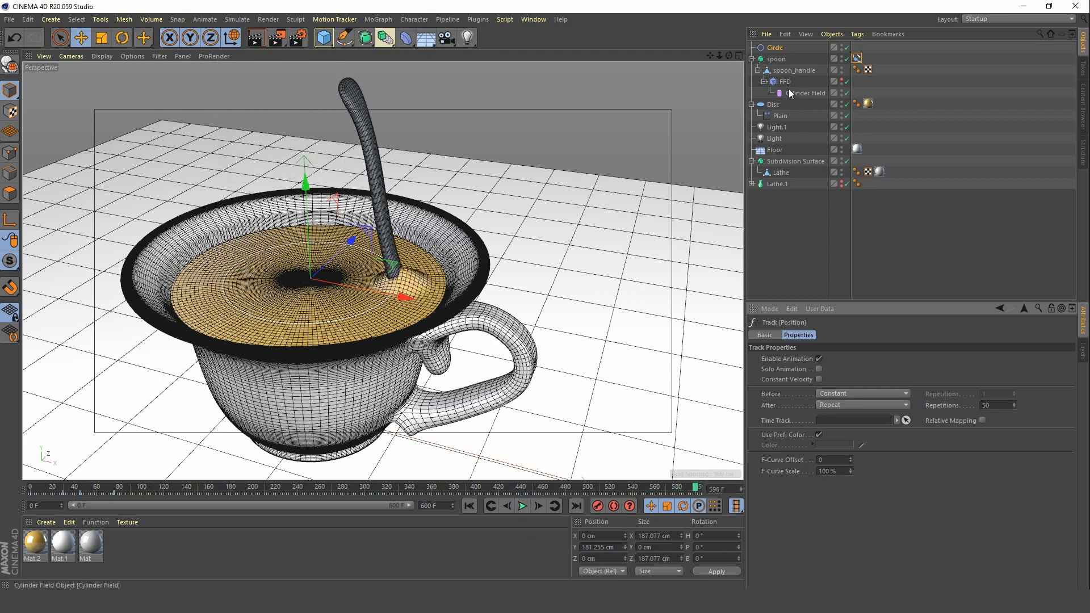
mouse_move(785, 121)
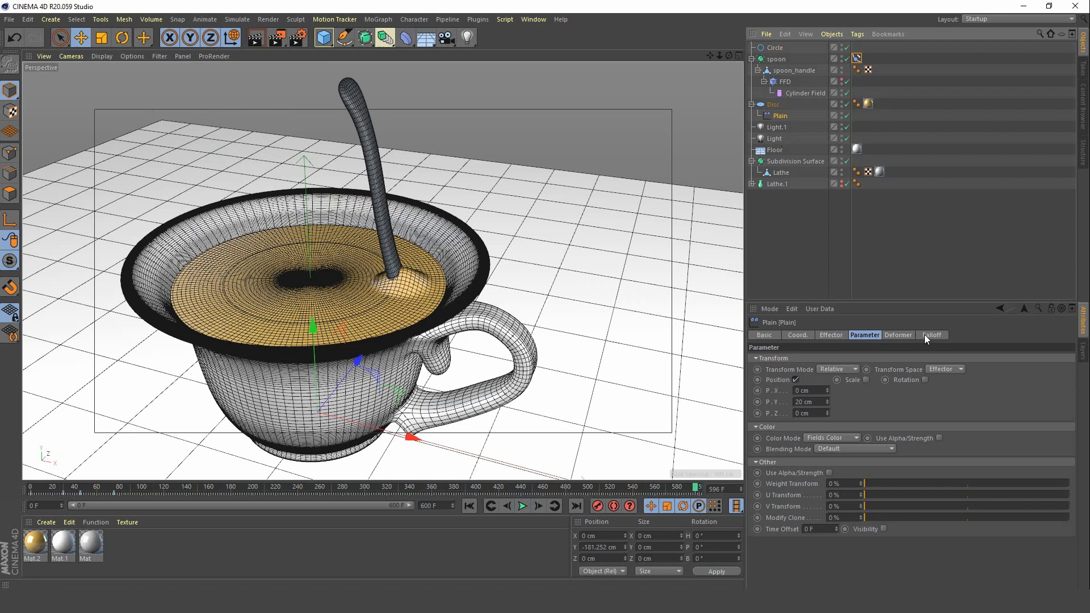
Add a Freeze modifier layer above the Cylinder Field in the Plain effector's falloff.
left_click(930, 334)
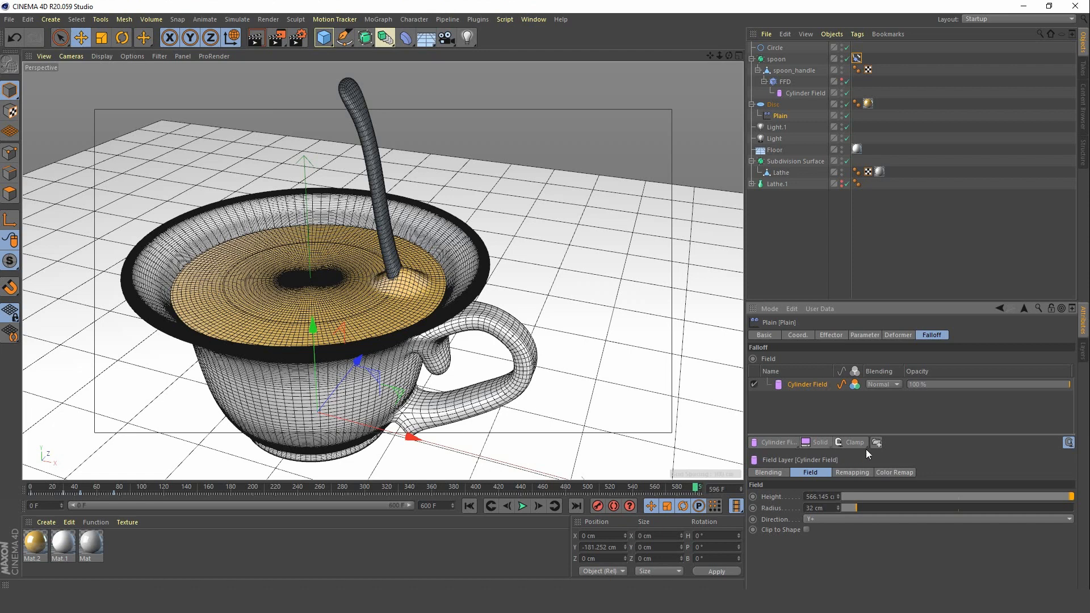
mouse_move(878, 442)
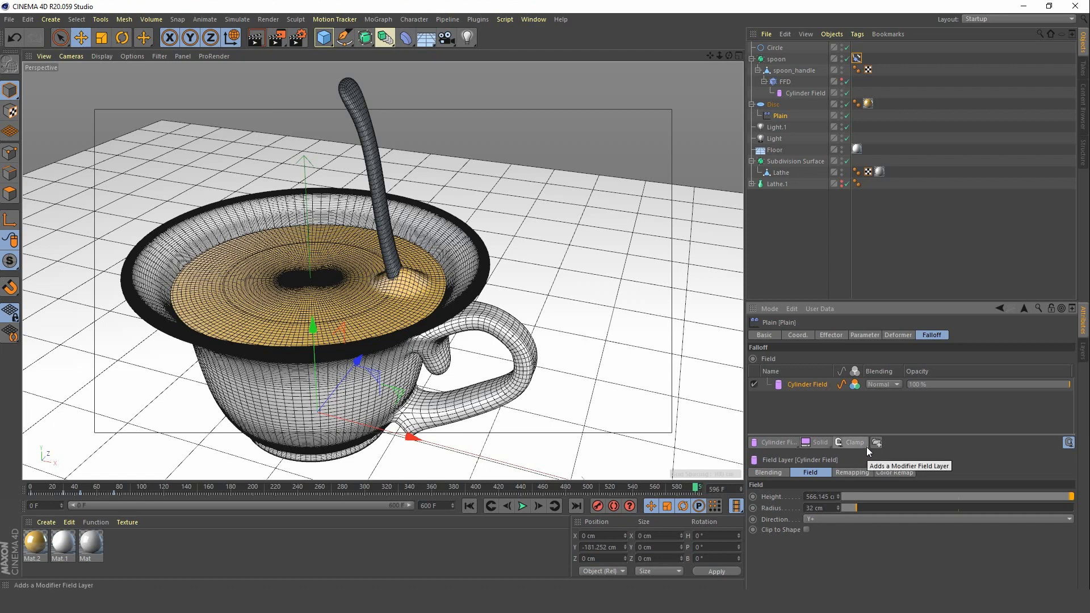
left_click(877, 443)
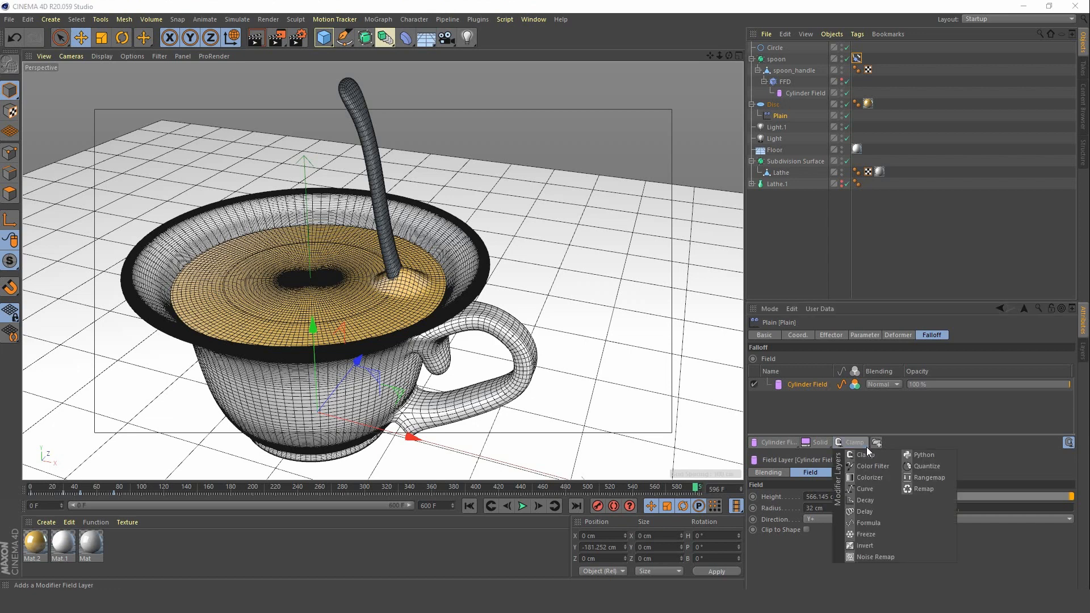
mouse_move(866, 533)
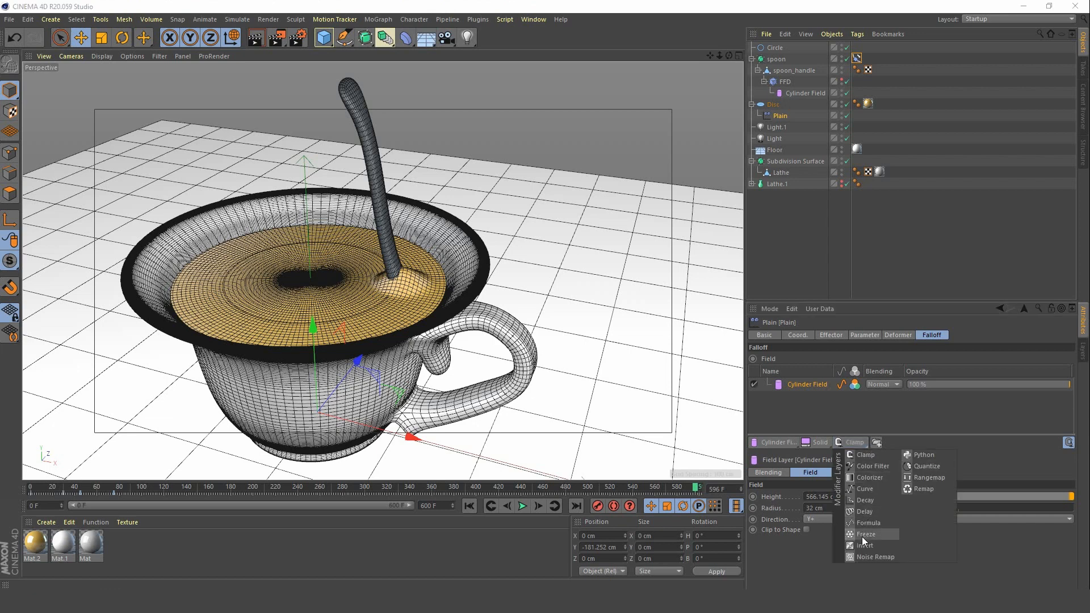
left_click(867, 534)
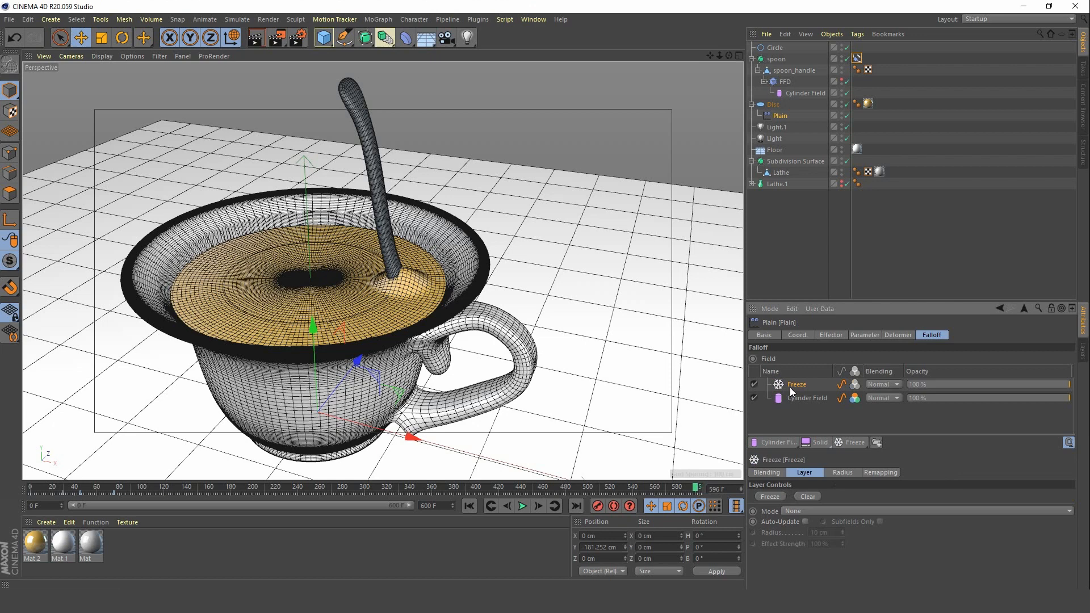
left_click(522, 505)
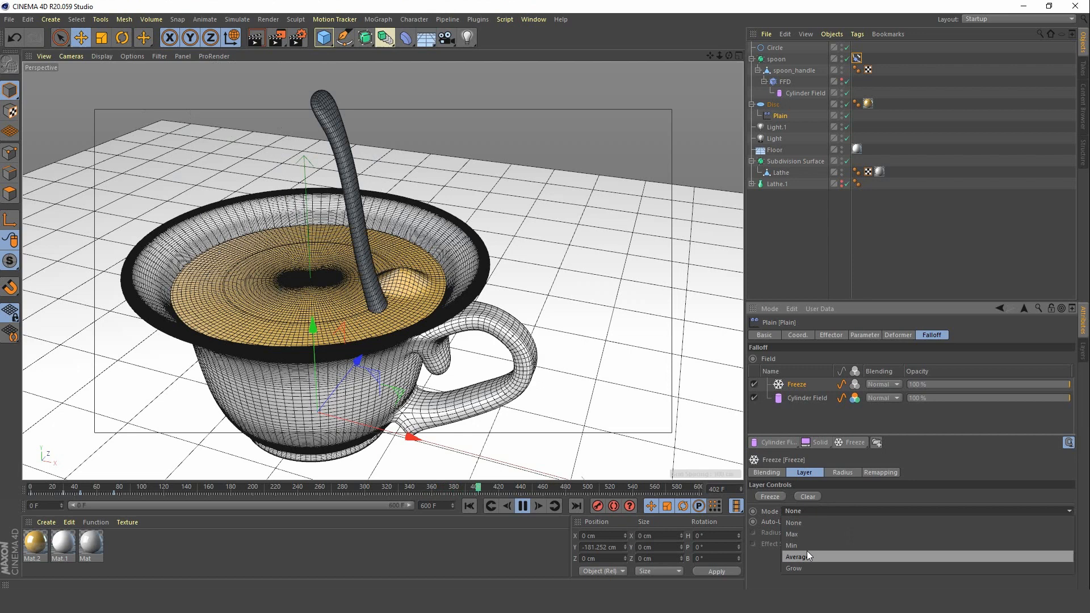
Set the Freeze layer's Mode to Grow and play to preview the trail behind the spoon.
left_click(794, 568)
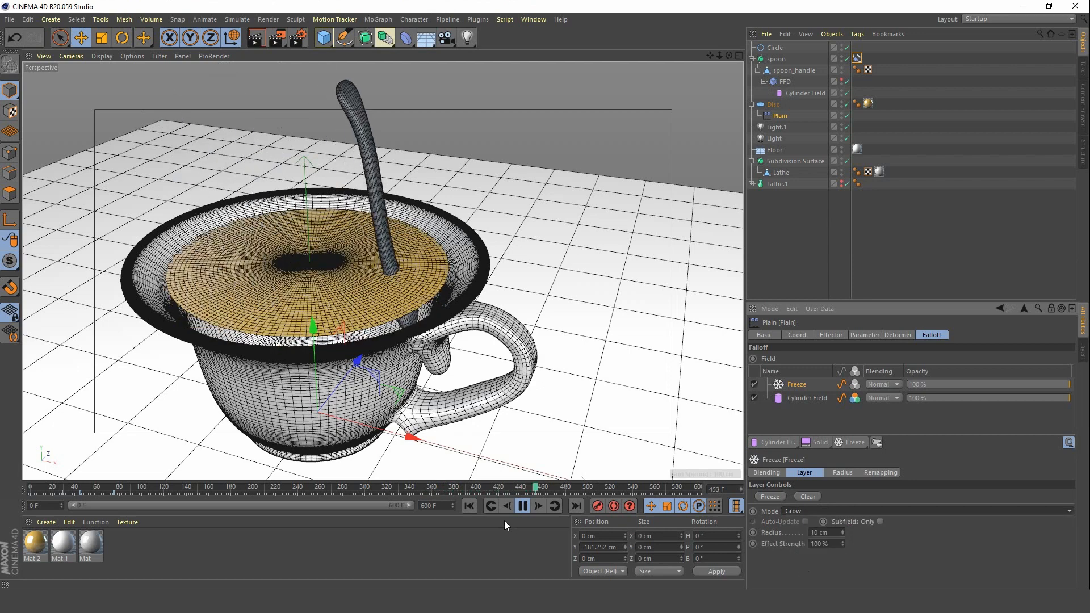
left_click(470, 505)
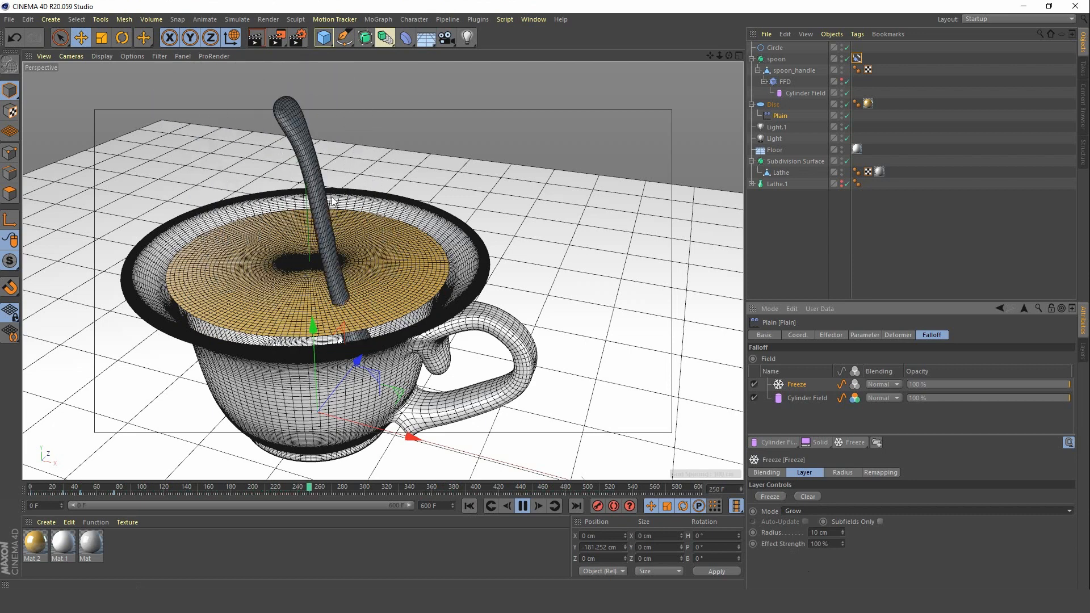
left_click(522, 505)
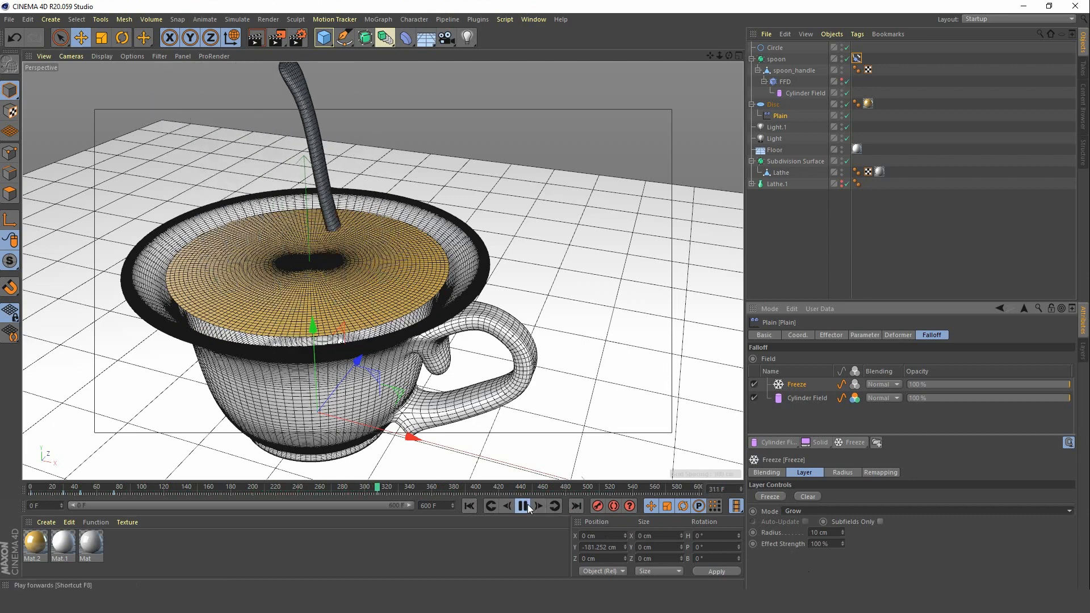
Rewind the animation to the first frame and reopen the modifier layer list.
left_click(471, 505)
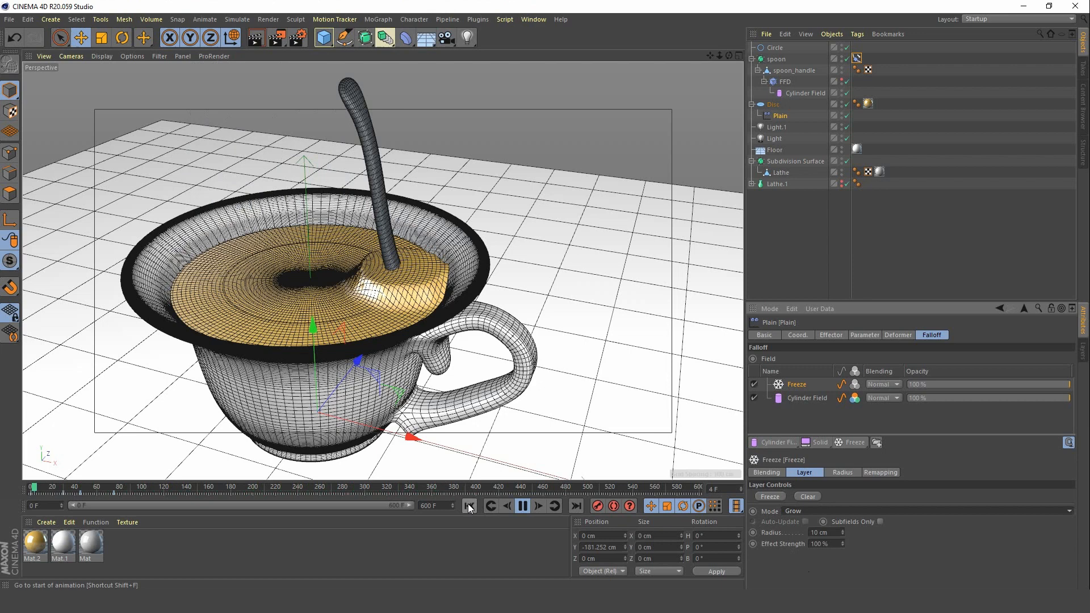
left_click(471, 505)
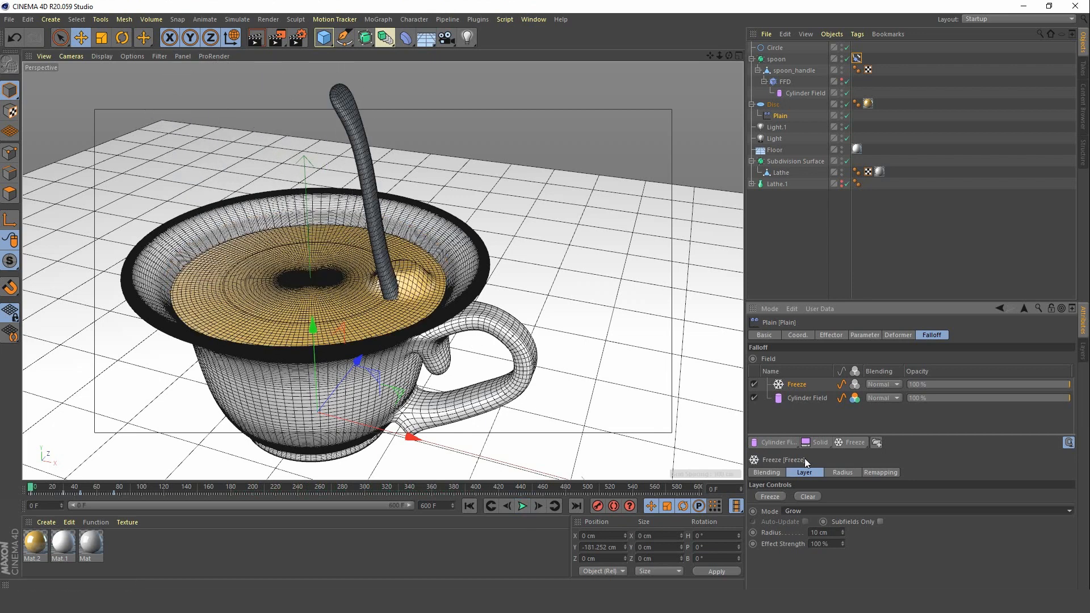
left_click(875, 443)
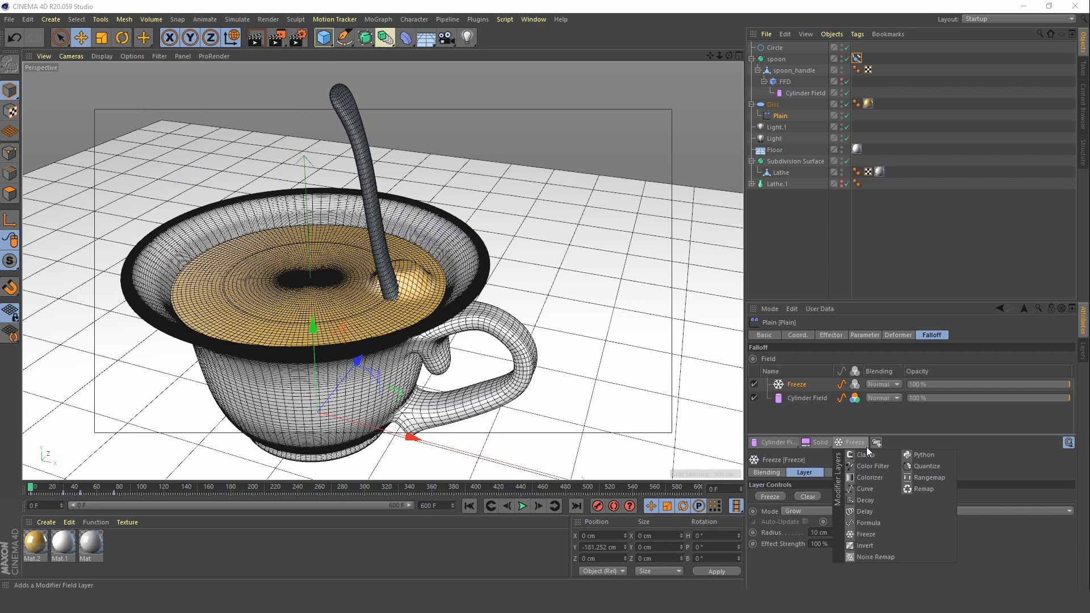
mouse_move(912, 503)
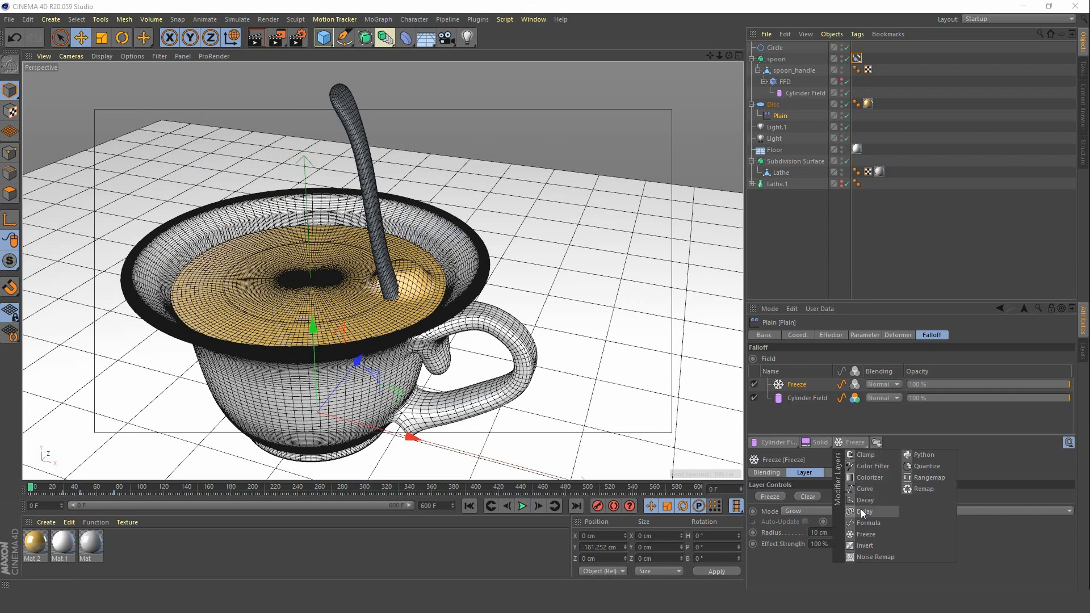
Add a Delay layer above Freeze in the falloff stack and preview the animation.
left_click(865, 511)
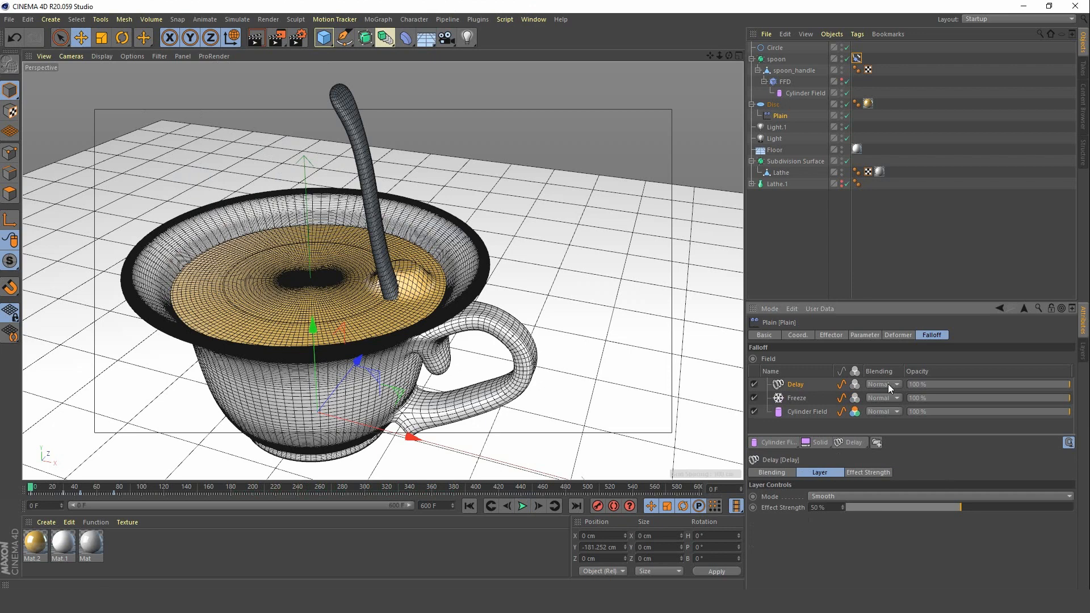
left_click(523, 506)
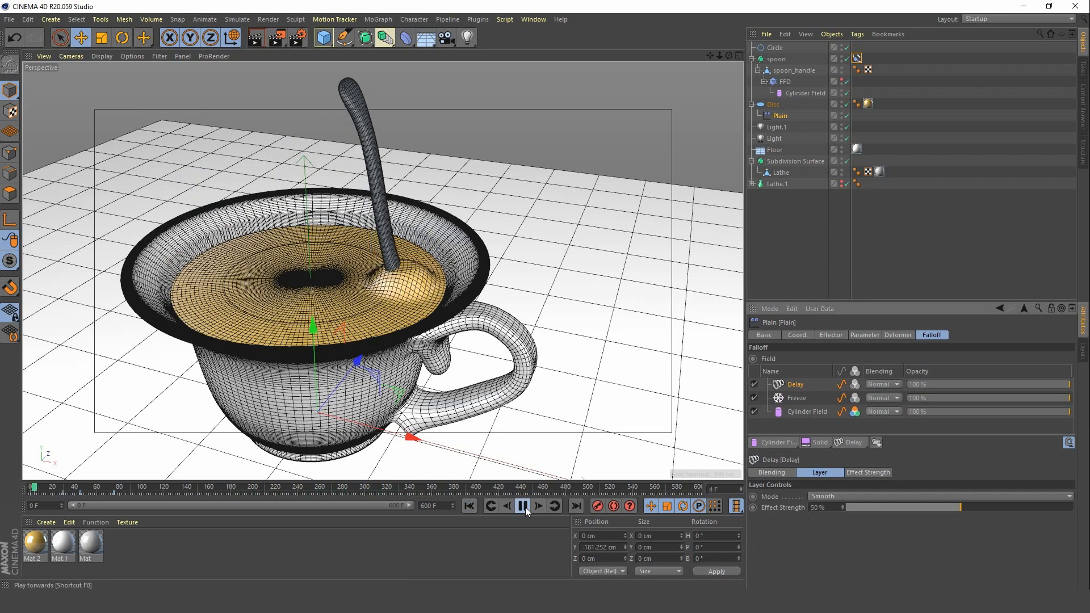
left_click(522, 505)
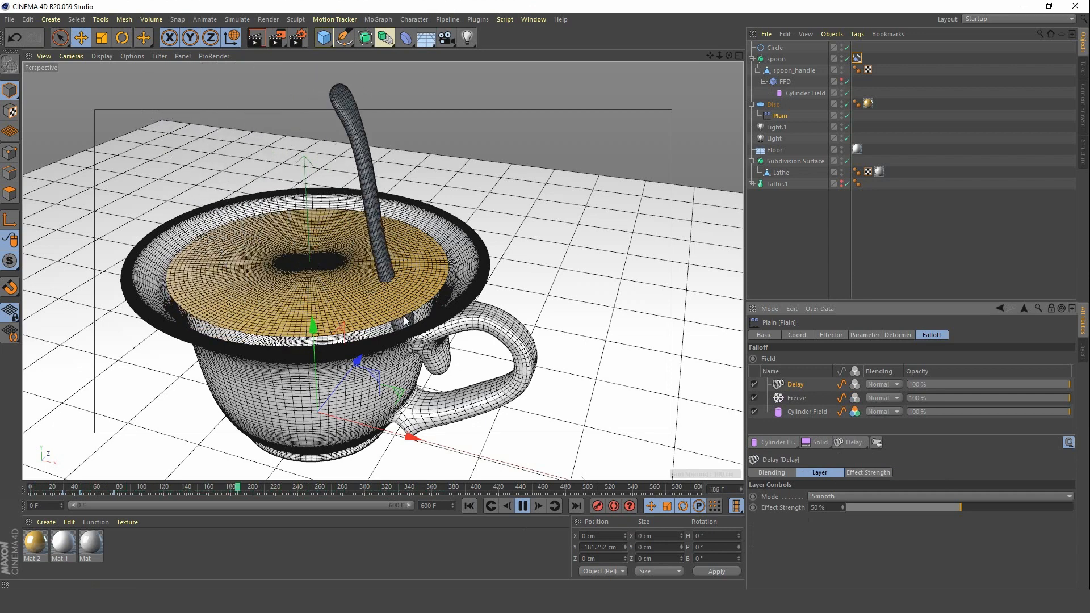
left_click(522, 505)
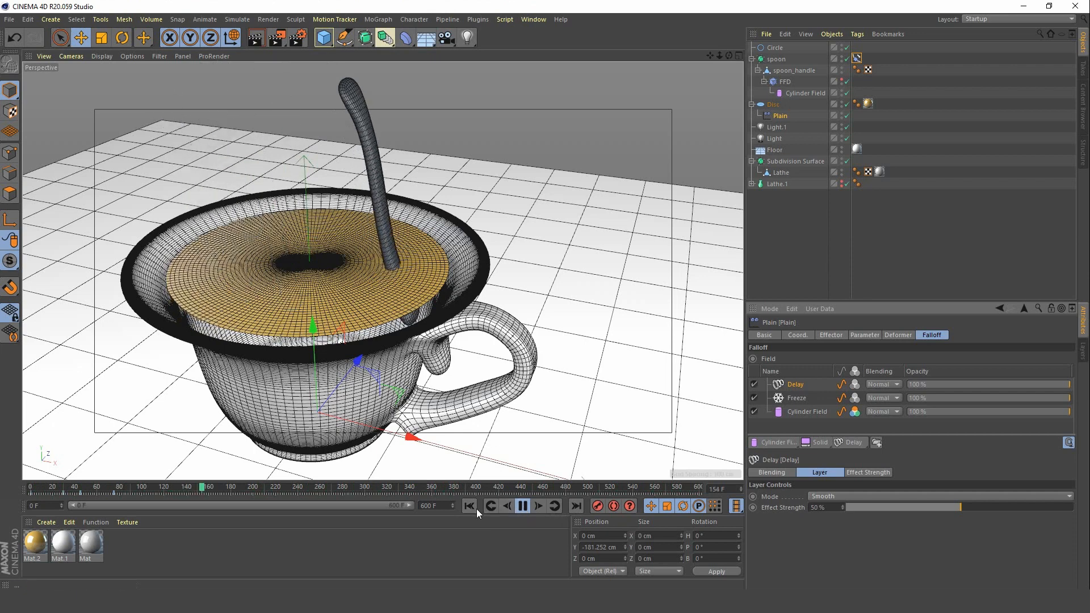
left_click(469, 507)
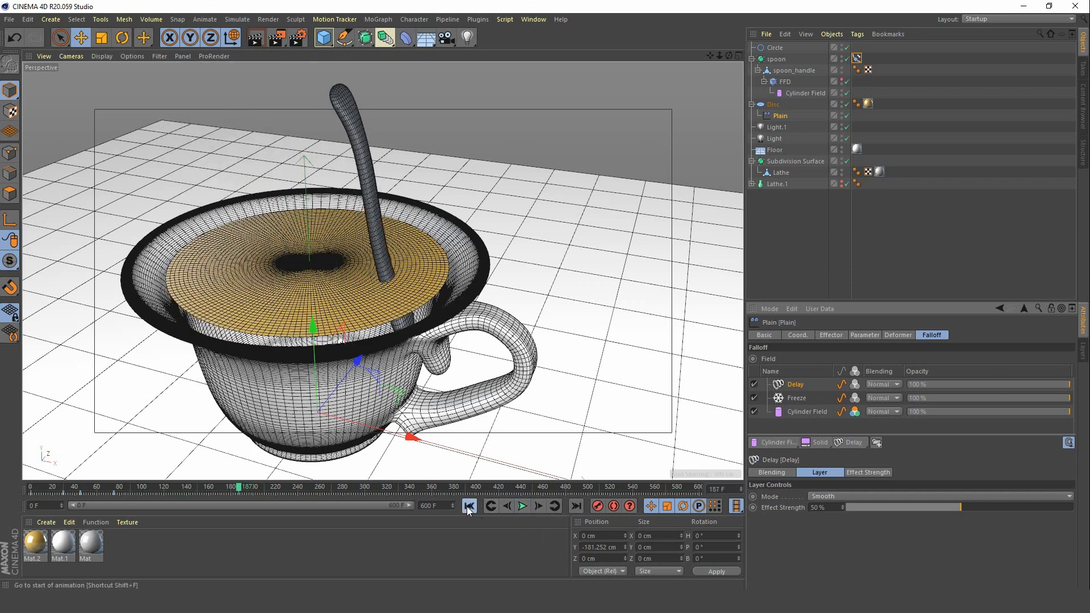
left_click(469, 506)
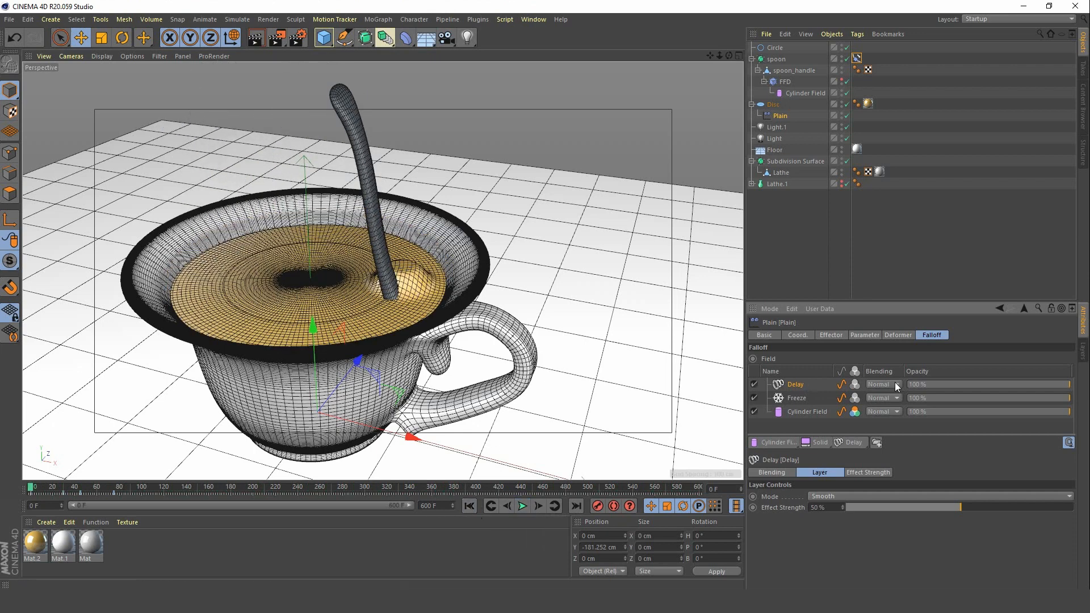
Set the Delay layer to Subtract blending and lower the Delay and Freeze opacities to 89% and 82.6%.
left_click(895, 385)
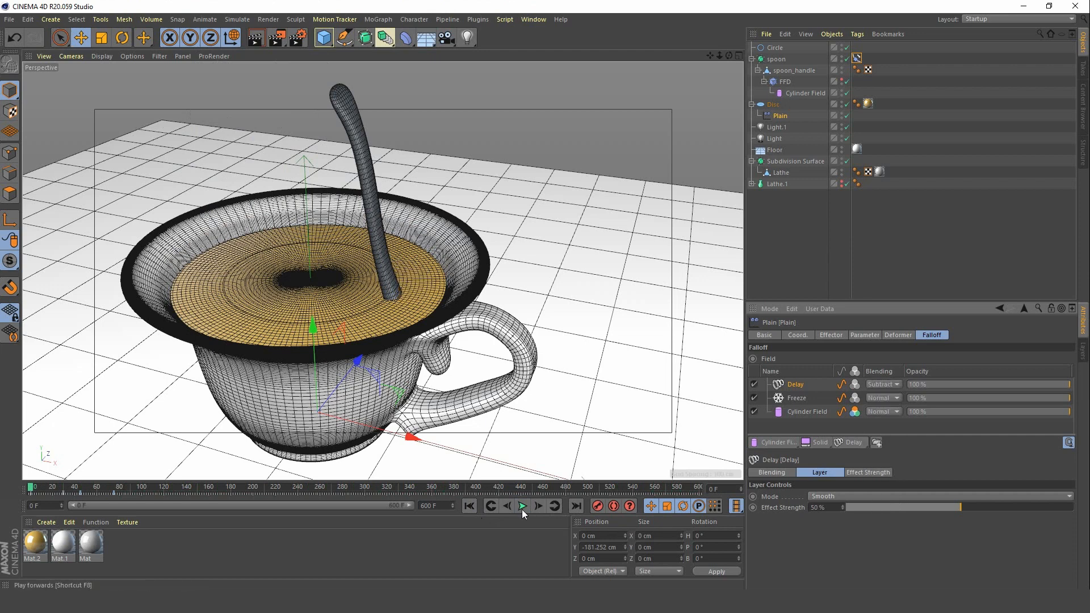
left_click(523, 505)
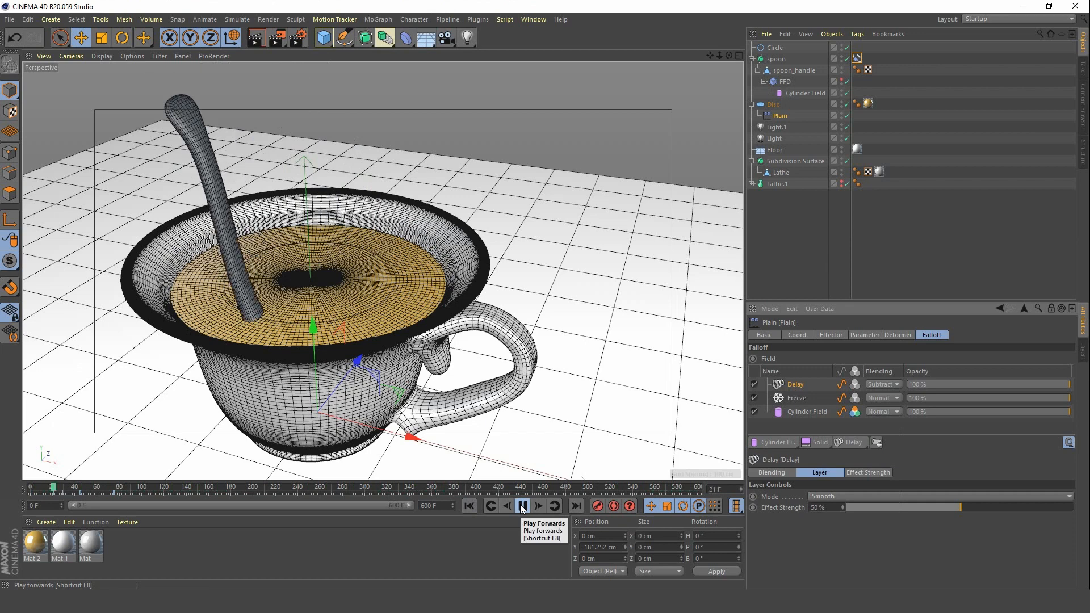
left_click(522, 506)
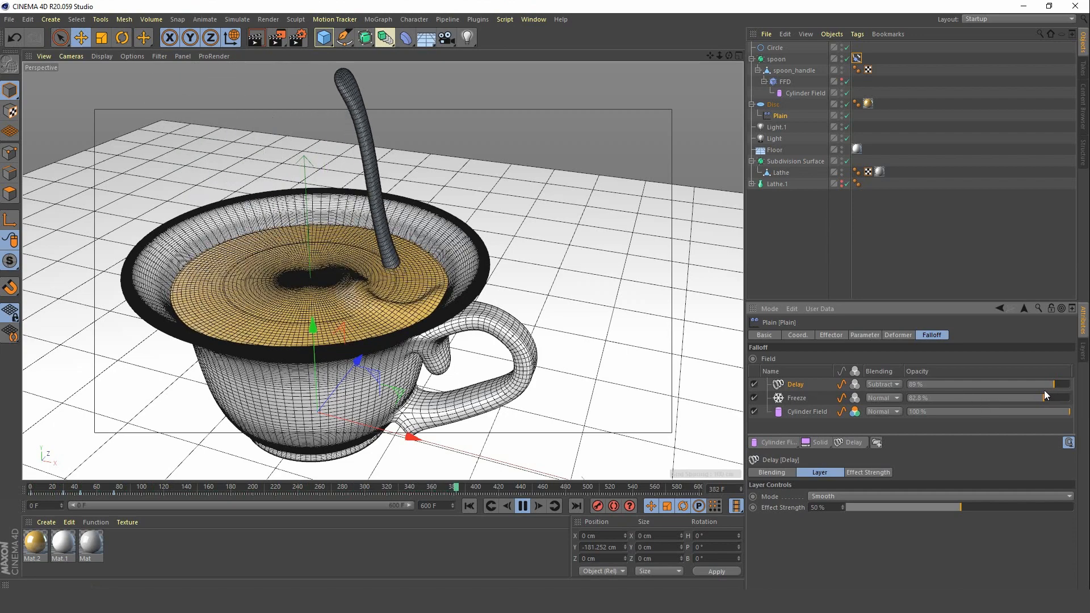
left_click(522, 505)
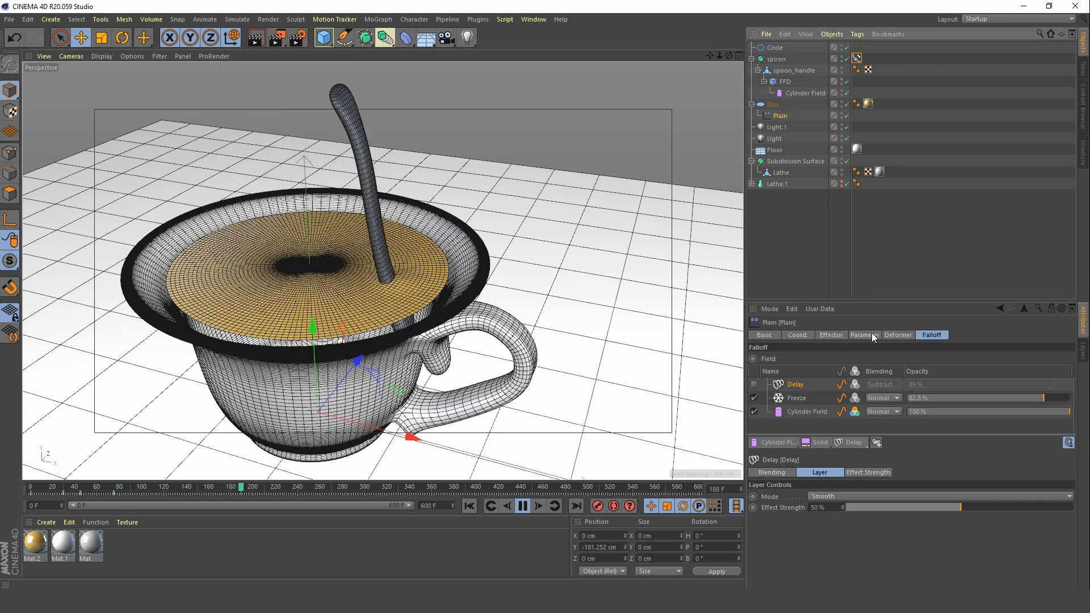
Toggle the Freeze layer and play back to compare the ripples with and without it.
left_click(865, 335)
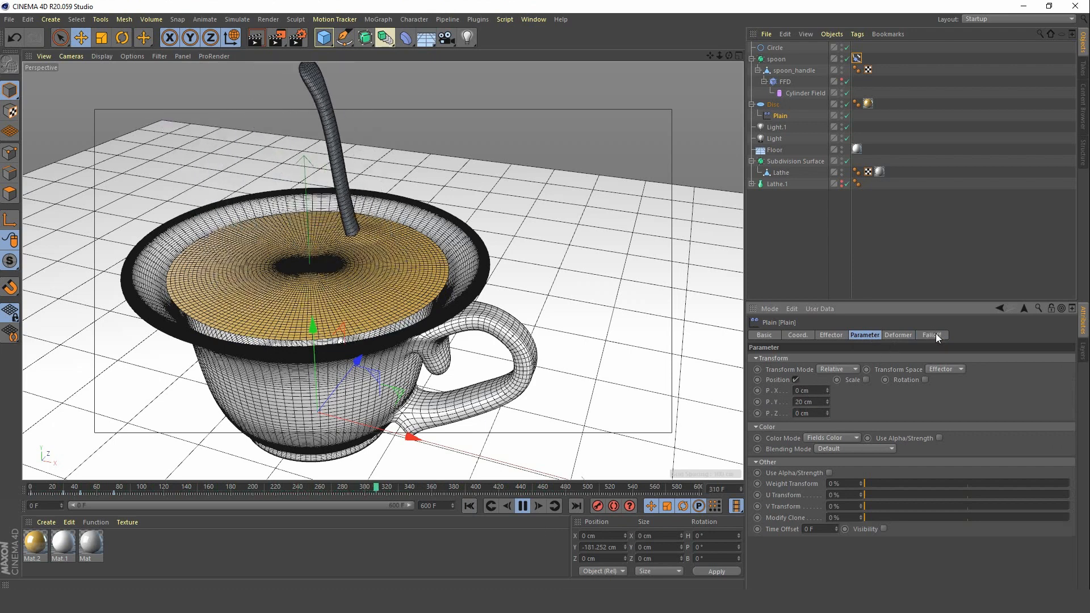
left_click(931, 334)
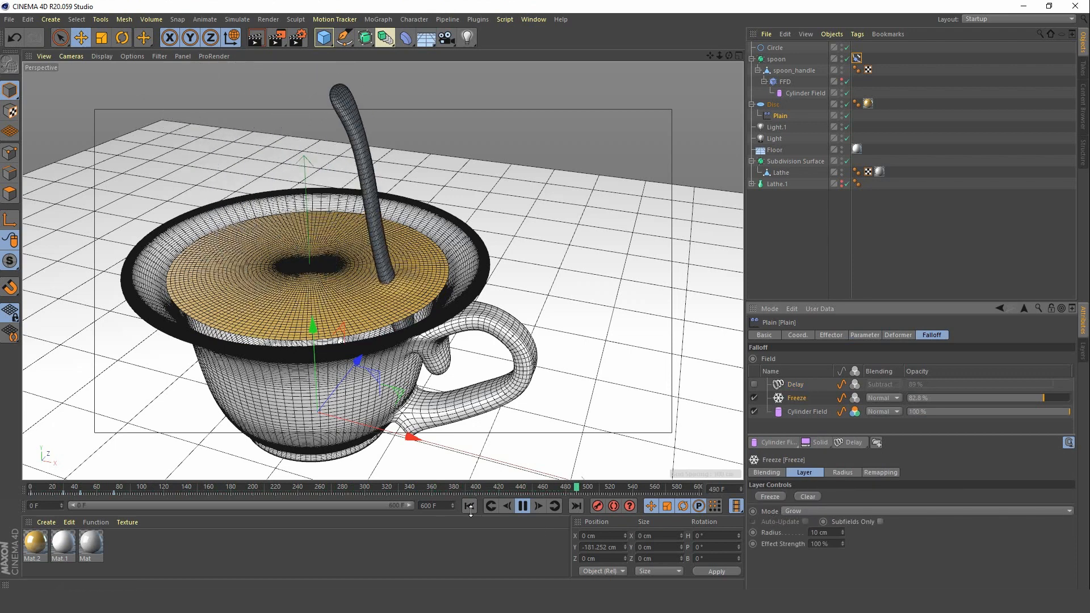
left_click(470, 505)
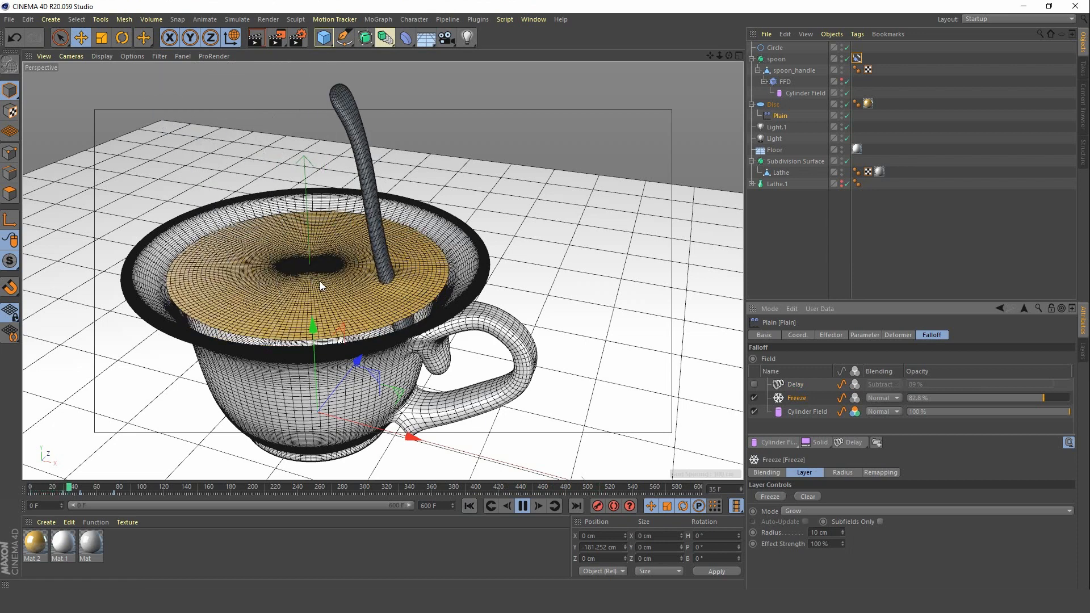
left_click(523, 506)
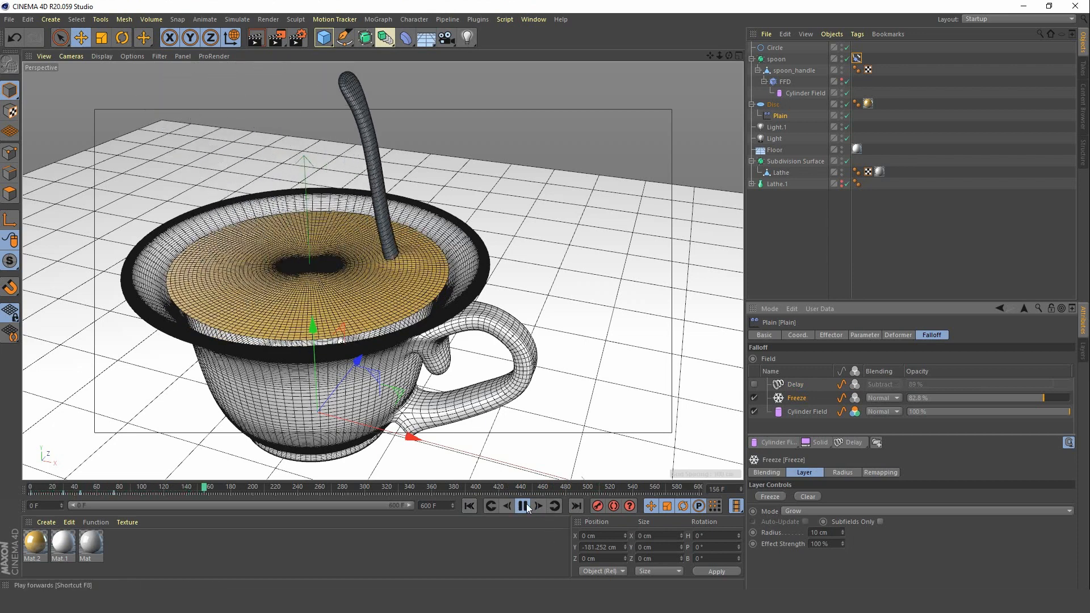
left_click(523, 506)
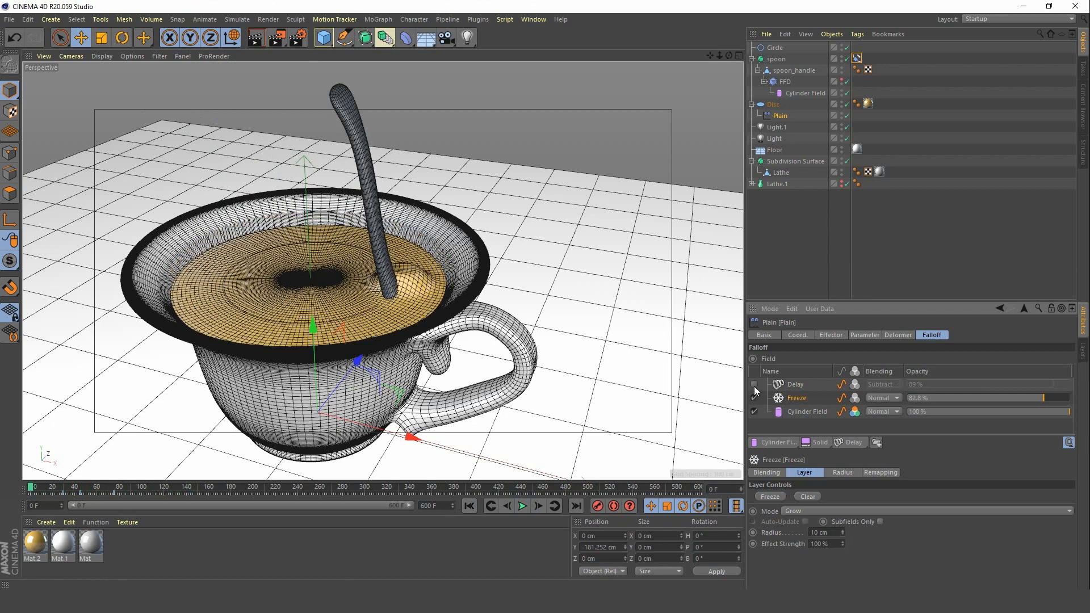
left_click(754, 385)
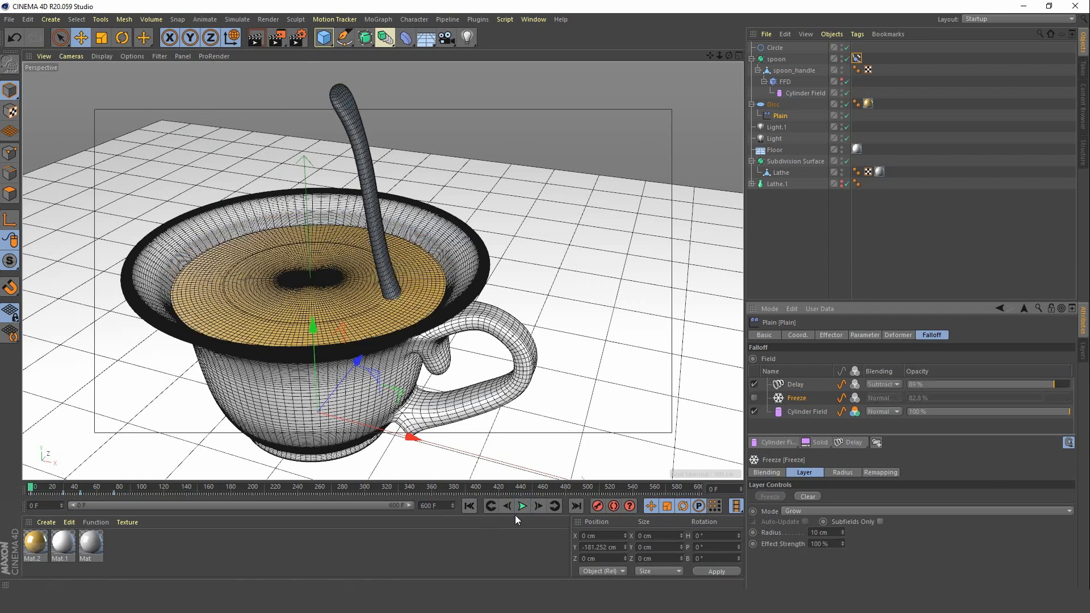
left_click(522, 505)
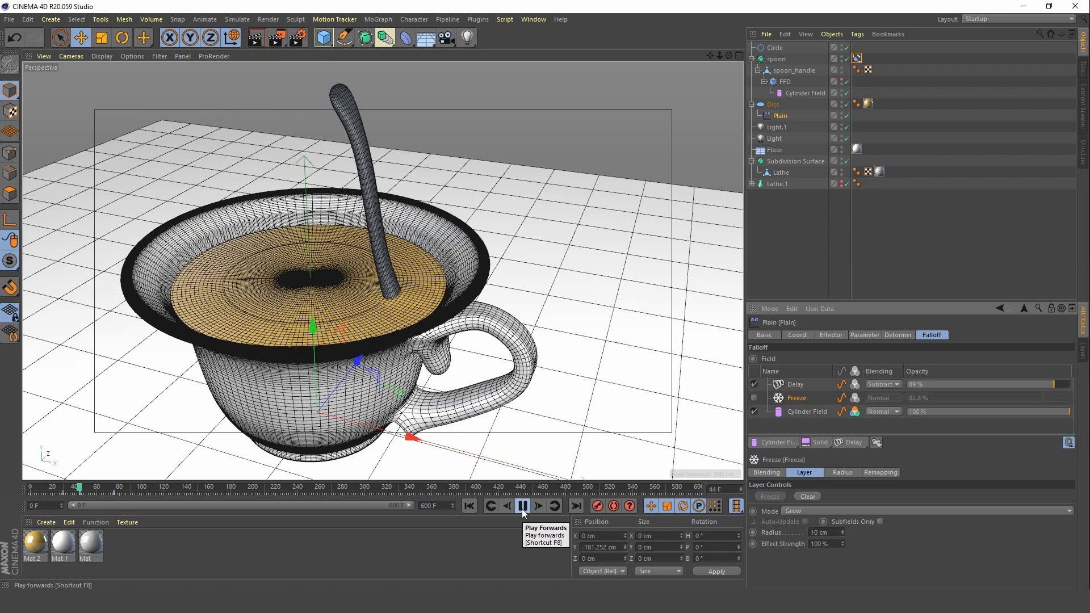
left_click(522, 505)
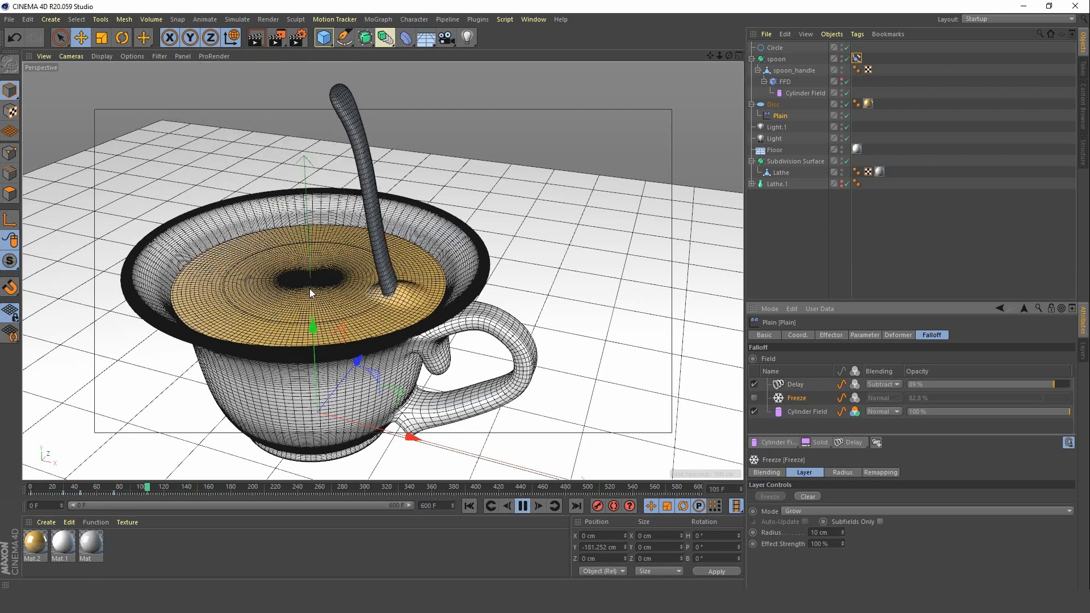
Try Normal blending on the Delay layer, then set it back to Subtract and render a preview.
left_click(881, 384)
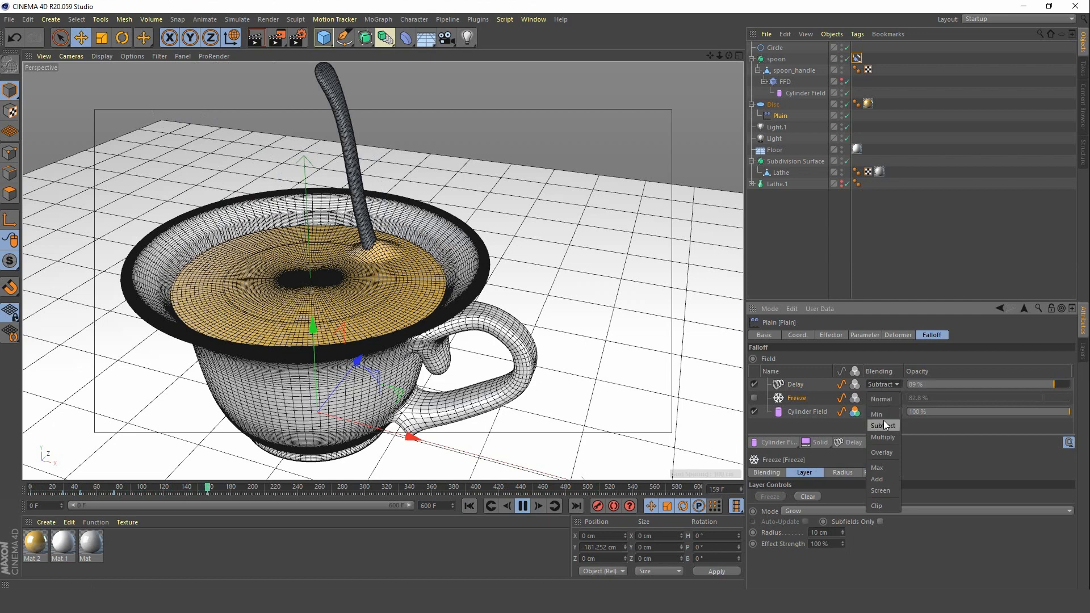
left_click(882, 399)
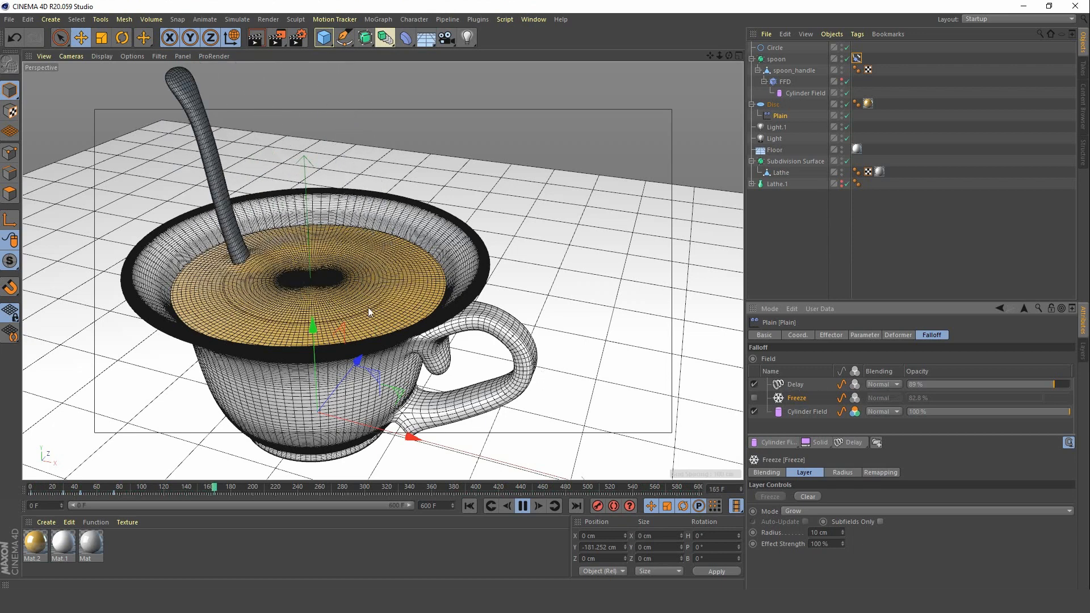
left_click(522, 506)
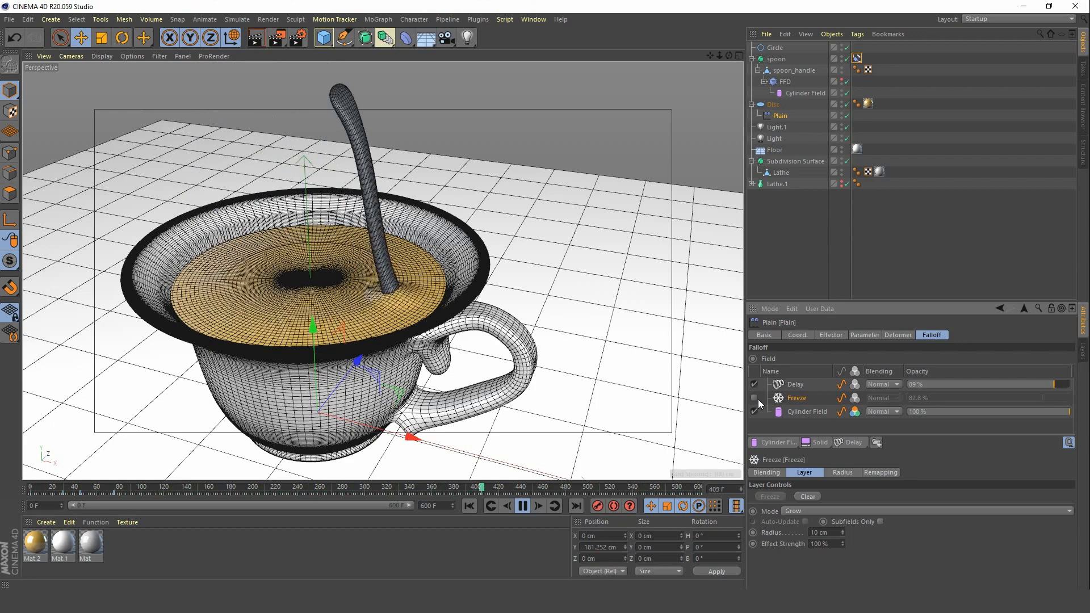
left_click(884, 384)
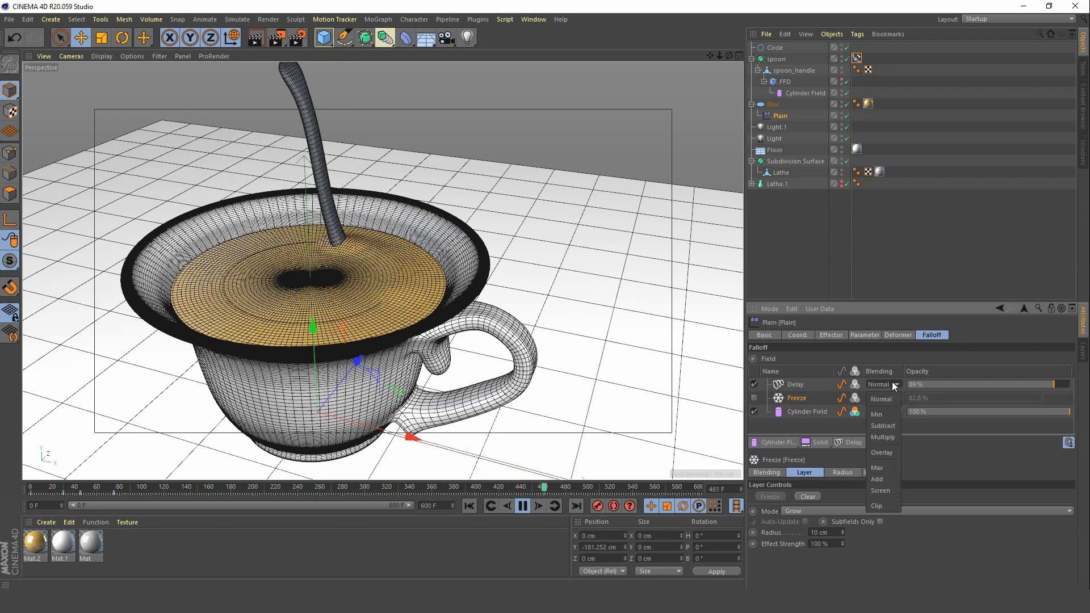
left_click(882, 426)
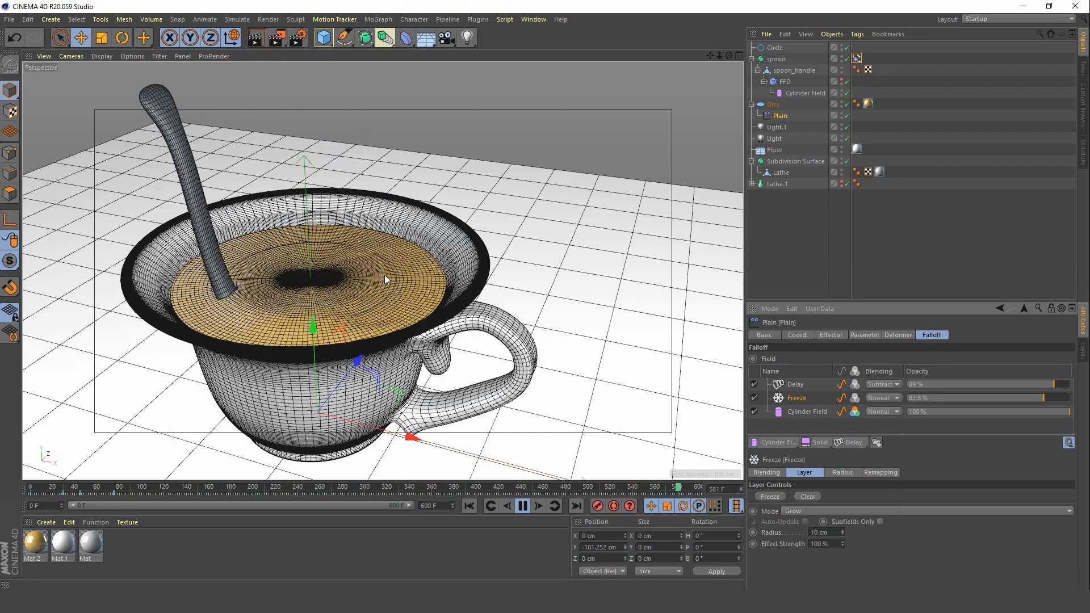
left_click(522, 506)
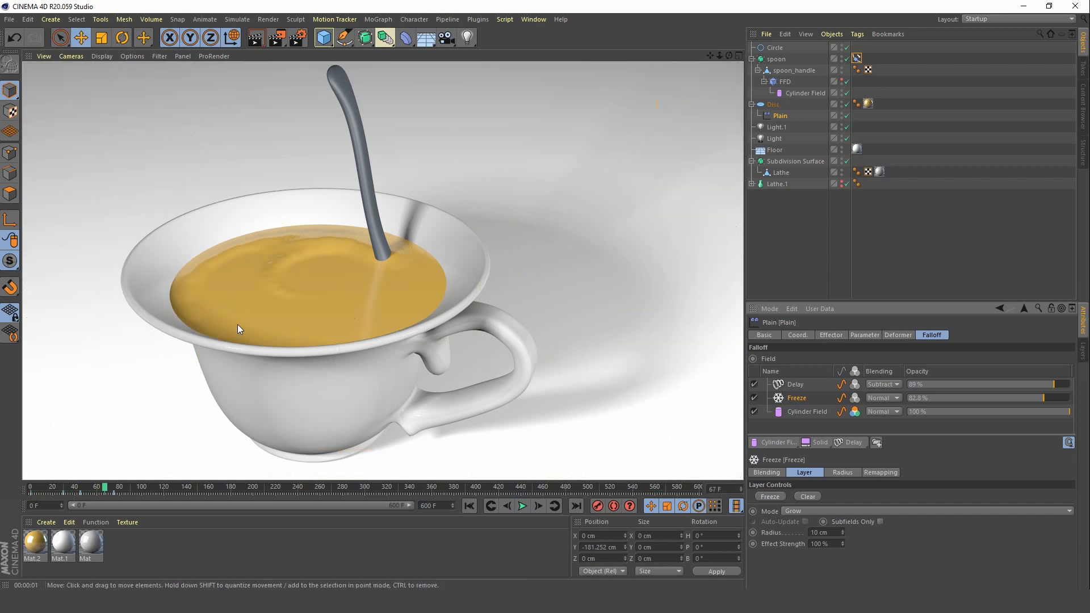
mouse_move(311, 265)
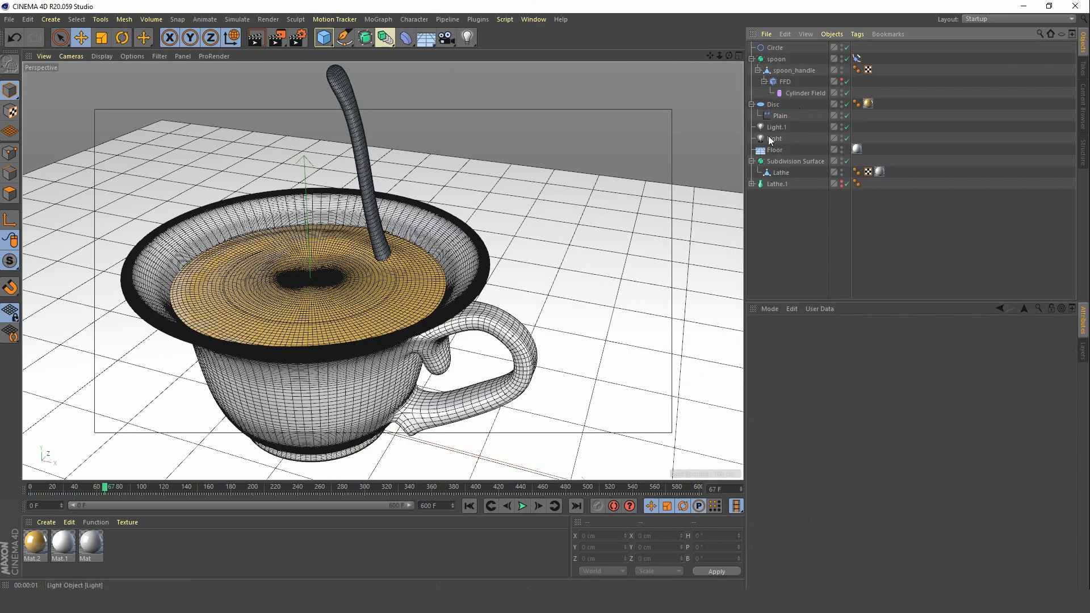
left_click(778, 116)
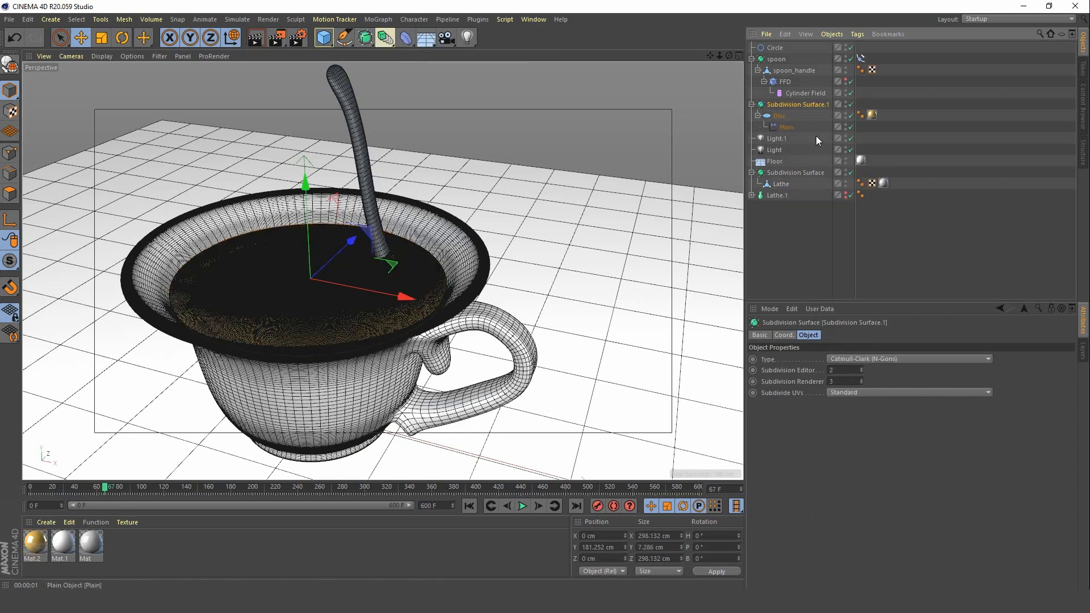
mouse_move(627, 261)
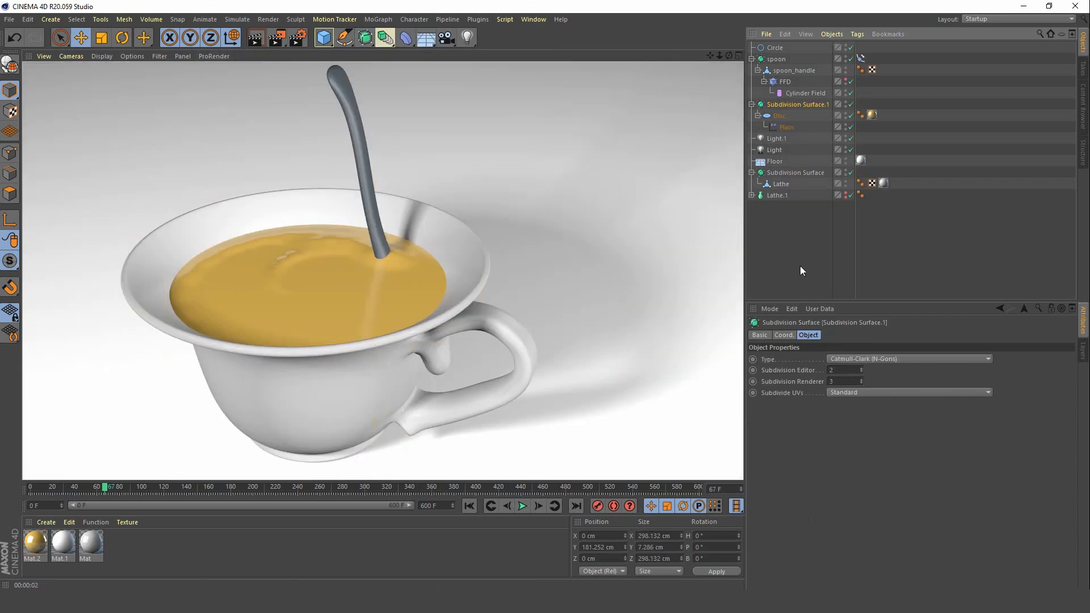
left_click(779, 105)
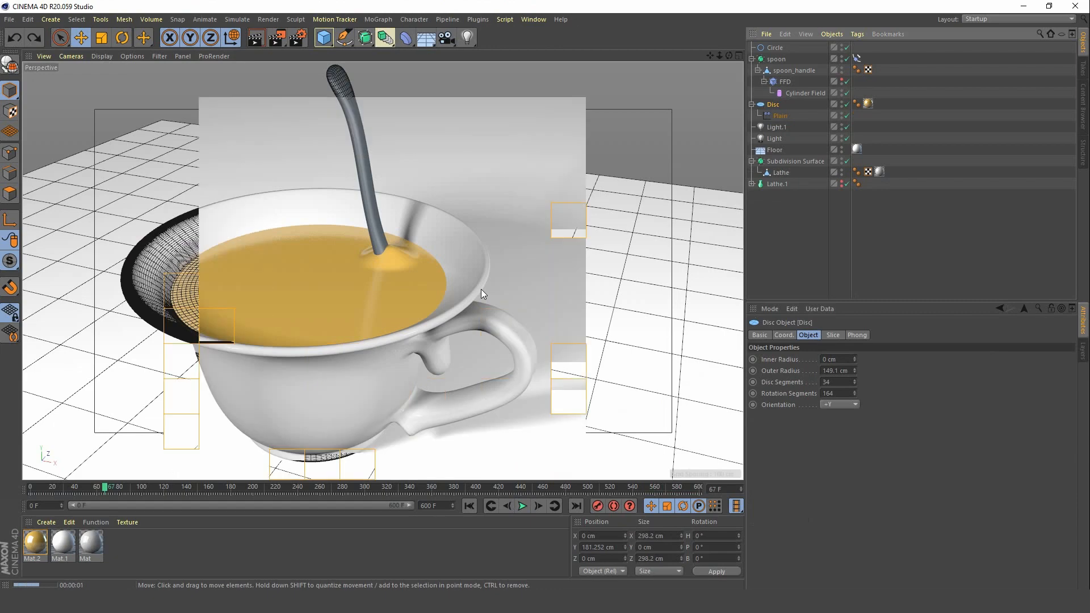
left_click(522, 505)
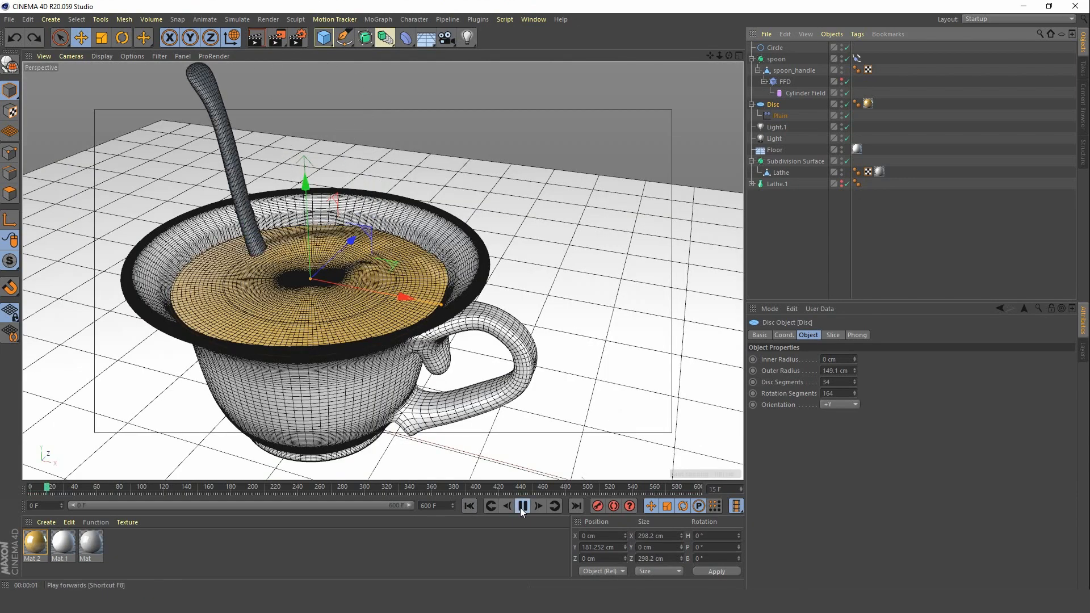
left_click(521, 505)
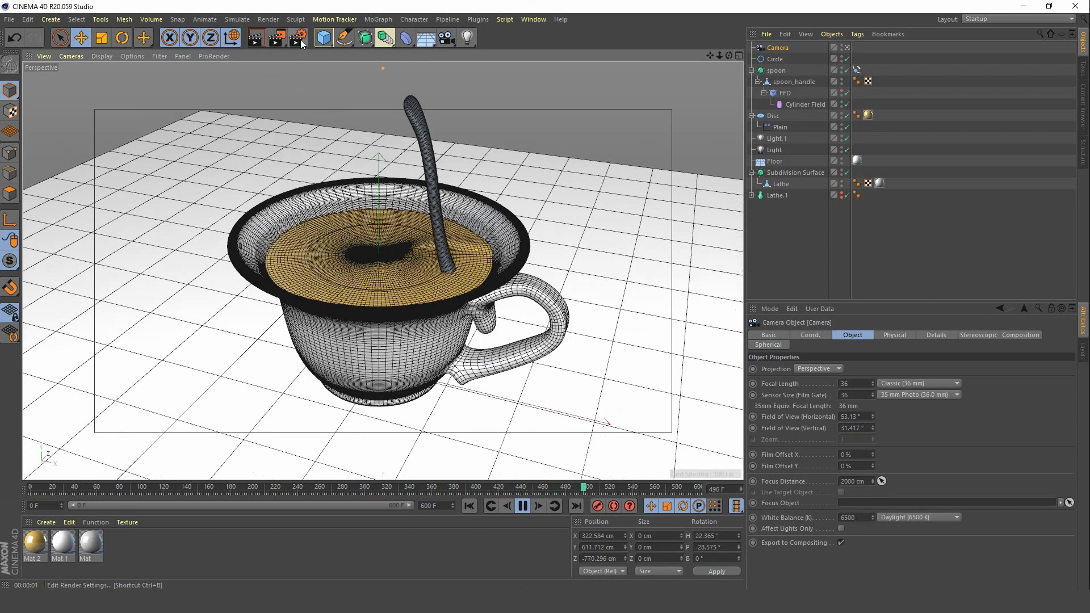
Enable Ambient Occlusion in the Render Settings and render the teacup through the new camera.
left_click(327, 230)
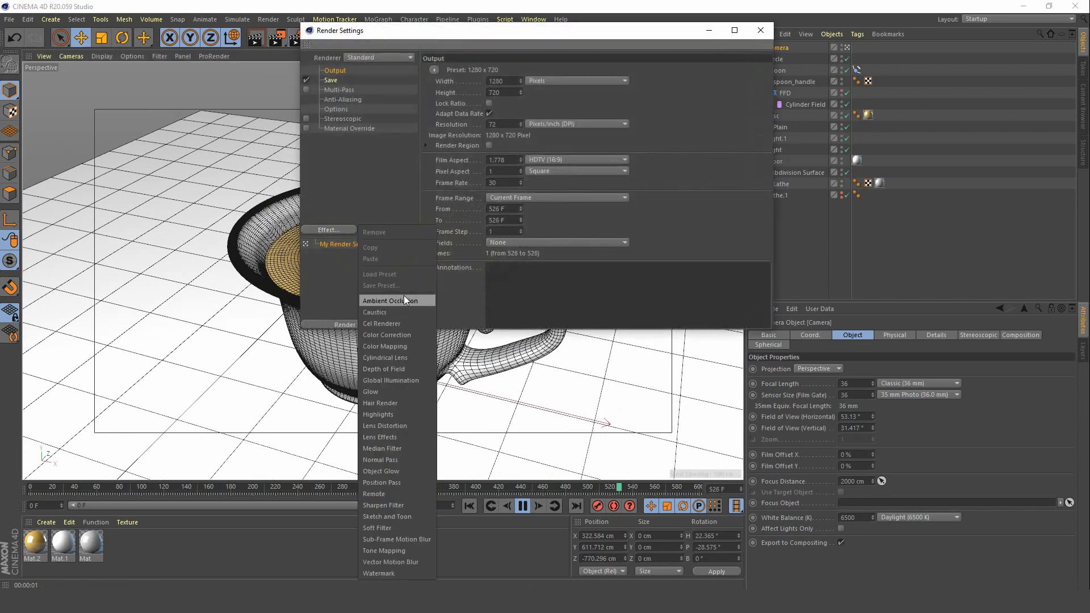
left_click(390, 300)
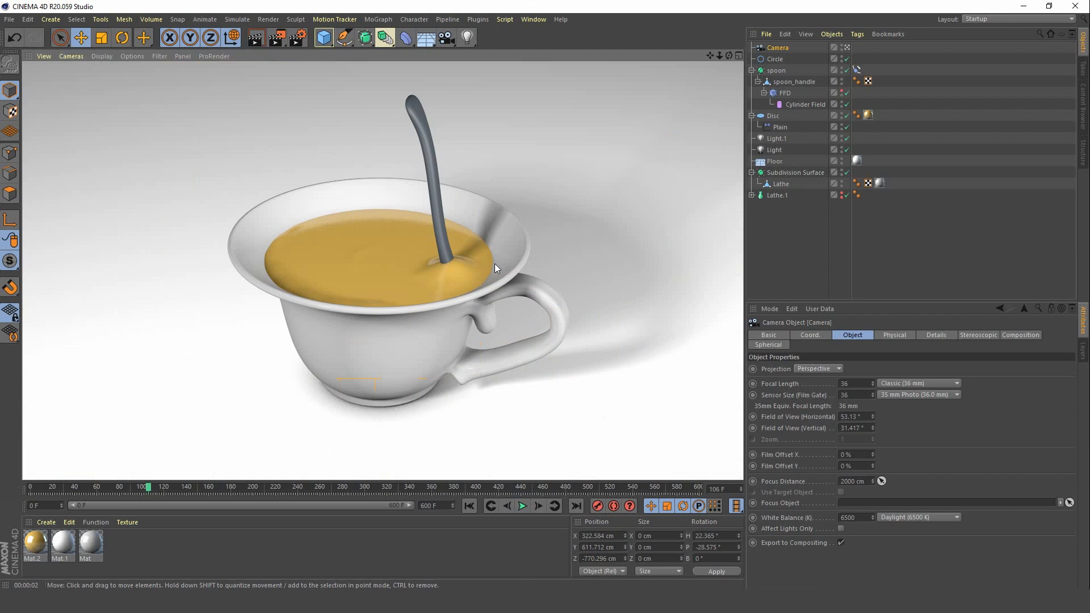
mouse_move(436, 135)
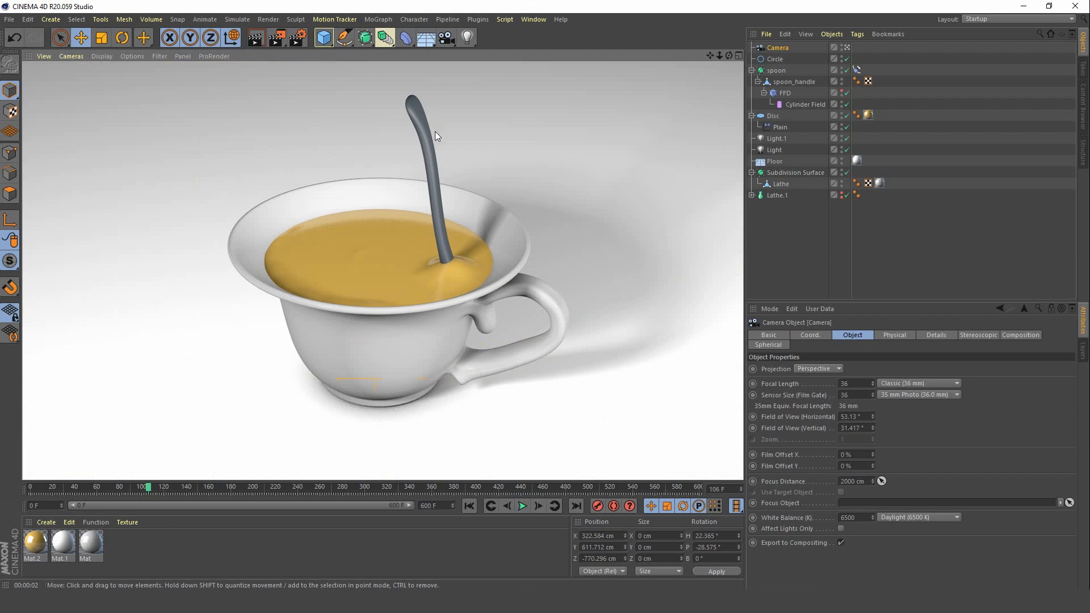
mouse_move(438, 184)
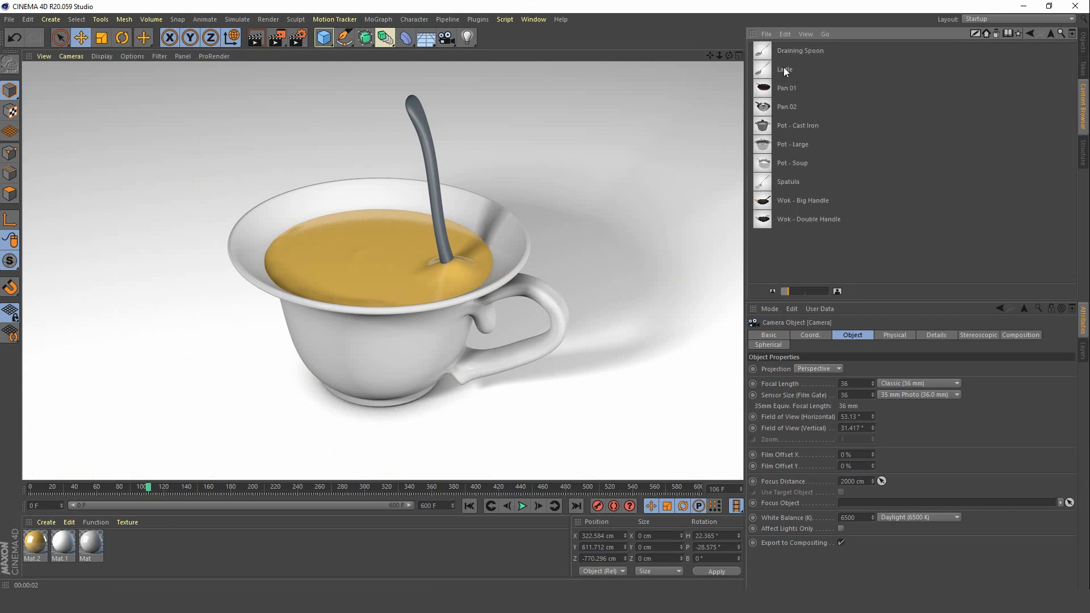
Load the Draining Spoon asset and apply its Metallic material to the stirring spoon.
left_click(800, 50)
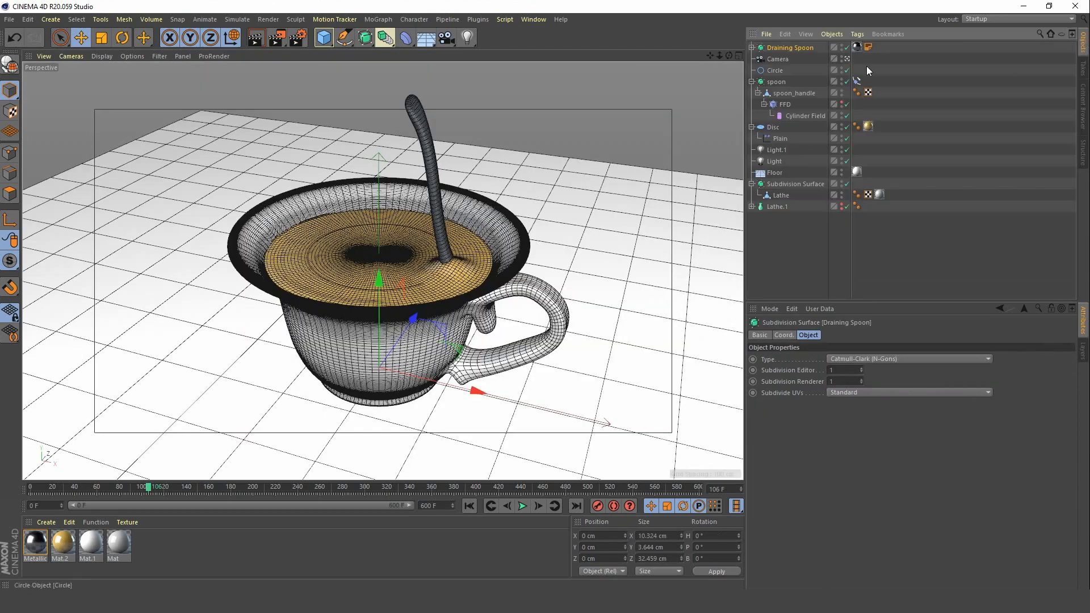
left_click(791, 48)
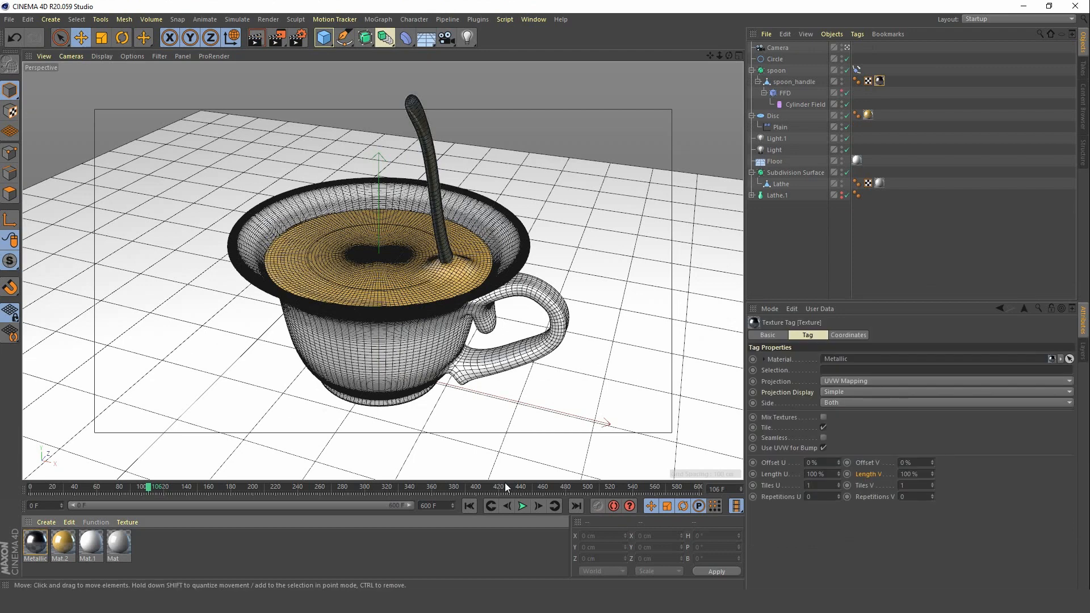
Play back the stirring animation to check the metallic spoon over the rippling tea.
left_click(522, 505)
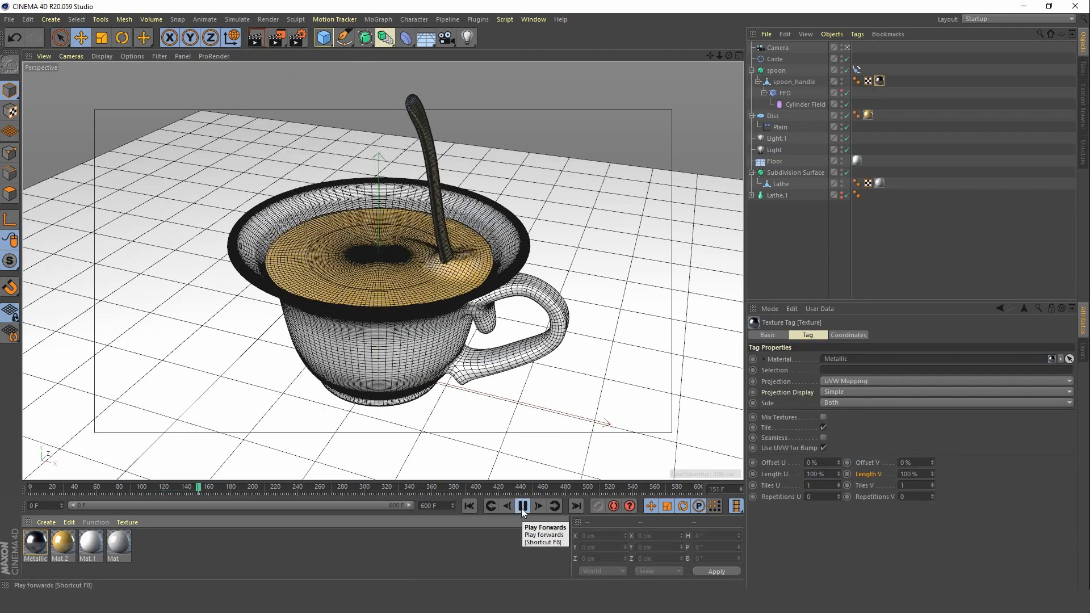
left_click(523, 506)
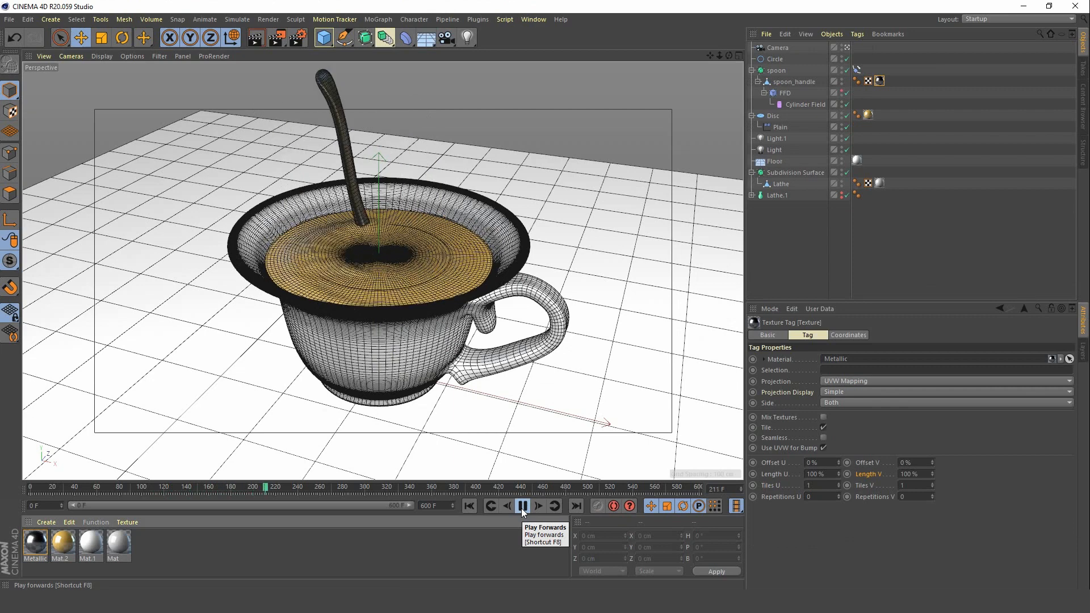
left_click(523, 506)
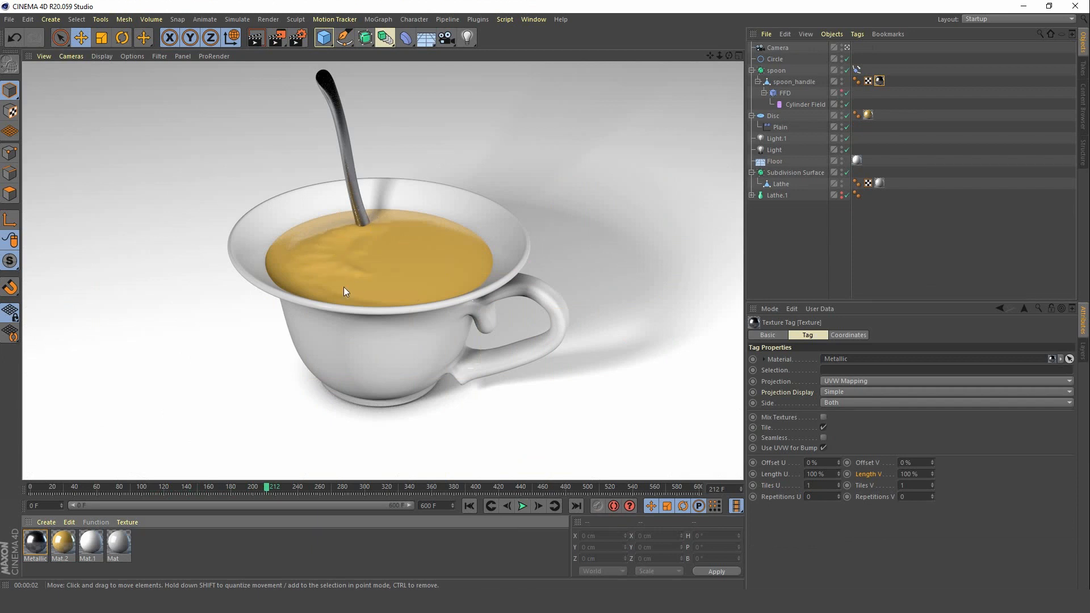
mouse_move(322, 341)
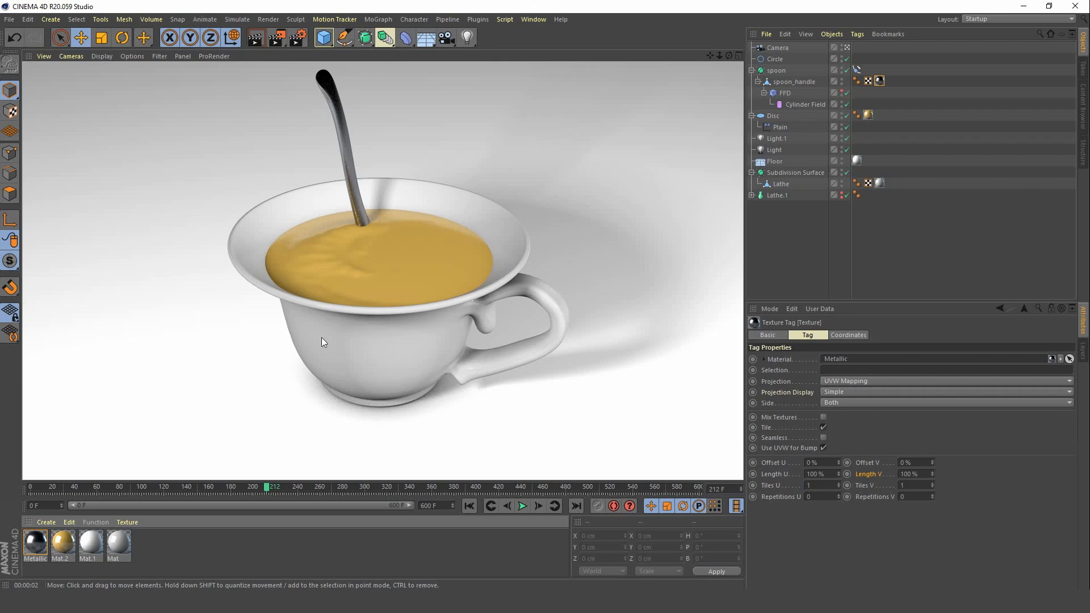
left_click(522, 505)
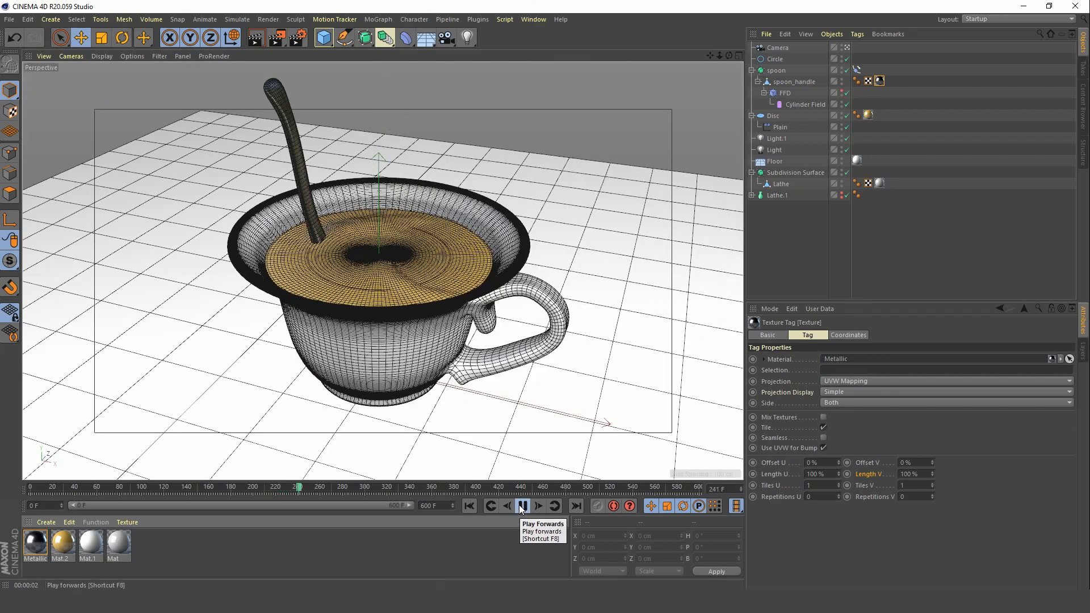
left_click(522, 506)
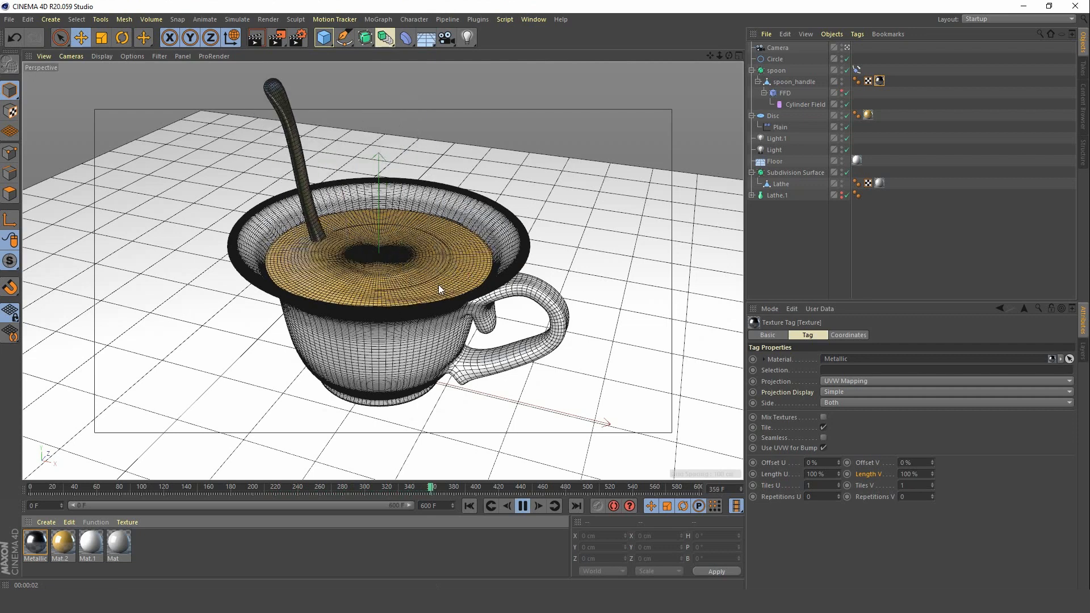
Set the Plain effector's P.Y offset from 35 cm to 40 cm, render a frame and play back.
left_click(781, 127)
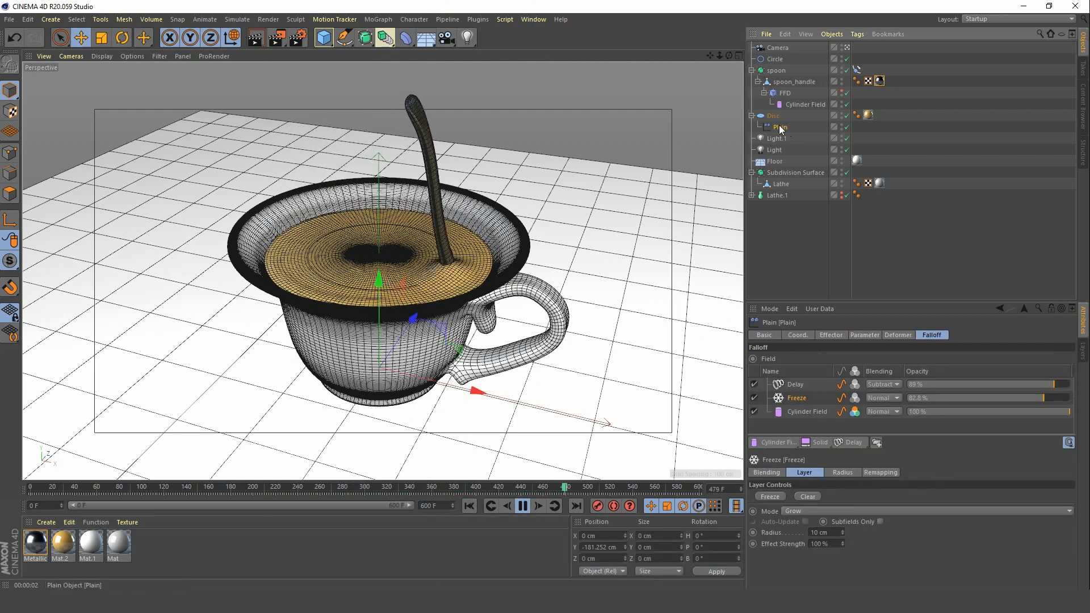
left_click(865, 335)
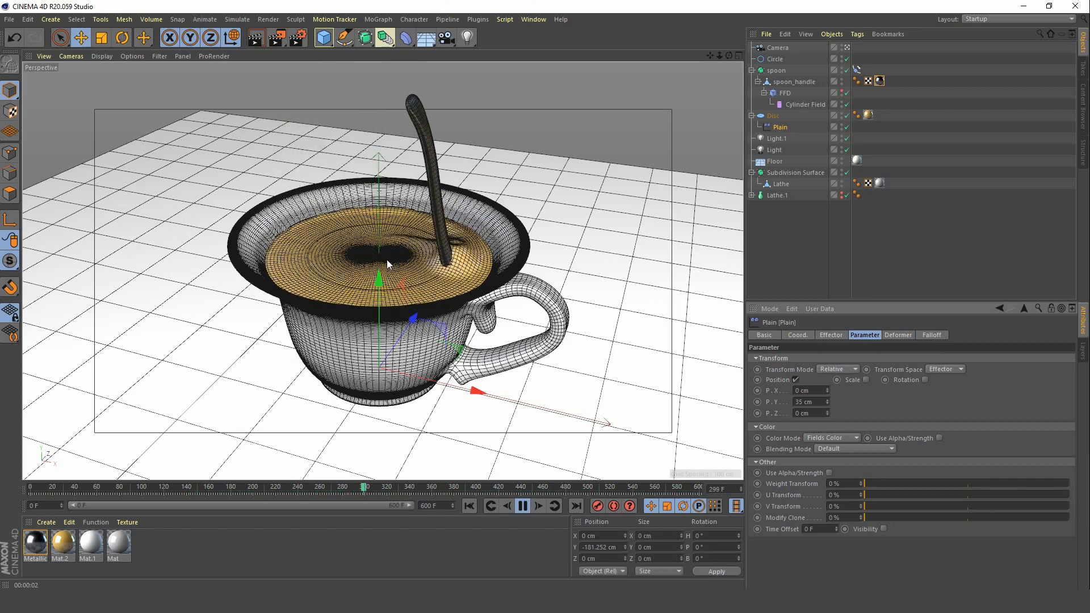
key("n")
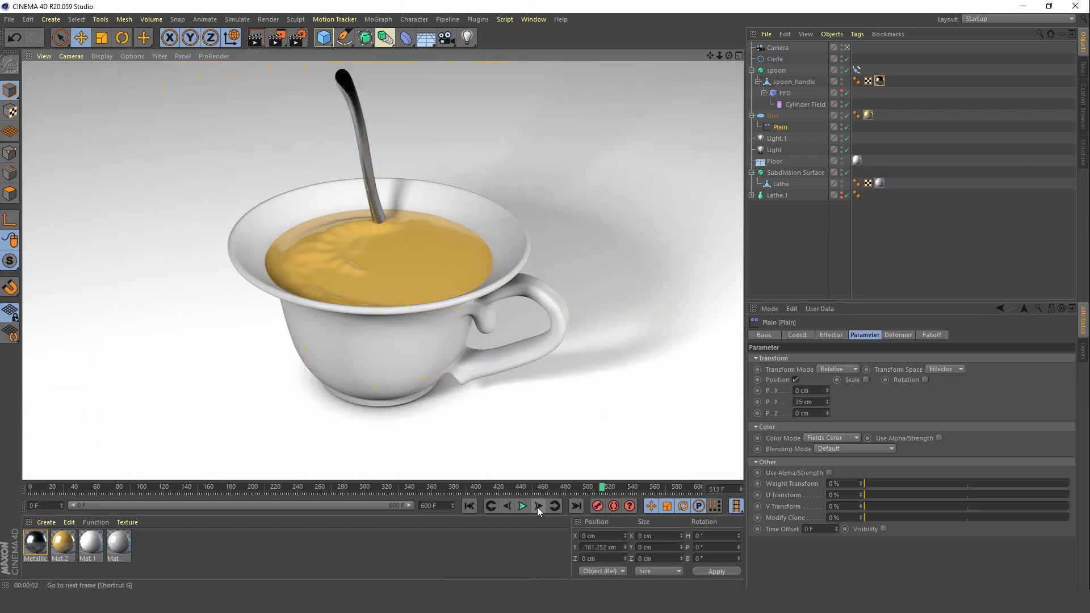
left_click(522, 506)
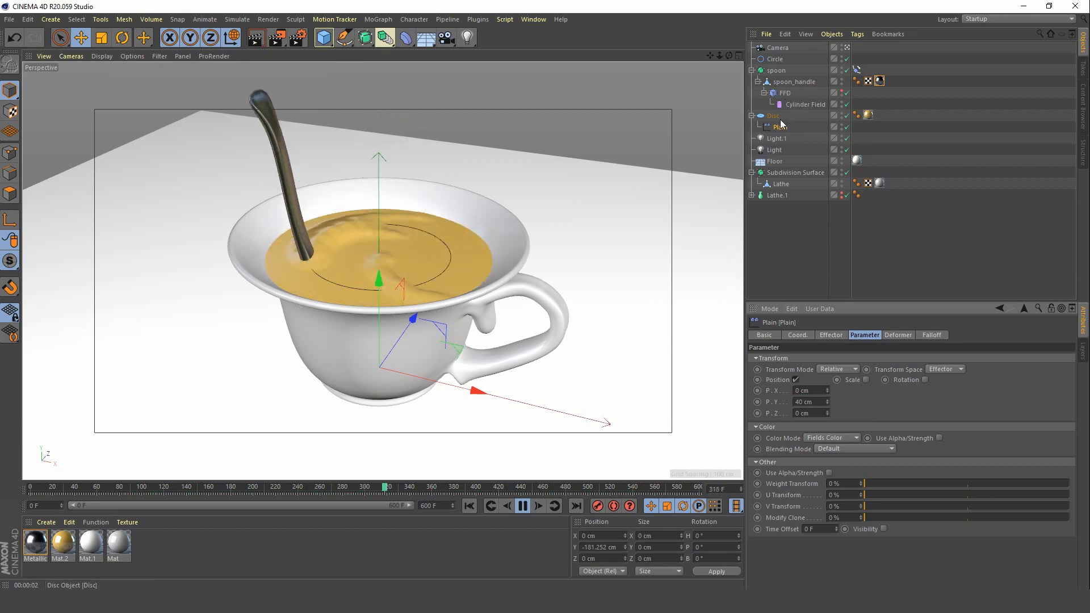
Raise the Delay layer's opacity to 97.2% and restart playback from the first frame.
left_click(932, 334)
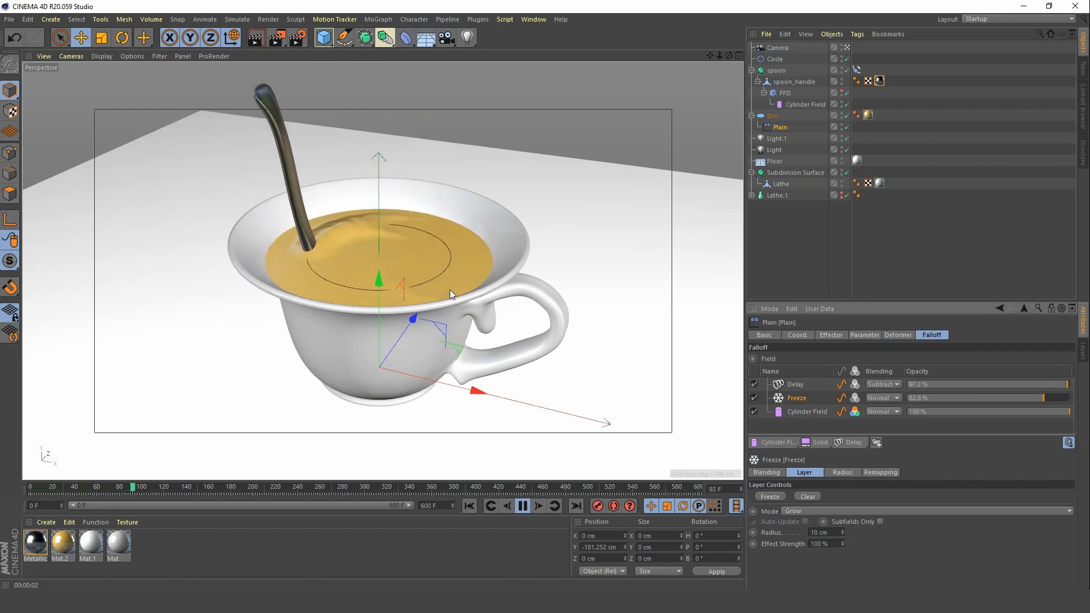
left_click(522, 505)
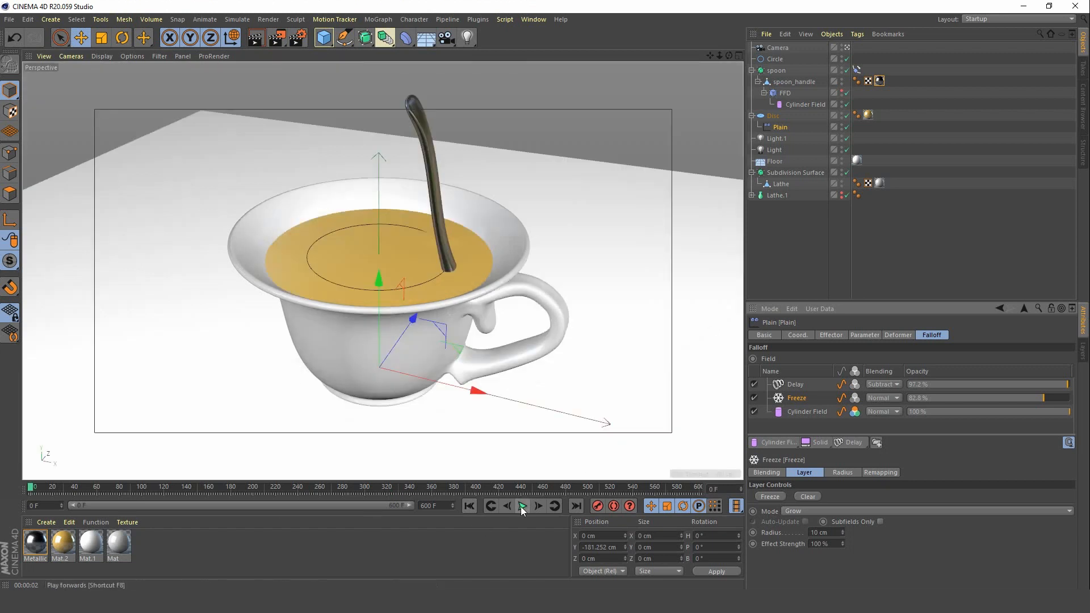
left_click(522, 505)
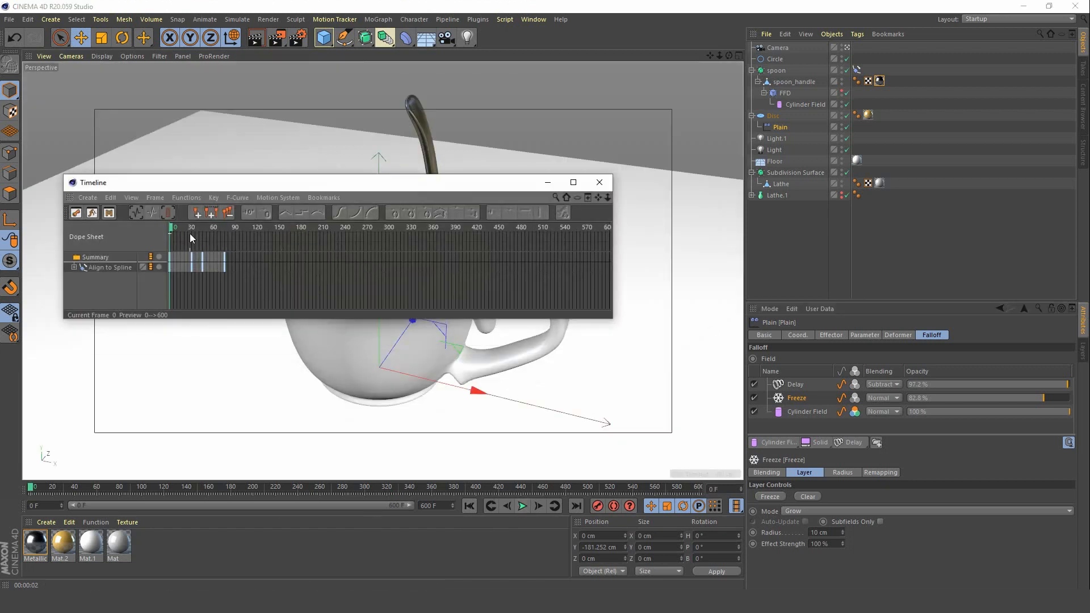
left_click_drag(175, 227, 212, 228)
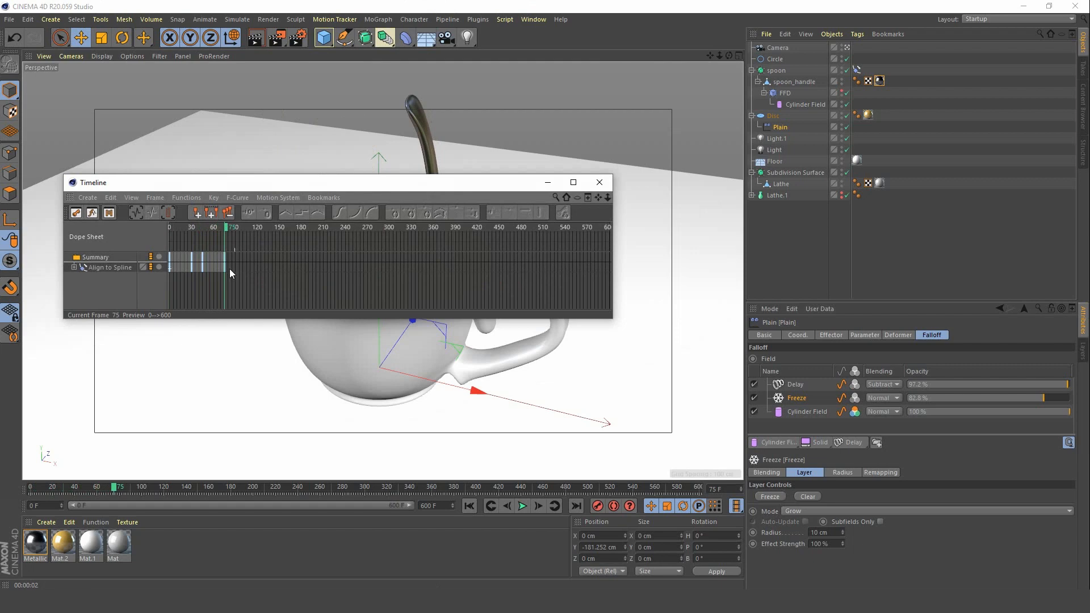
left_click(598, 182)
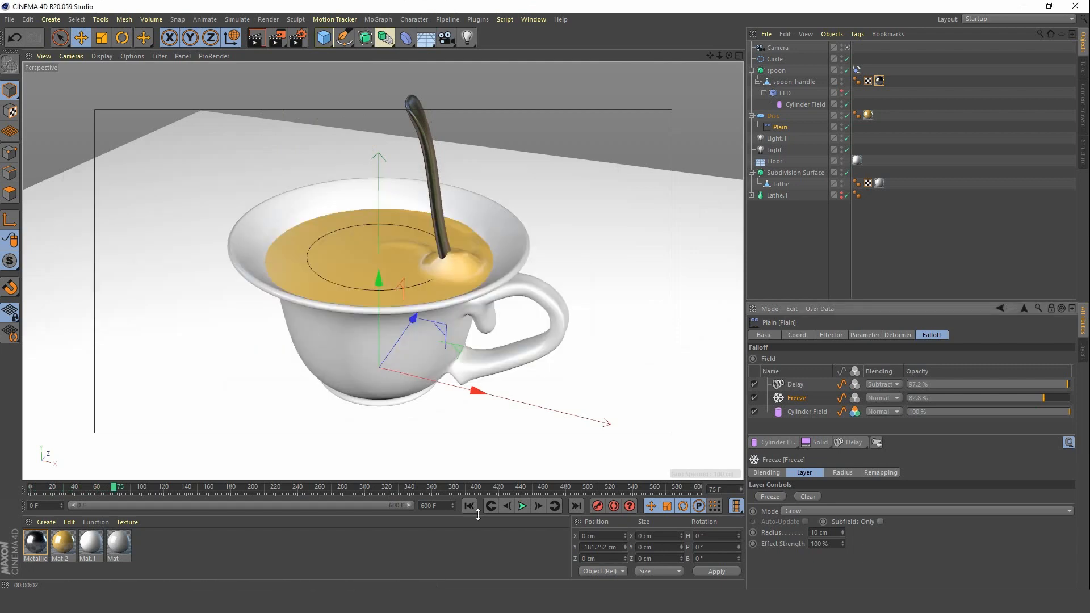
left_click(523, 505)
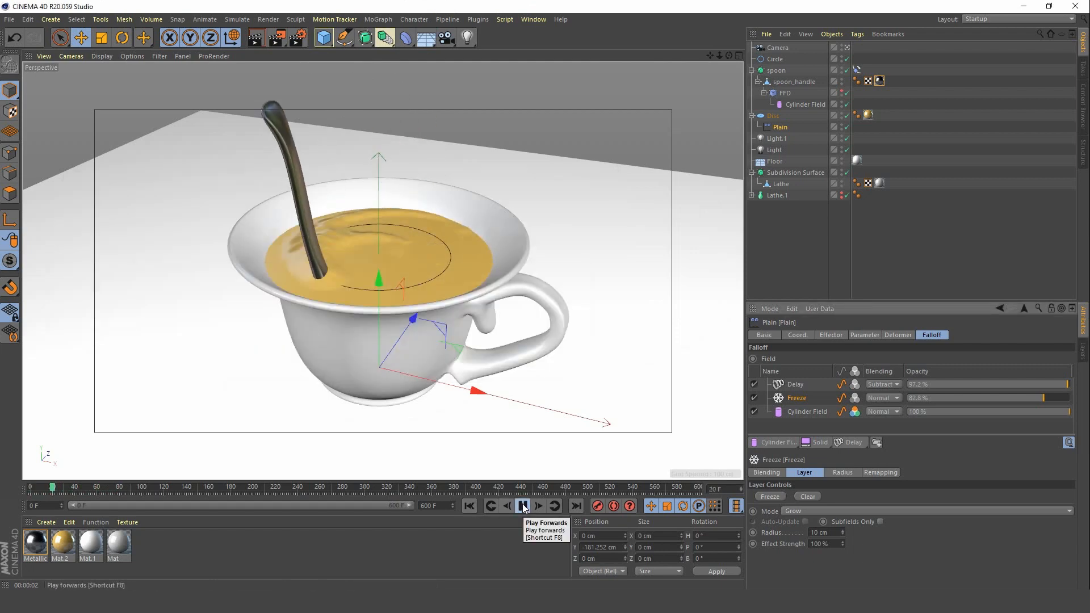